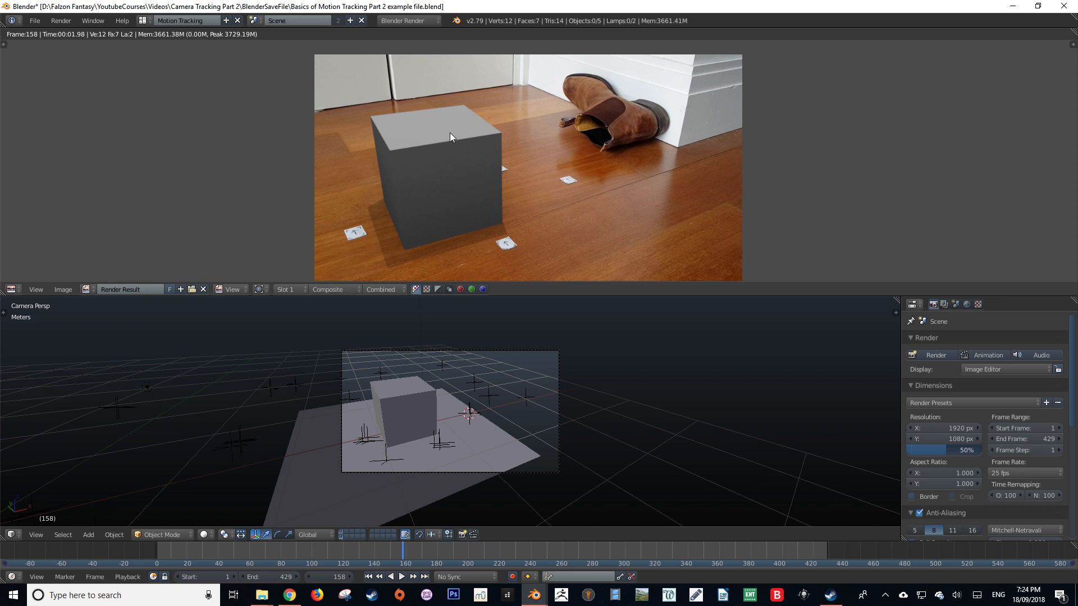
mouse_move(510, 228)
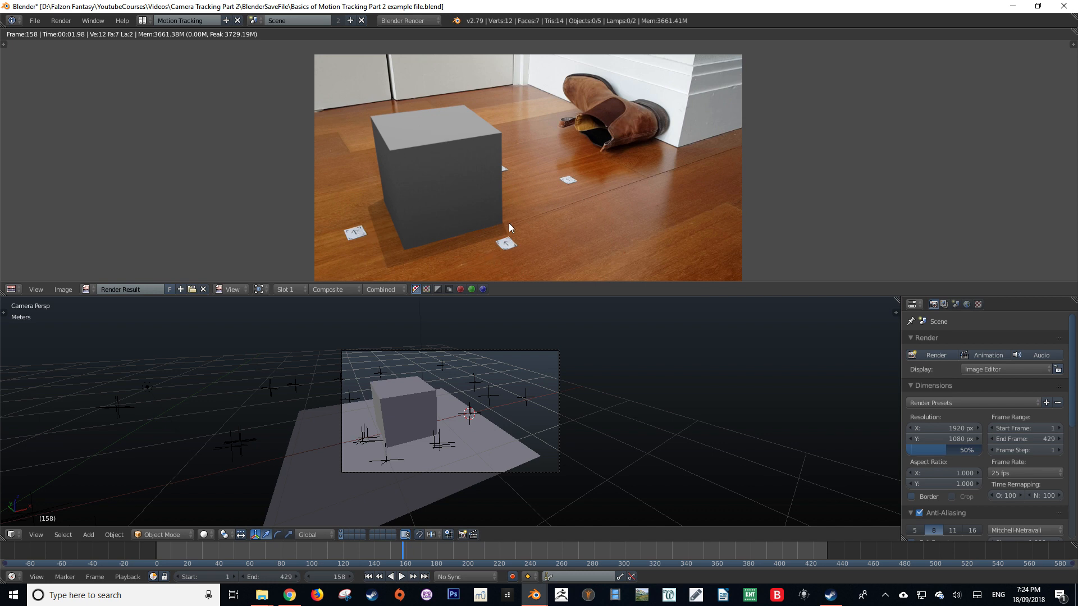
mouse_move(425, 251)
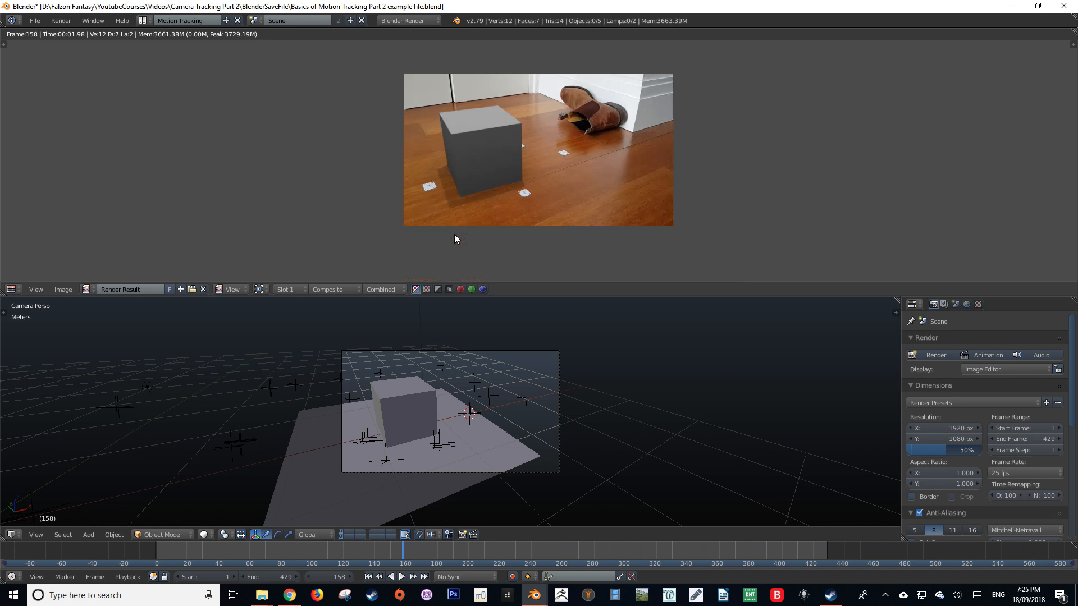
mouse_move(328, 223)
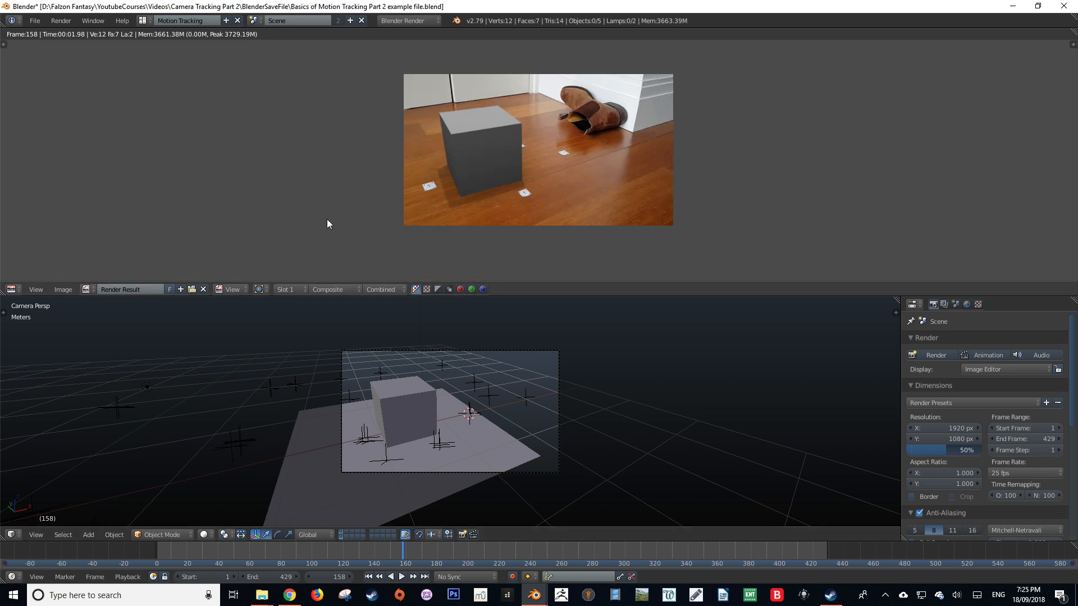
Replace the render result area with the Node Editor showing the compositing node tree.
left_click(12, 289)
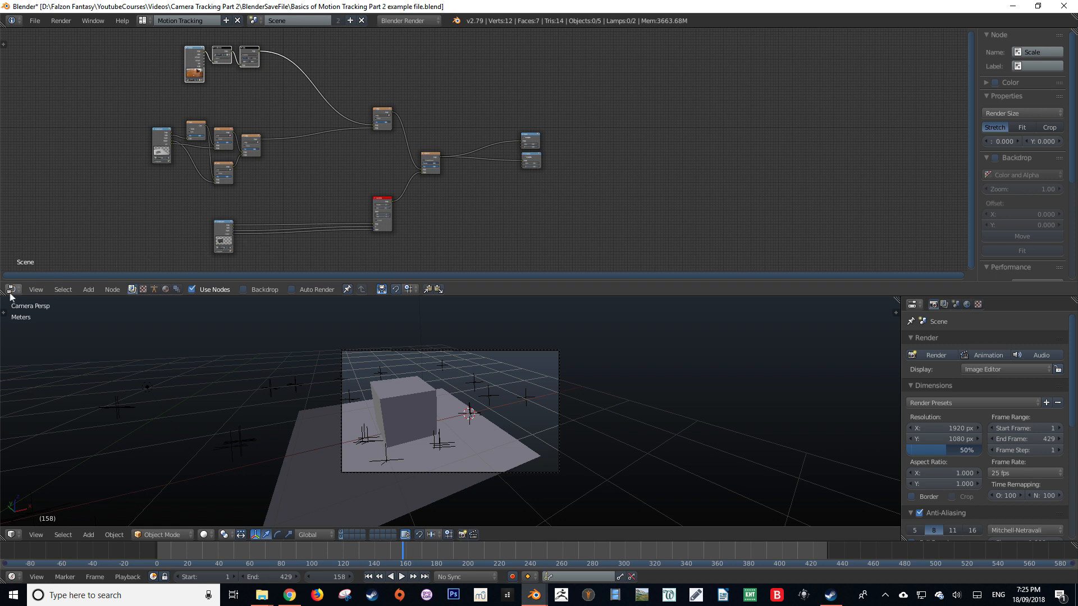
left_click(11, 289)
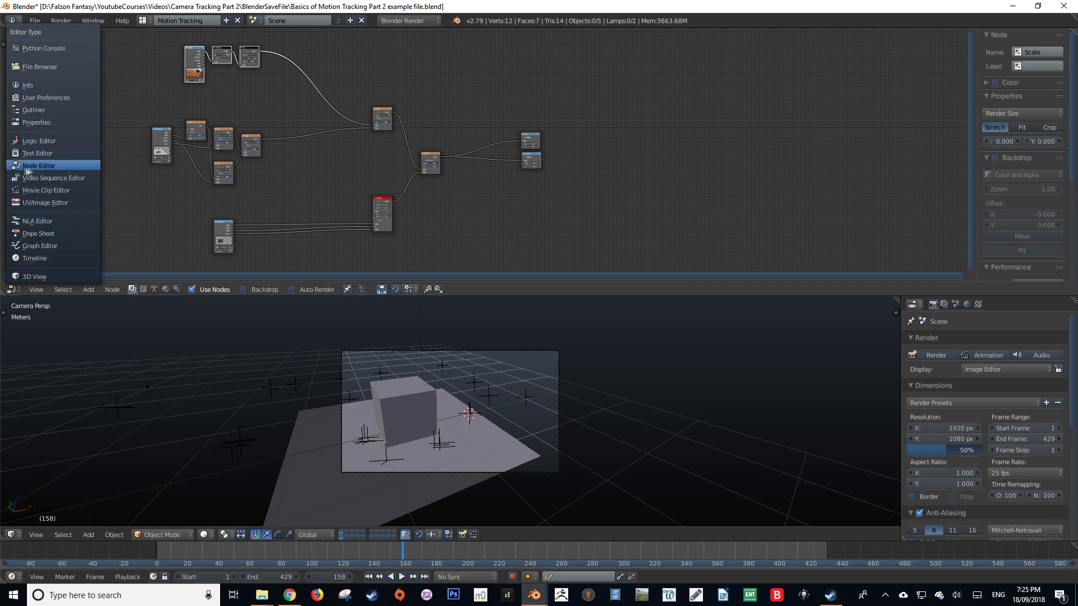
left_click(37, 165)
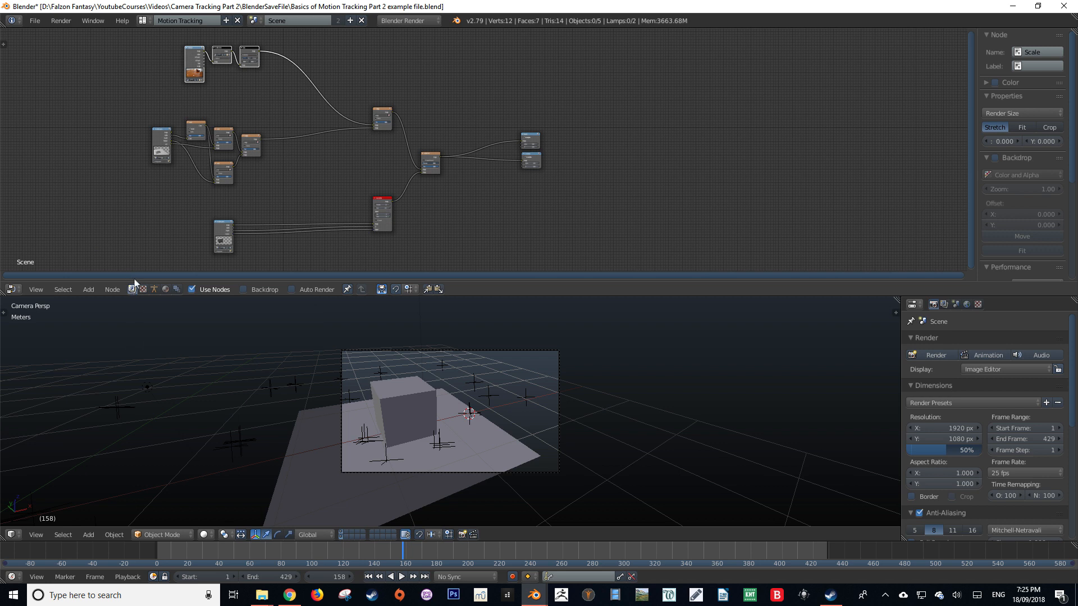
mouse_move(327, 174)
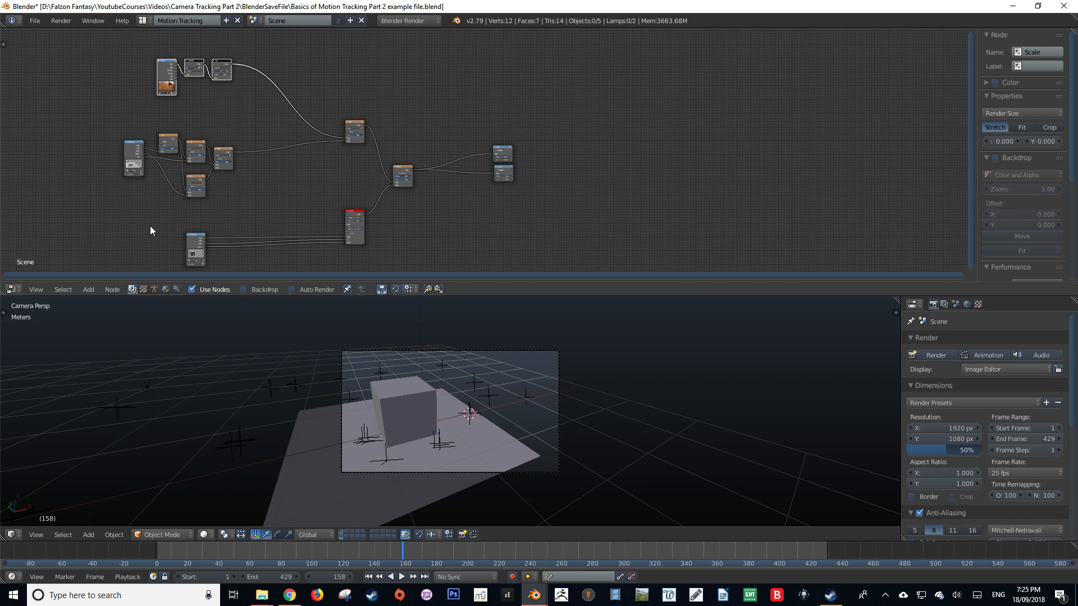
mouse_move(239, 102)
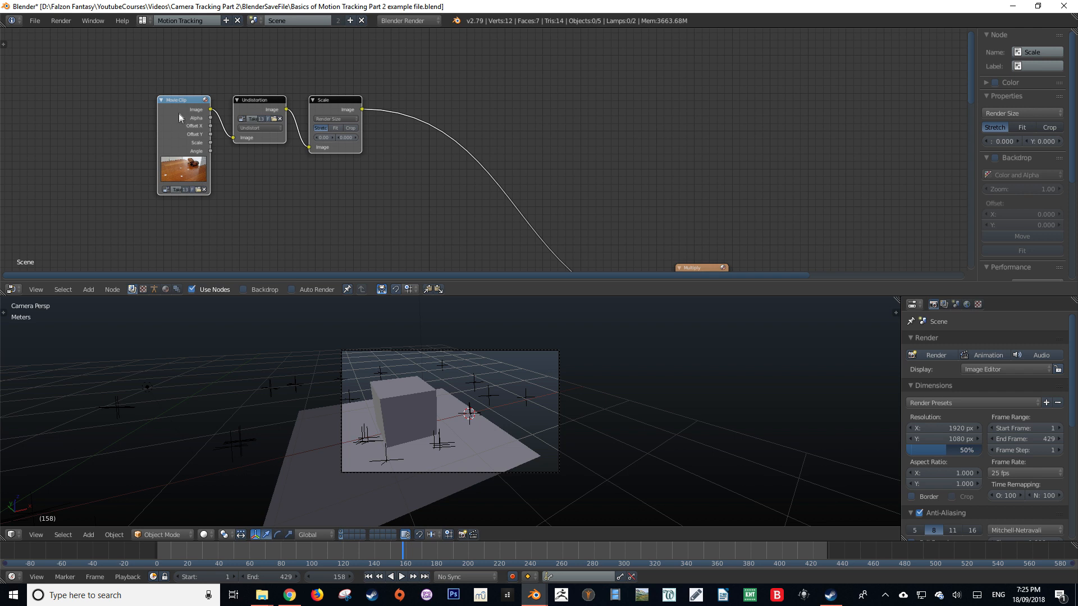
Pan to the Invert, Add and Multiply nodes and show the Foreground and Background render layers.
scroll("down", 3)
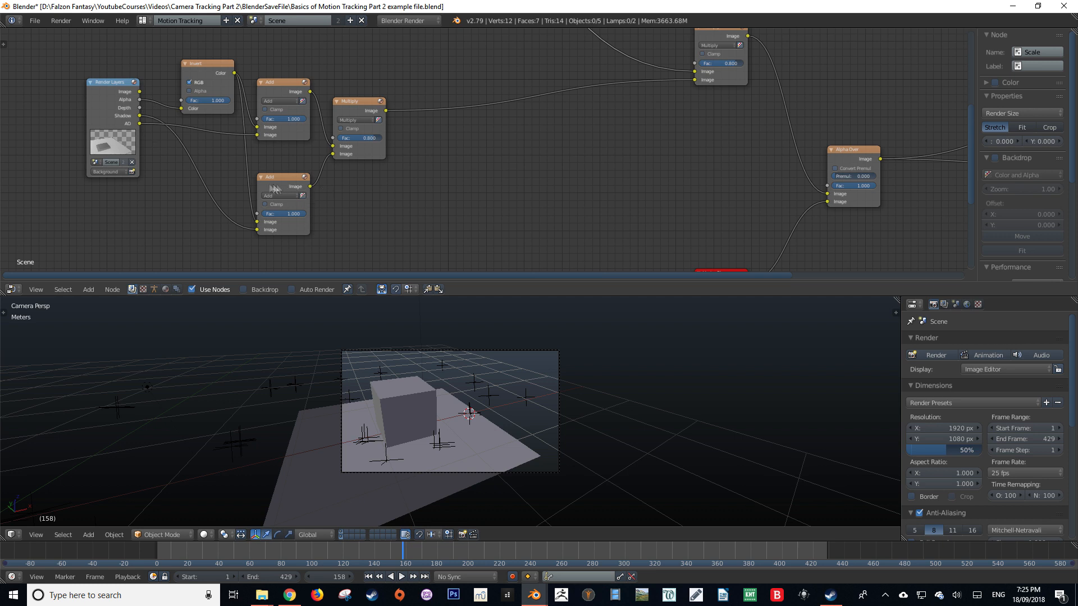
left_click(944, 304)
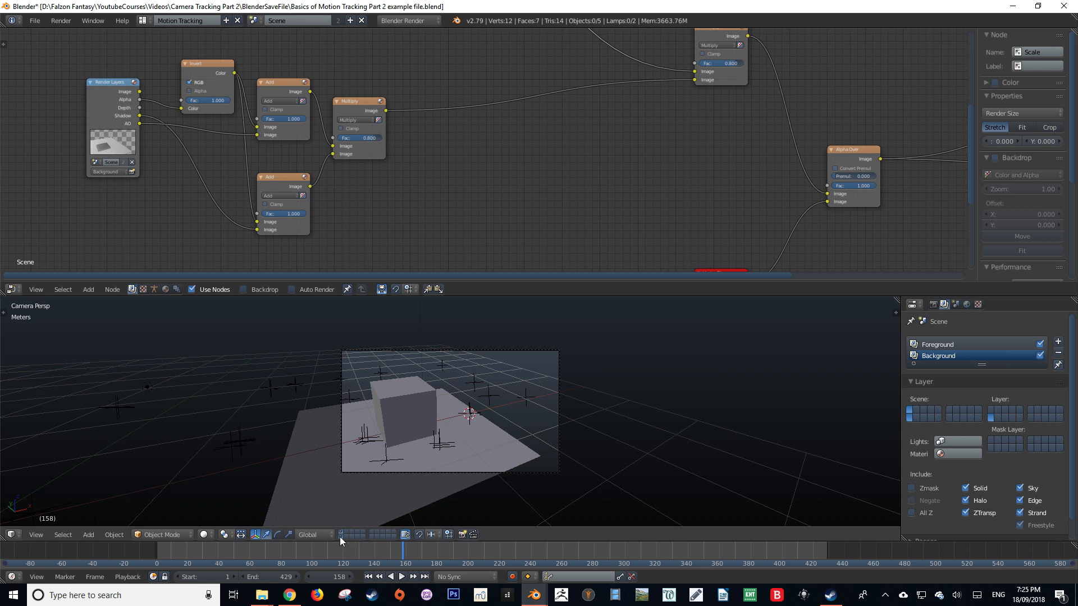
mouse_move(340, 534)
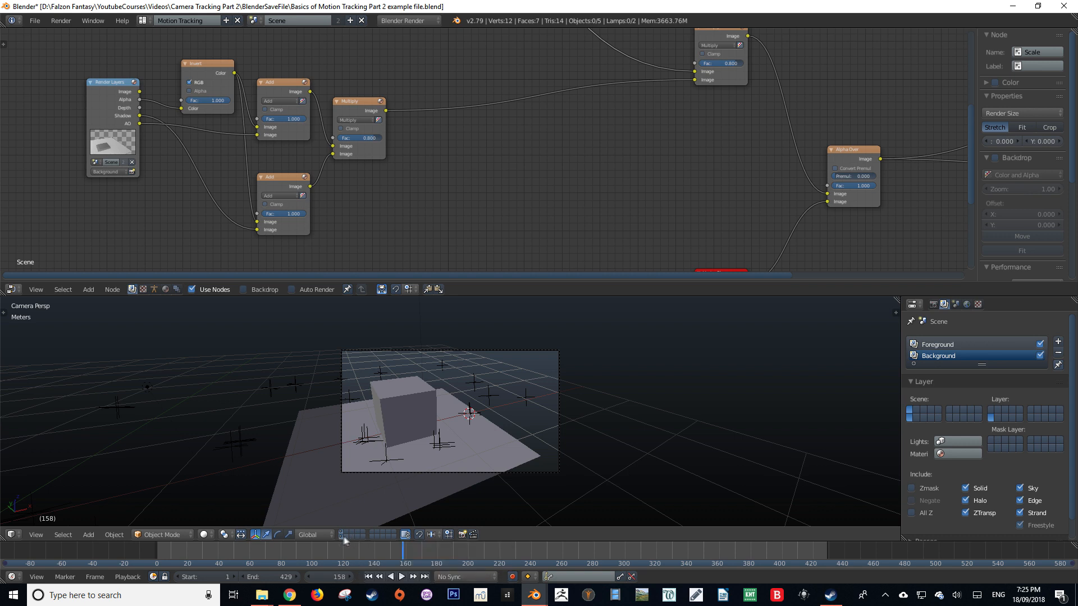
mouse_move(347, 534)
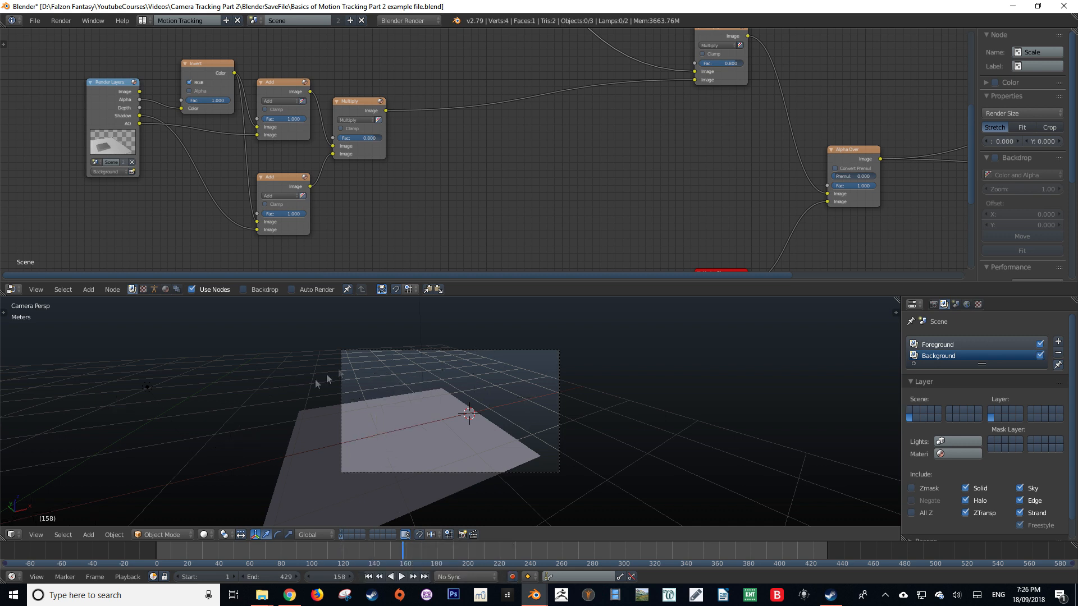
mouse_move(408, 395)
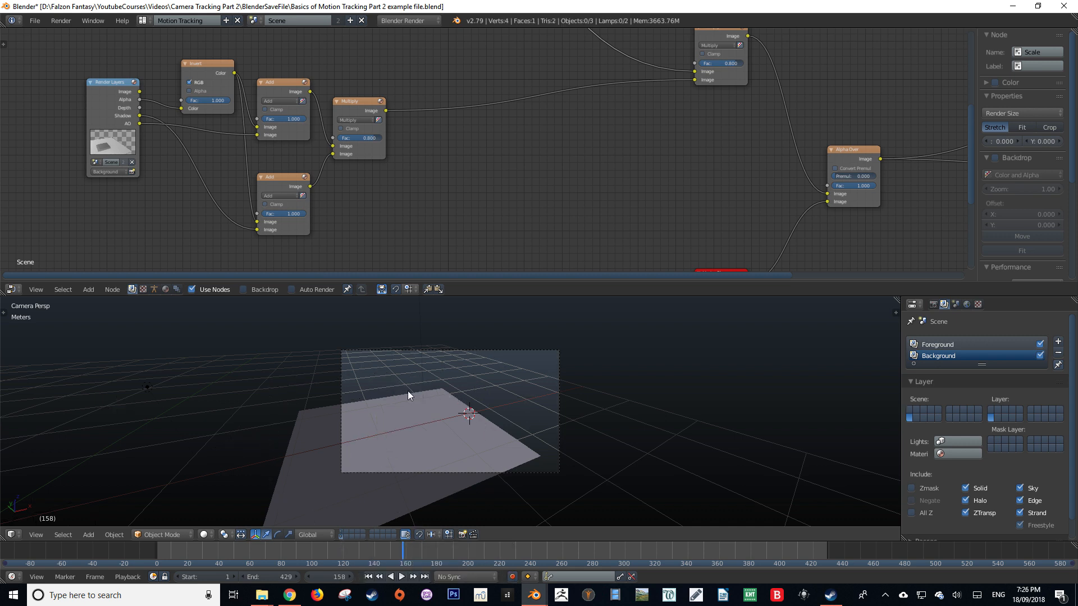
mouse_move(420, 394)
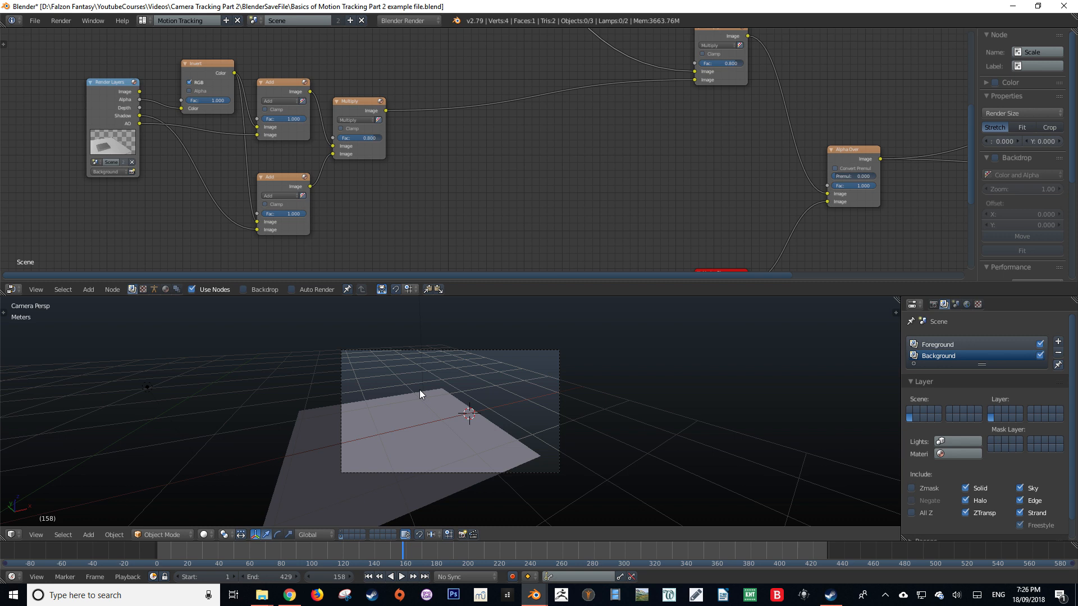
mouse_move(498, 488)
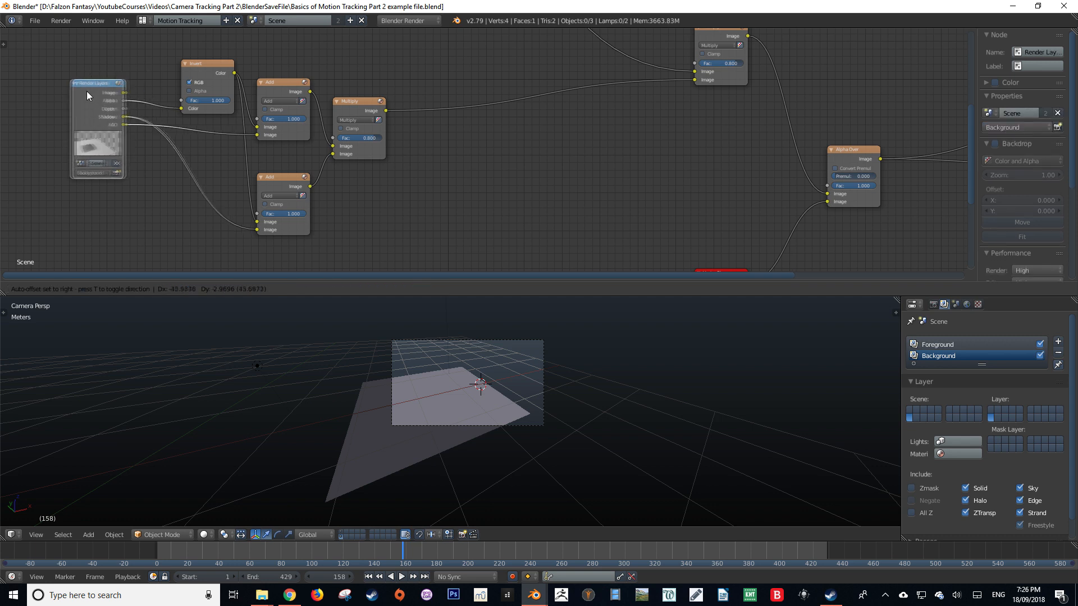
Move the Background Render Layers node and pan through the node tree.
left_click_drag(96, 82, 113, 85)
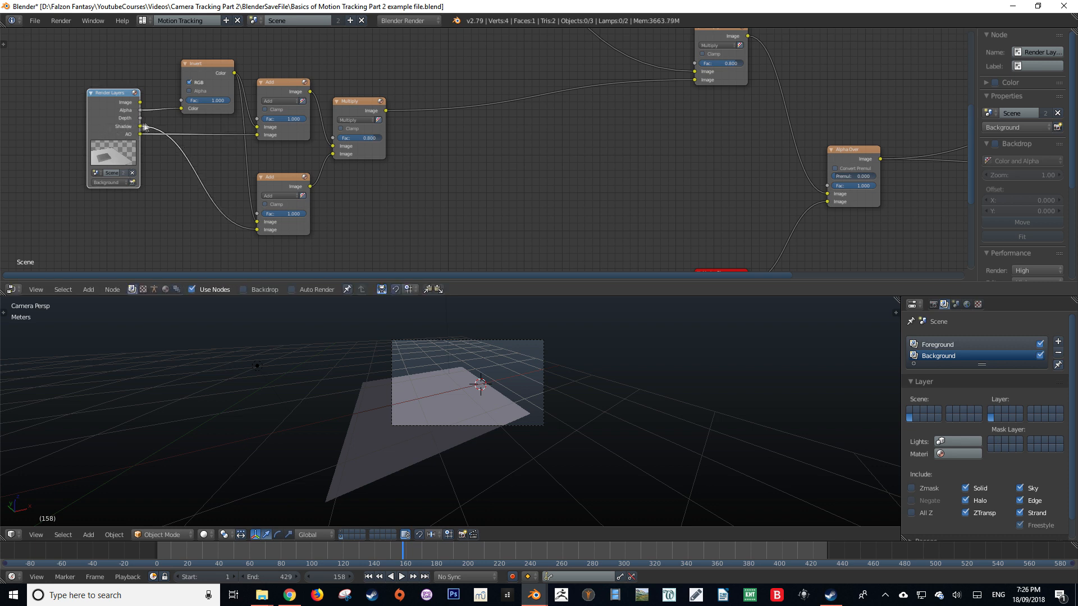
mouse_move(126, 138)
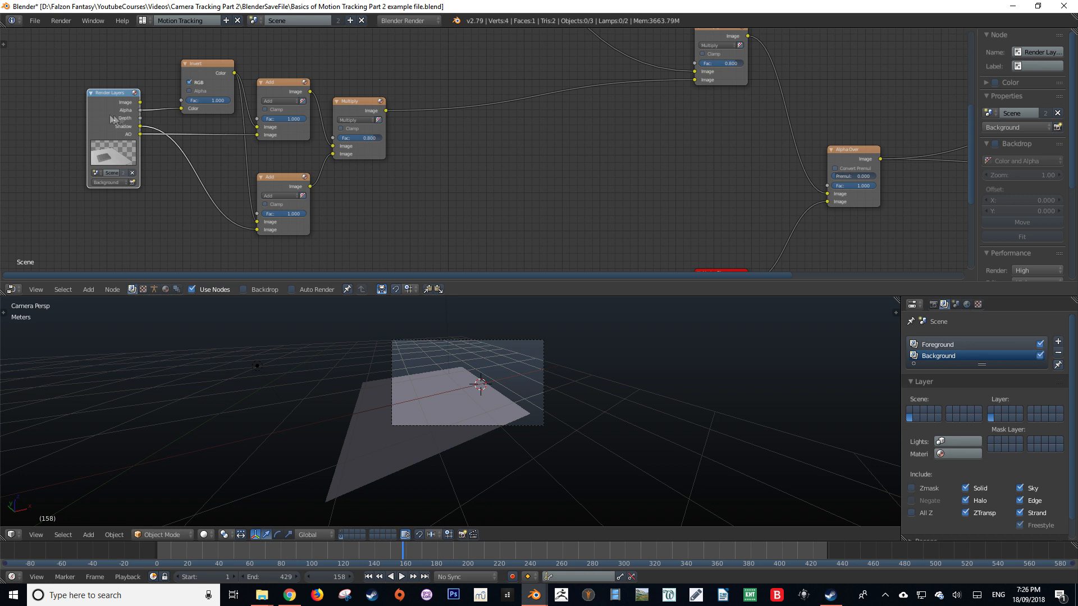
scroll("down", 3)
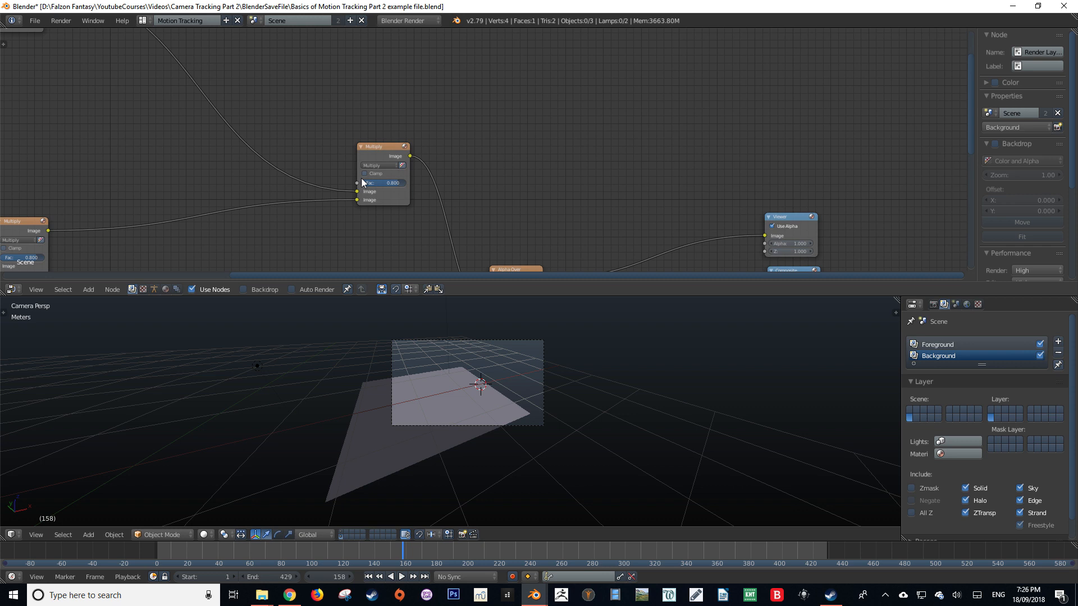
scroll("down", 3)
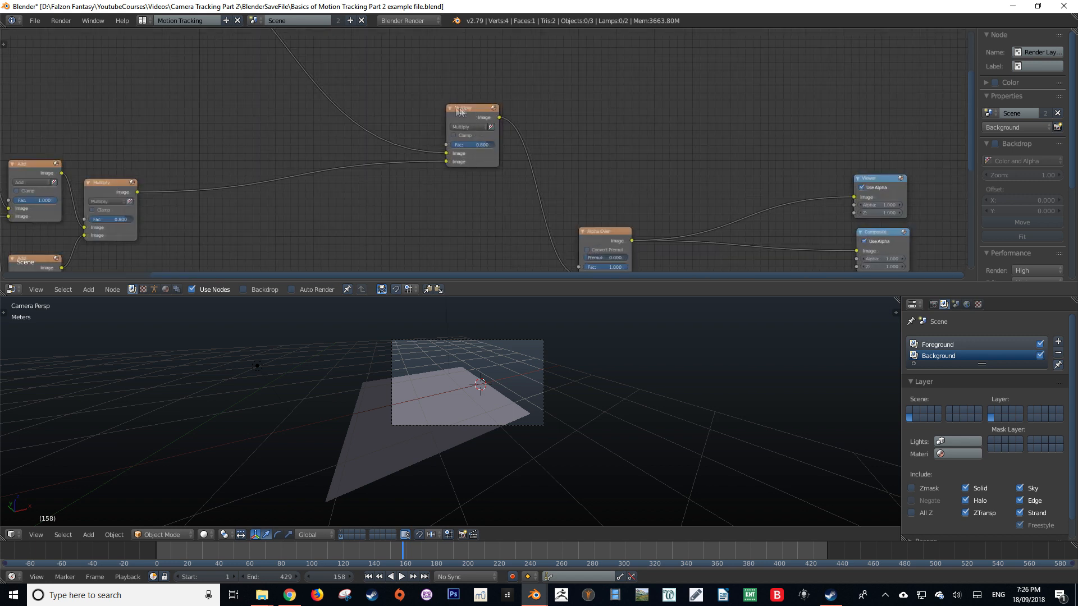
scroll("down", 3)
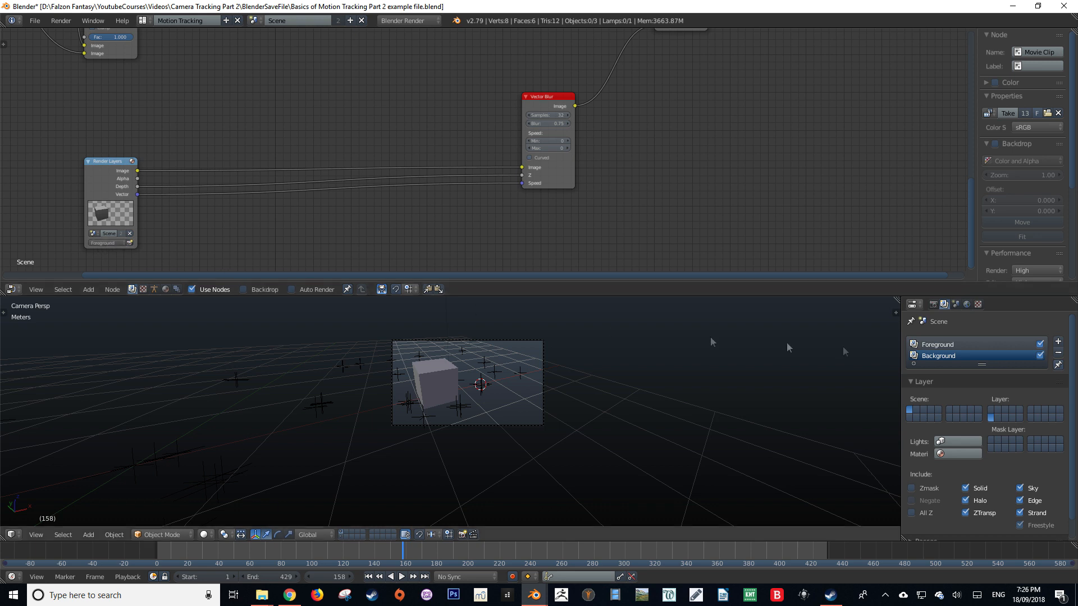
Select the Foreground render layer and preview the final result on the Composite node.
left_click(937, 345)
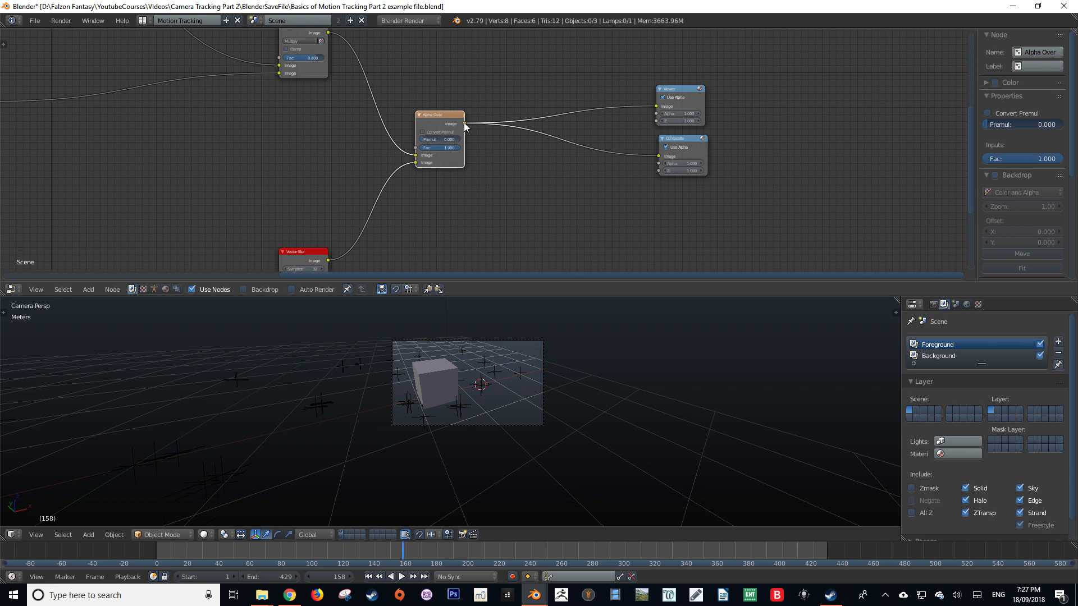
mouse_move(692, 156)
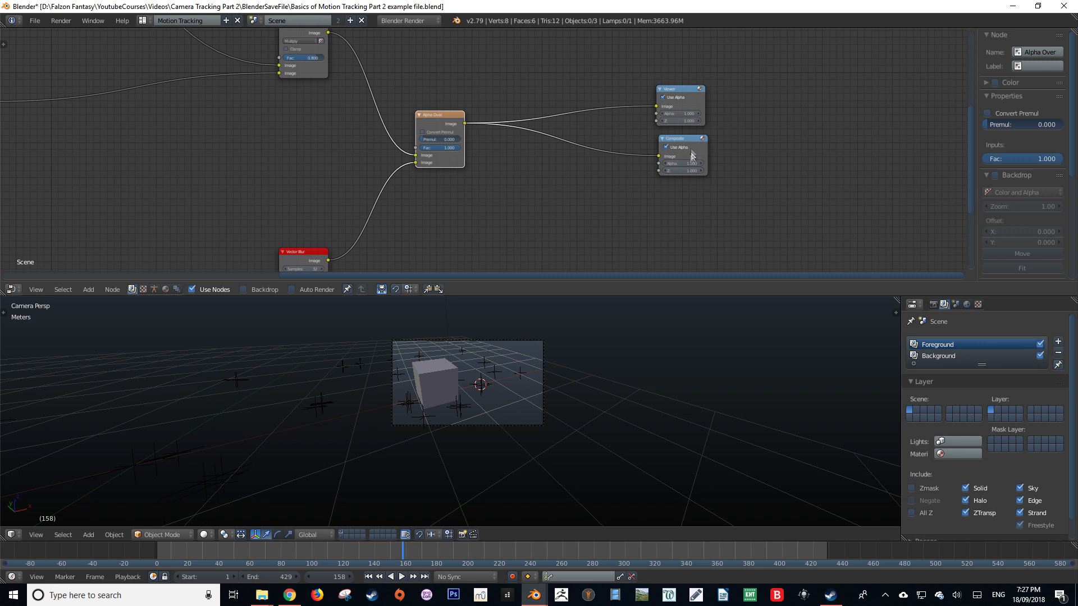
left_click(677, 145)
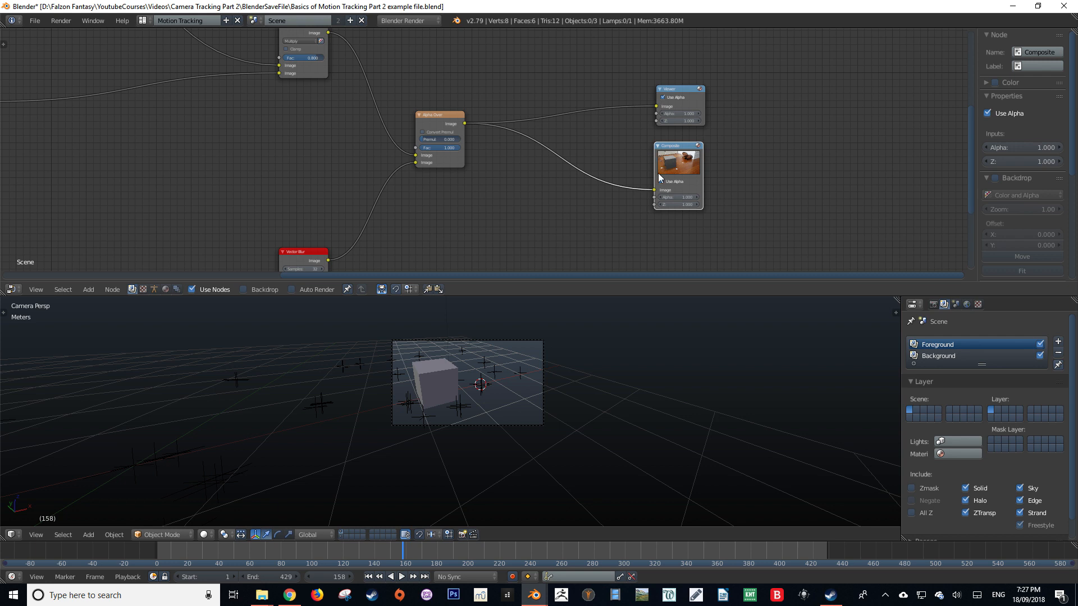
scroll("down", 3)
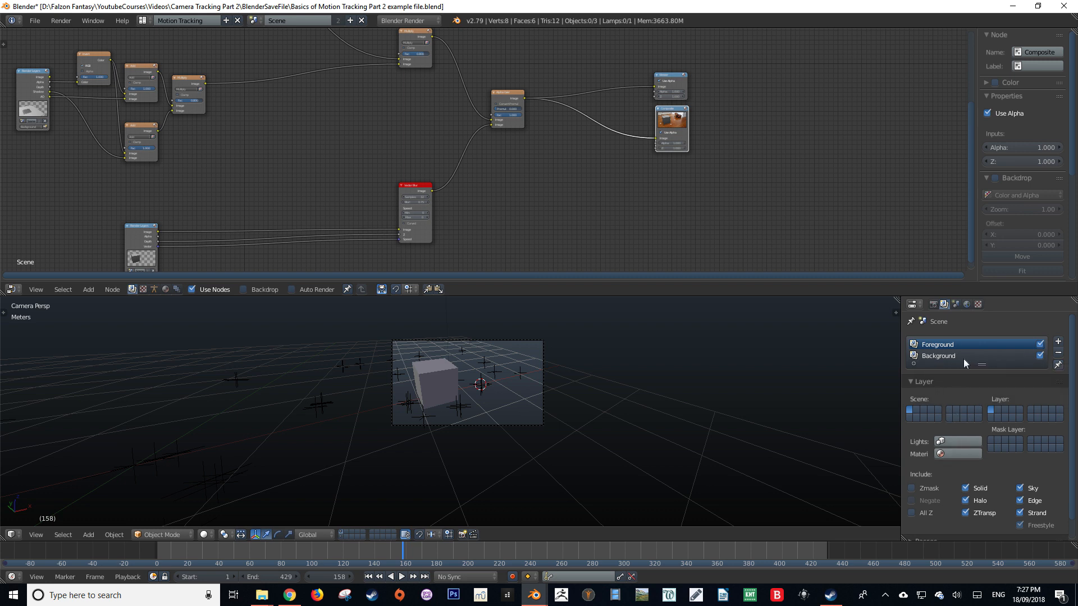
mouse_move(950, 357)
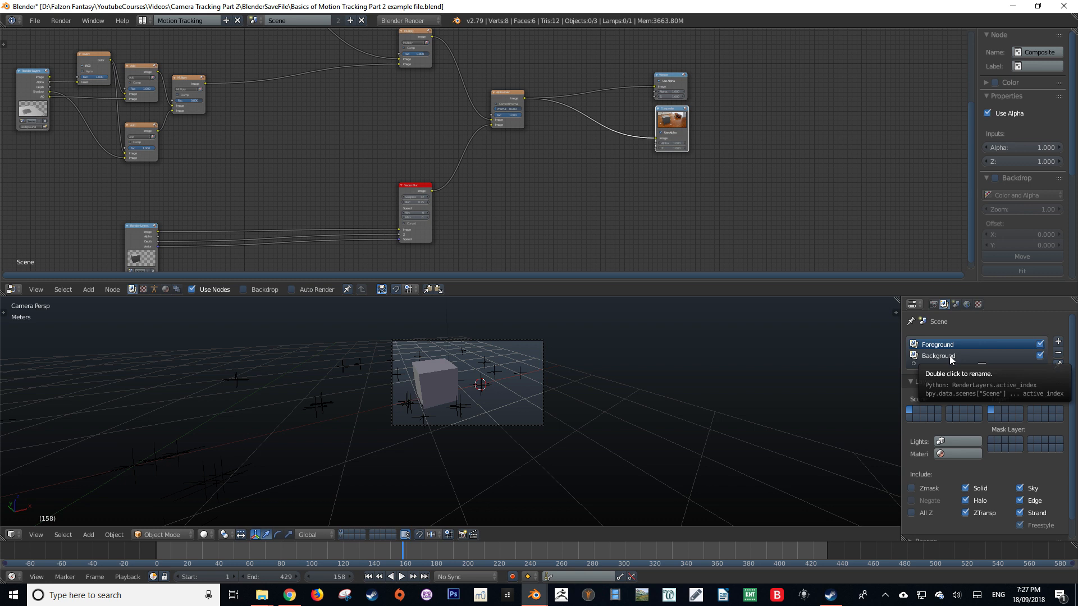
Switch between the Background and Foreground render layers, ending on Background.
left_click(938, 355)
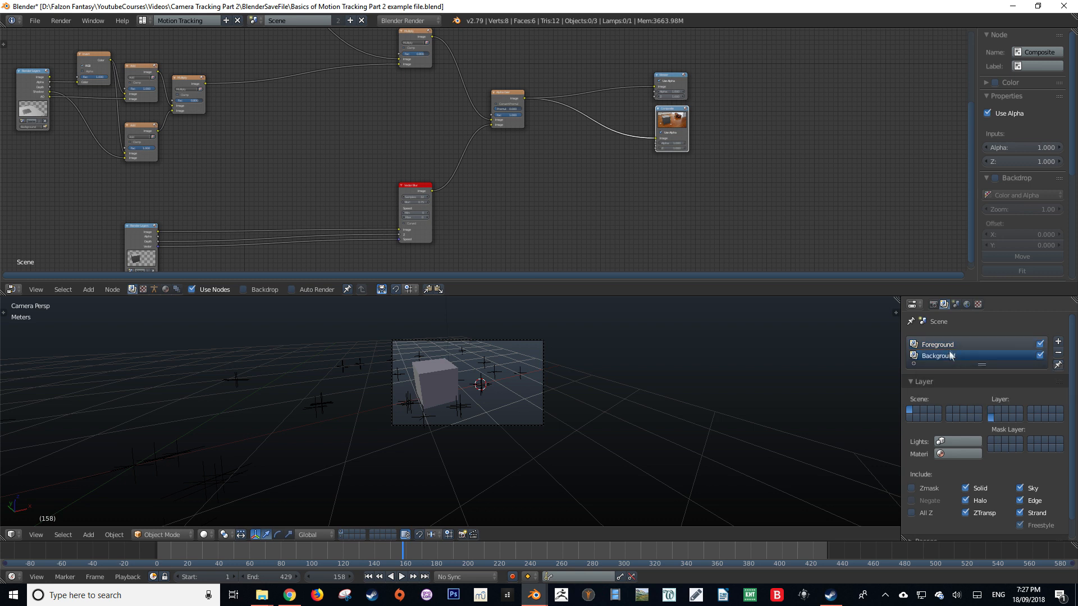
left_click(937, 344)
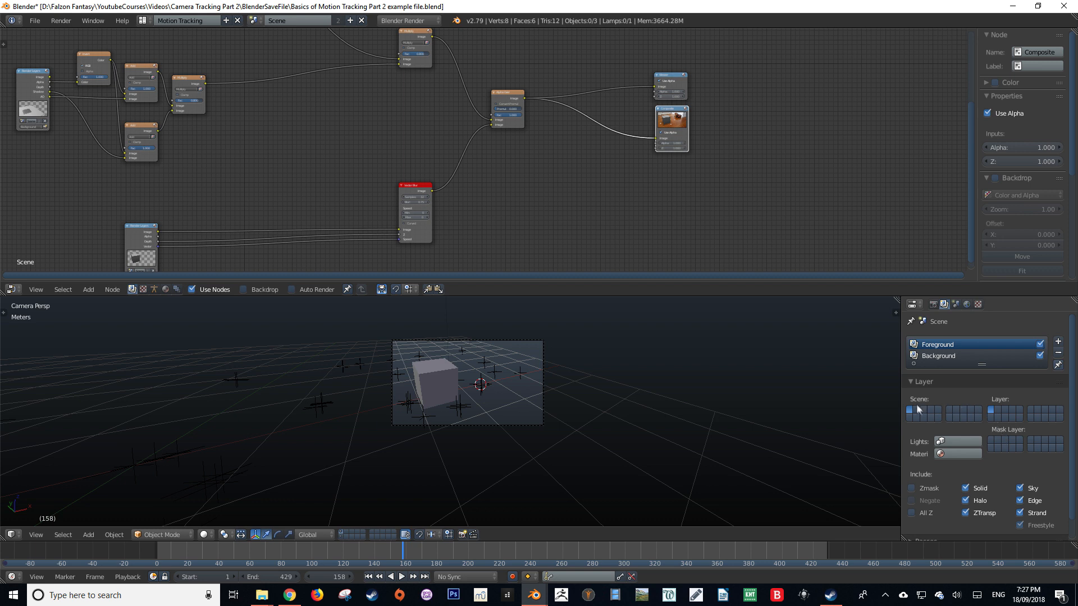
mouse_move(1053, 435)
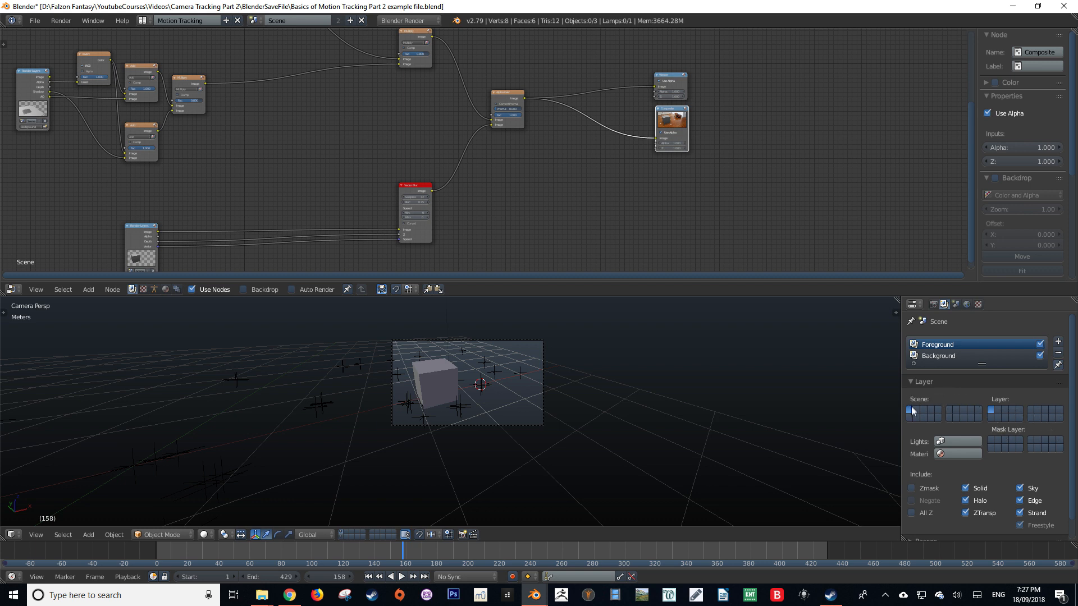
mouse_move(911, 419)
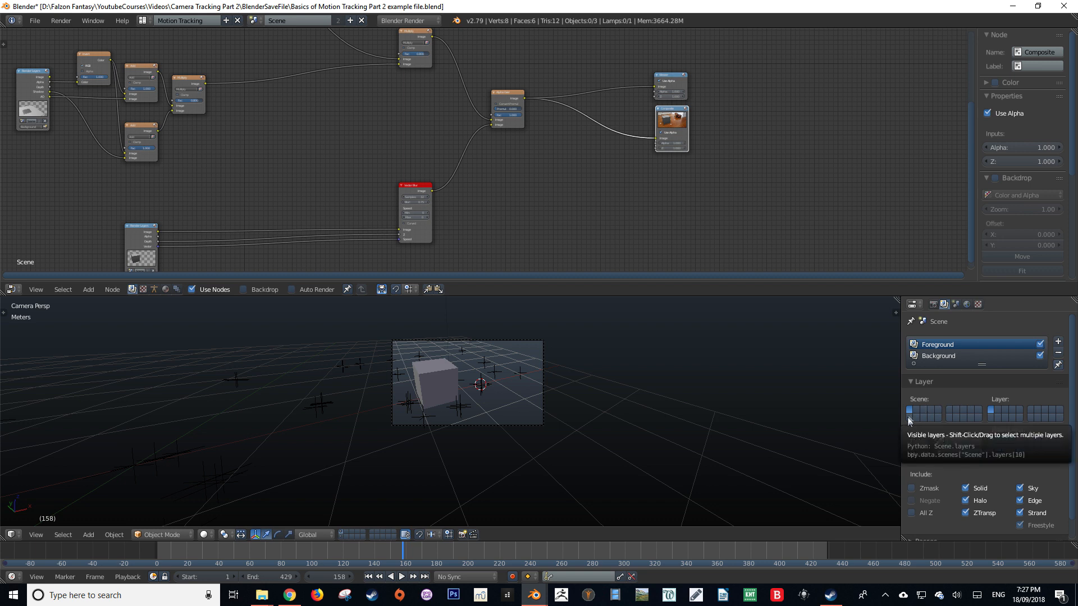
mouse_move(972, 425)
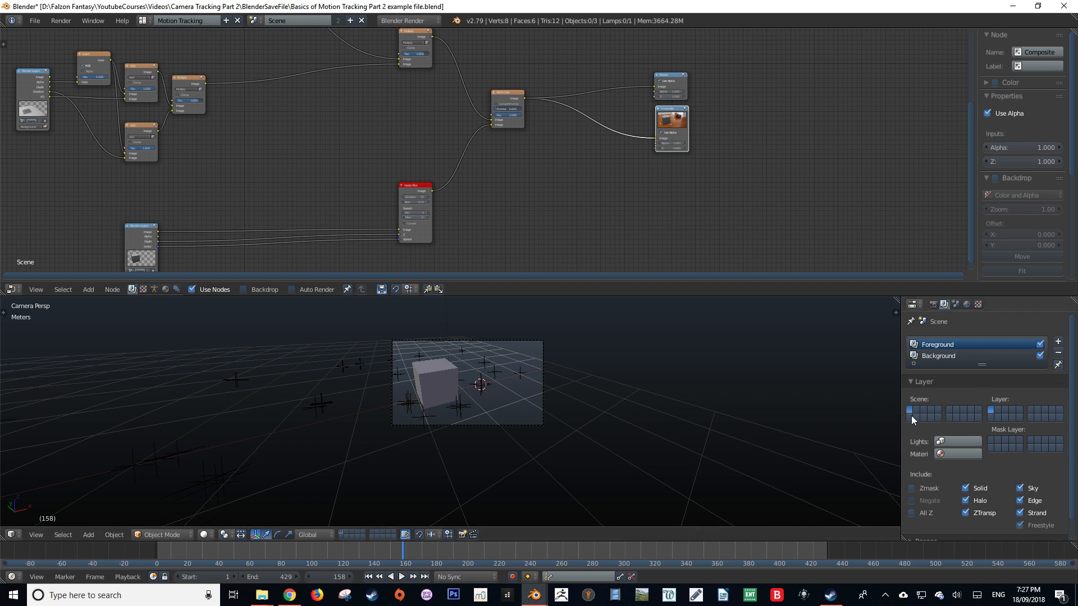
mouse_move(911, 411)
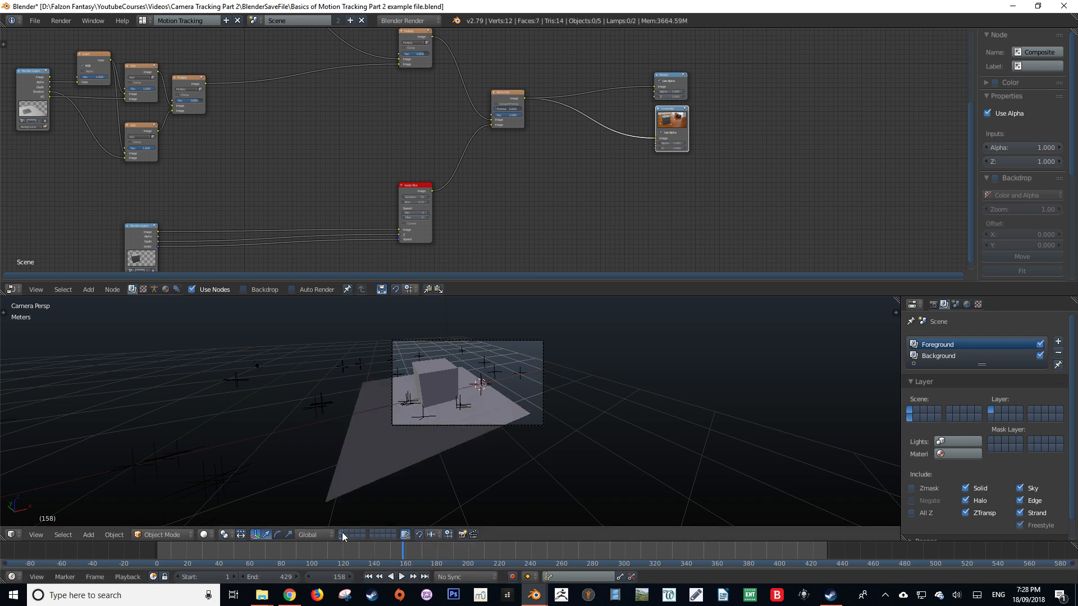
mouse_move(842, 457)
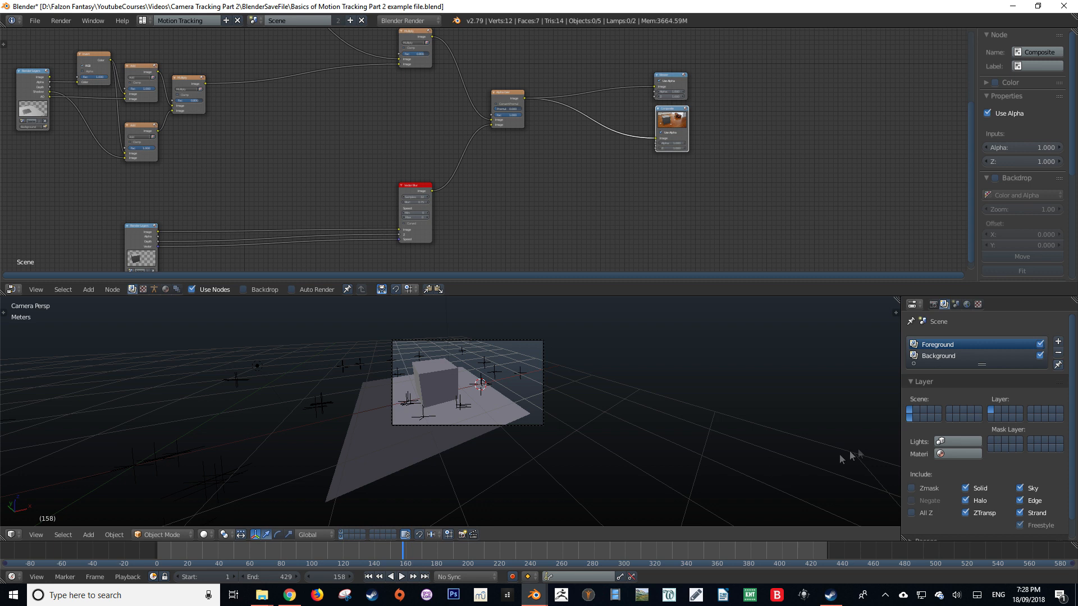
mouse_move(987, 394)
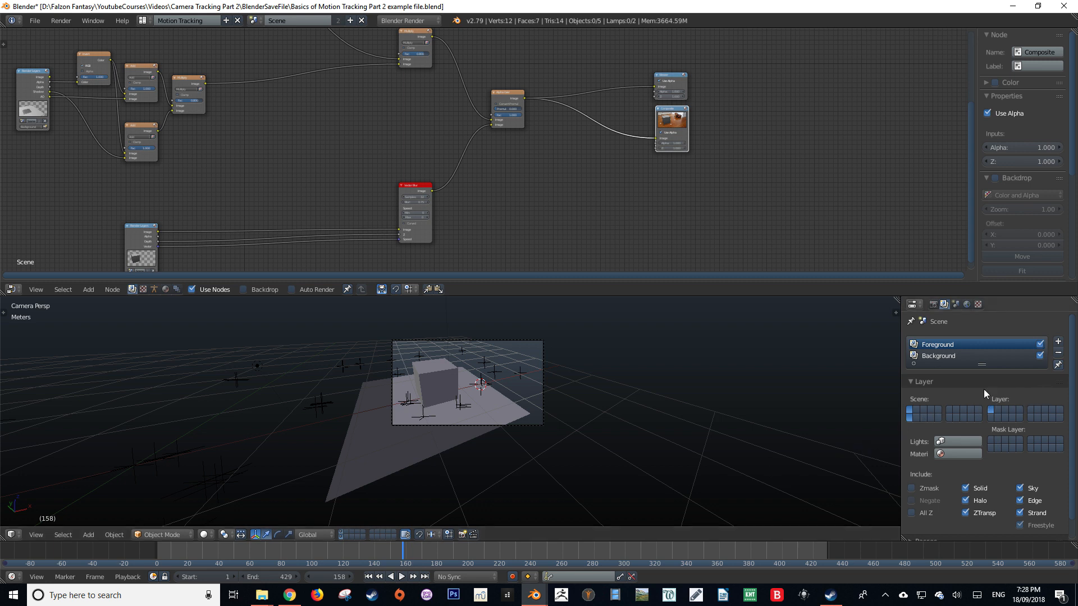
mouse_move(1008, 373)
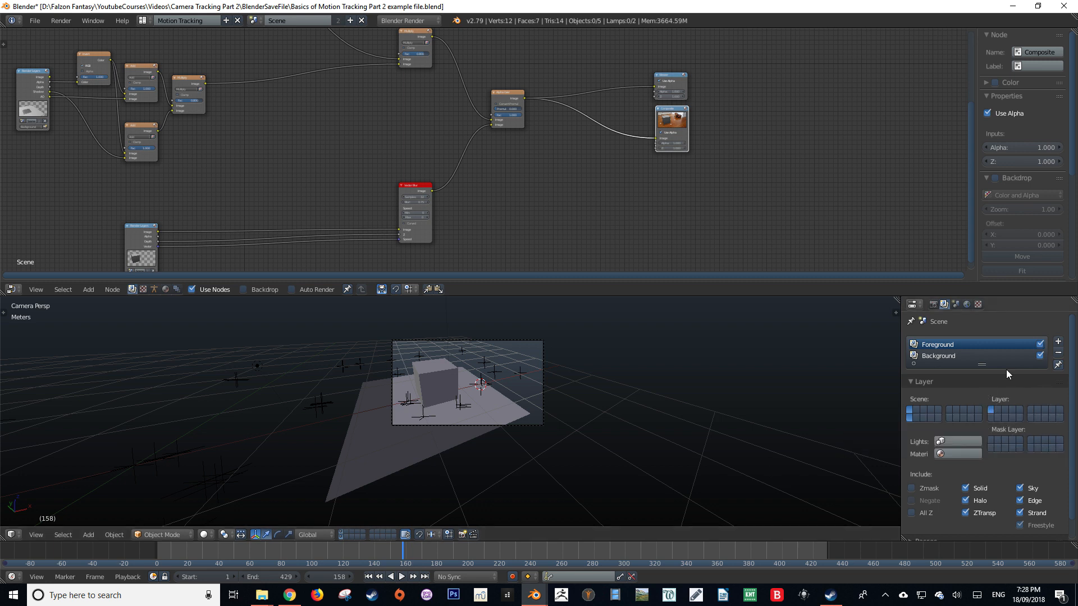
mouse_move(1017, 355)
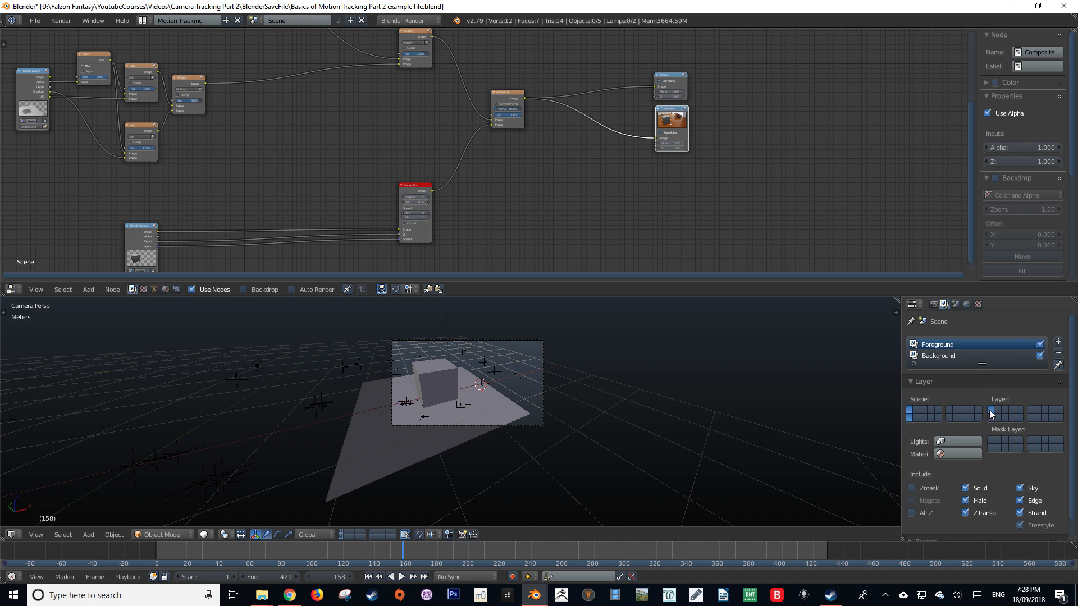
mouse_move(990, 413)
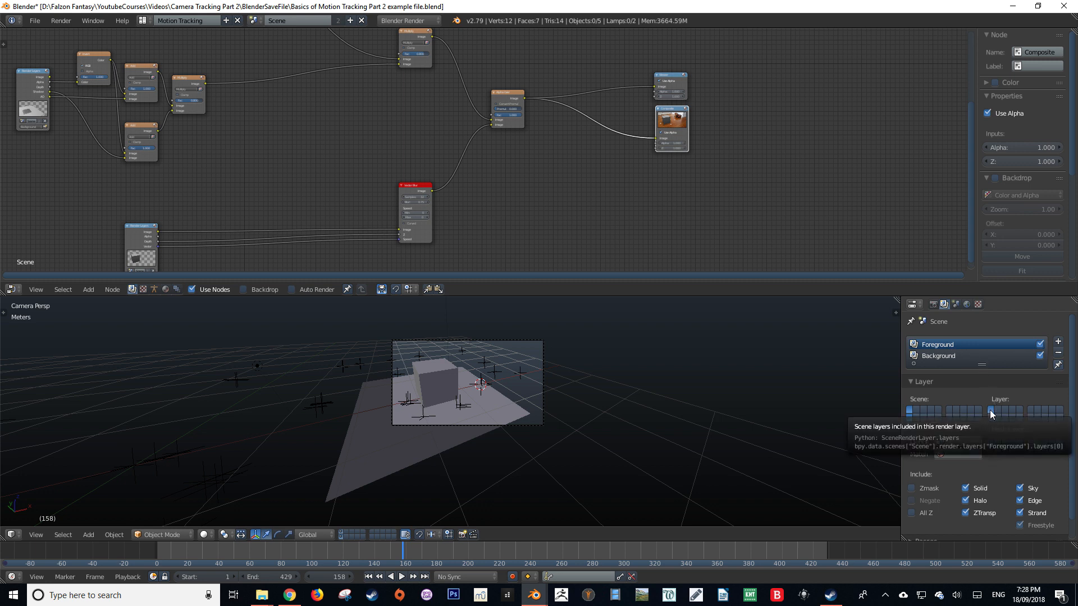
left_click(937, 356)
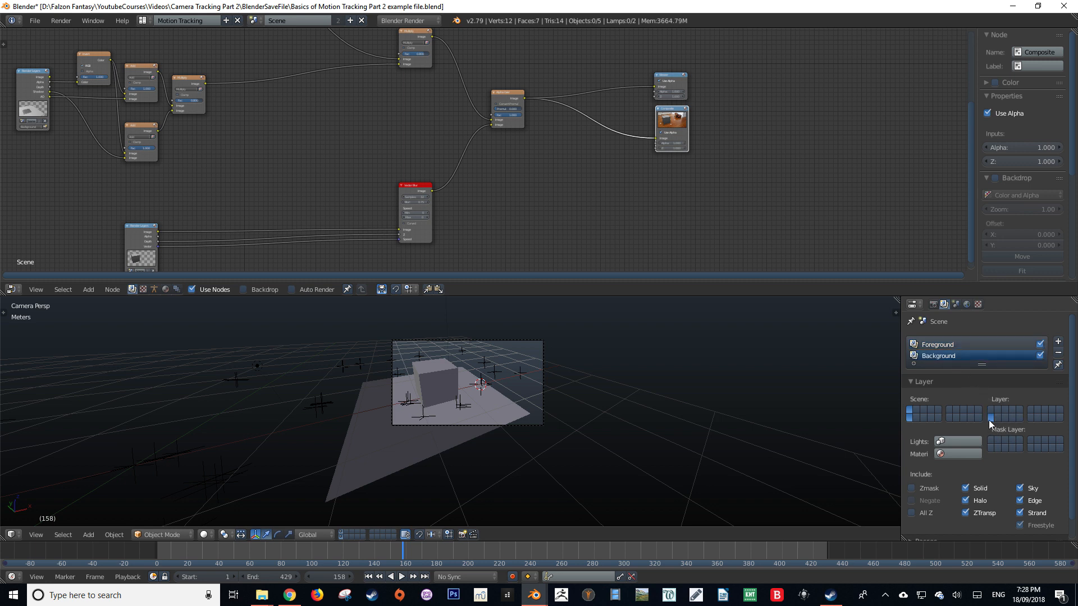
mouse_move(989, 416)
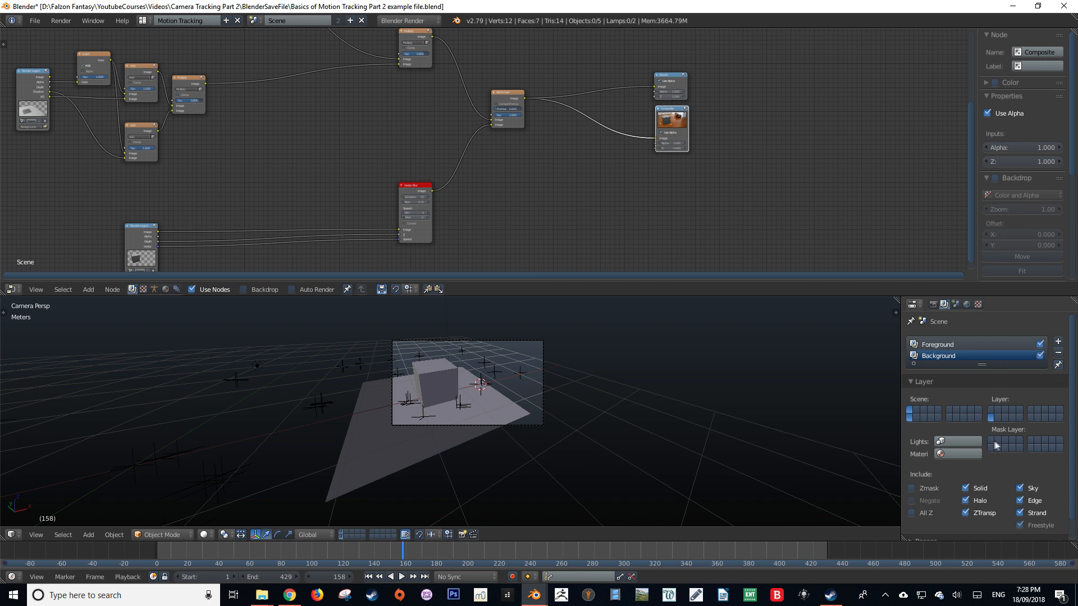
mouse_move(927, 438)
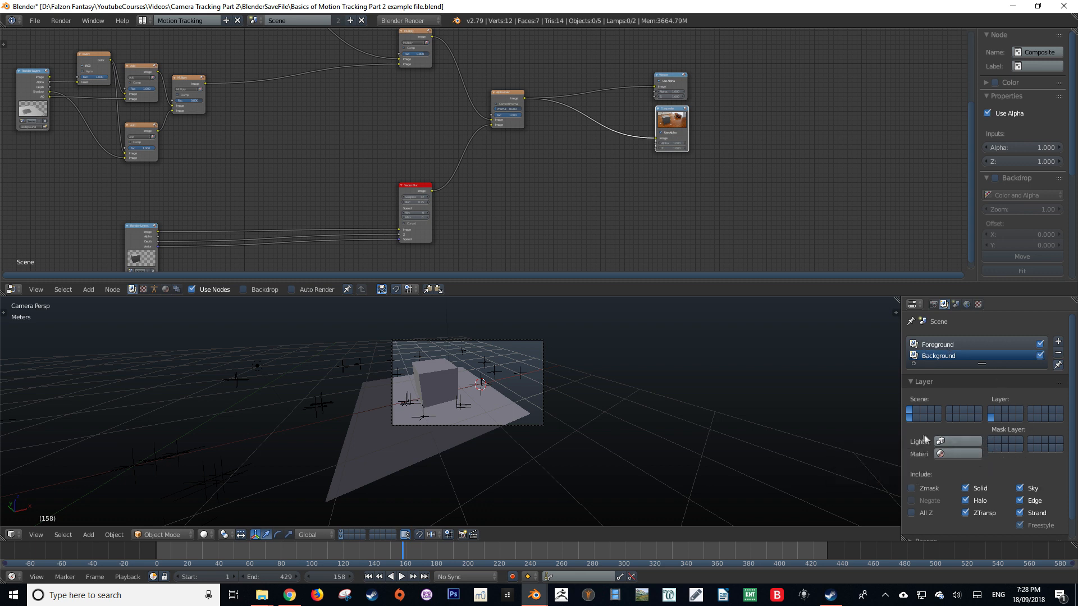
mouse_move(1004, 440)
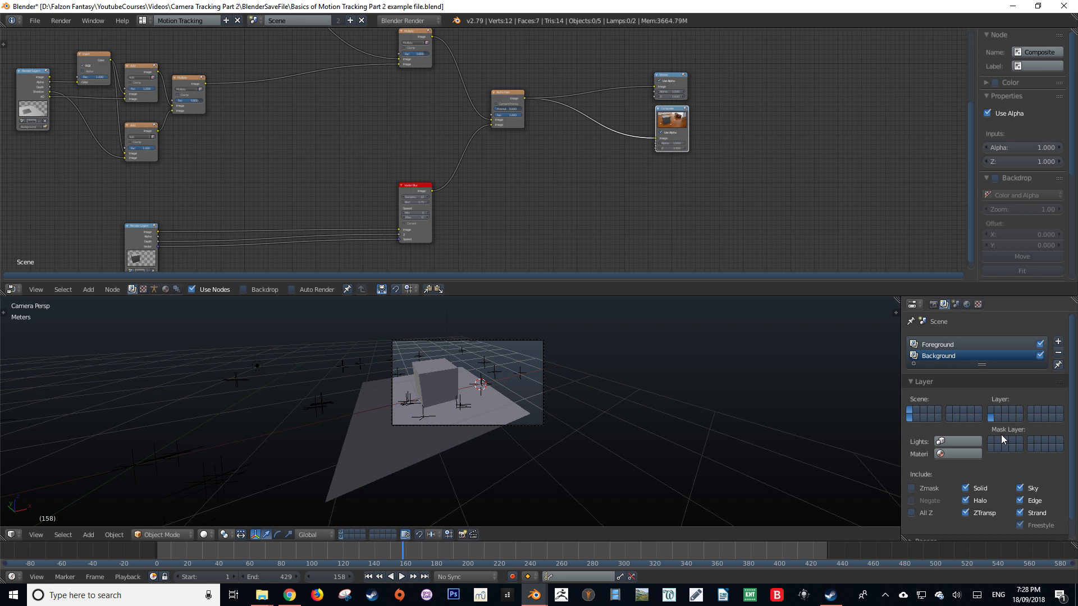
mouse_move(961, 358)
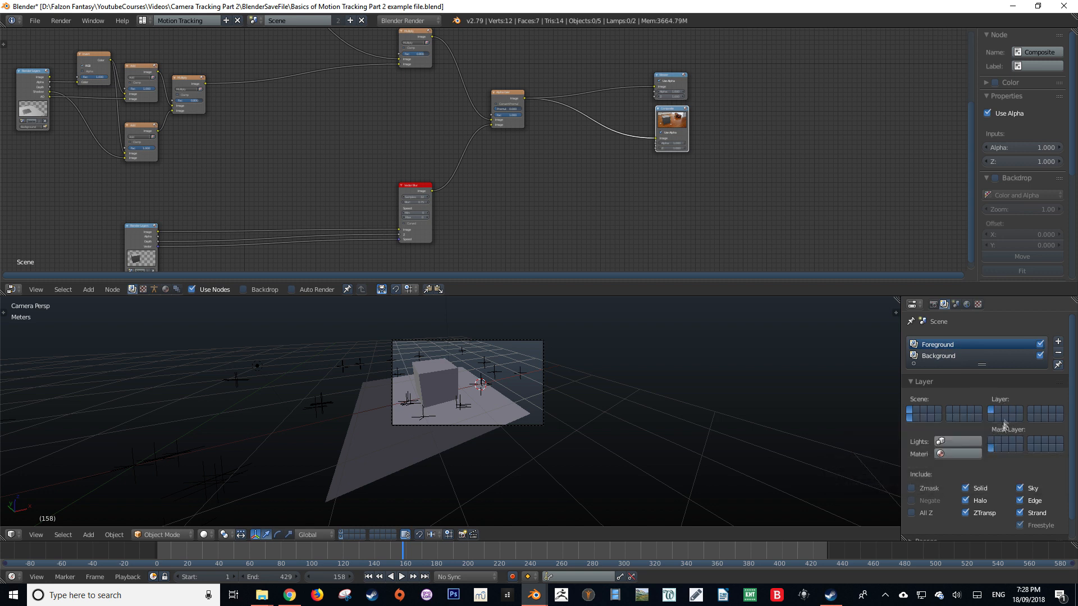
mouse_move(965, 349)
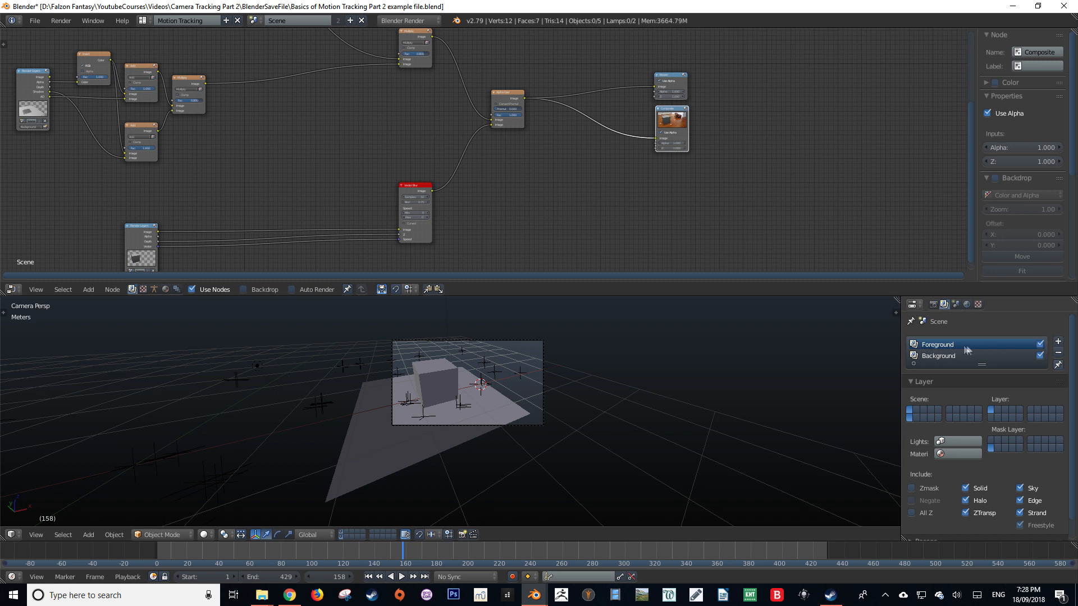
mouse_move(983, 403)
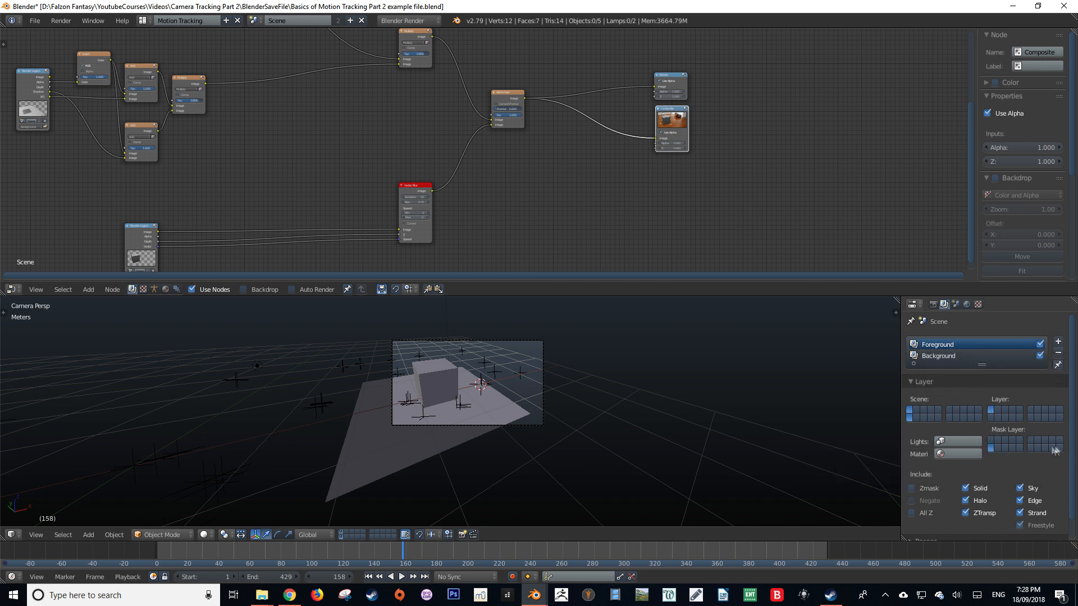
mouse_move(991, 444)
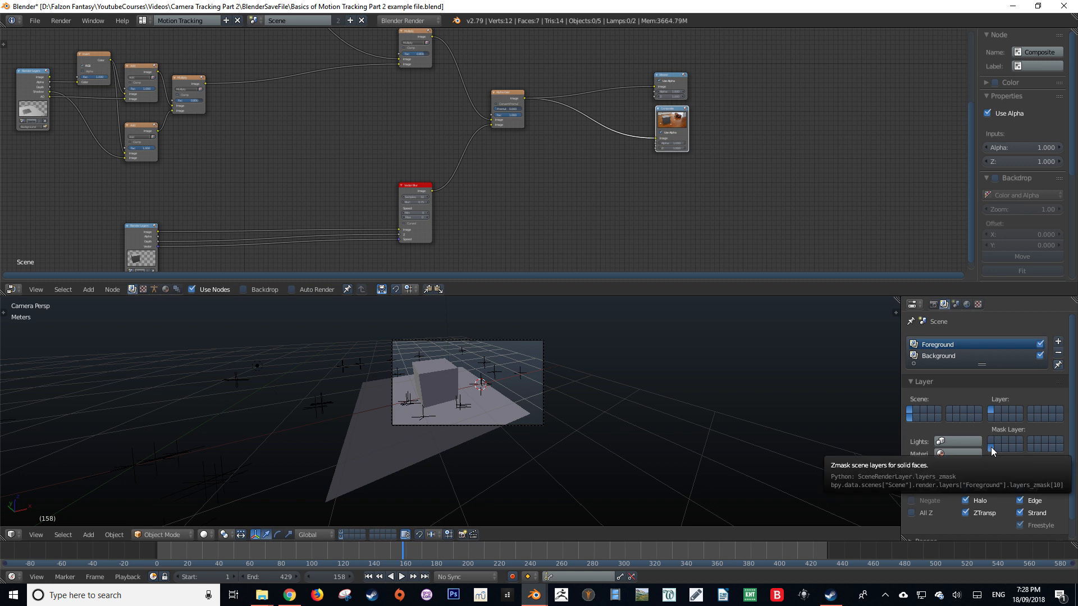
mouse_move(966, 344)
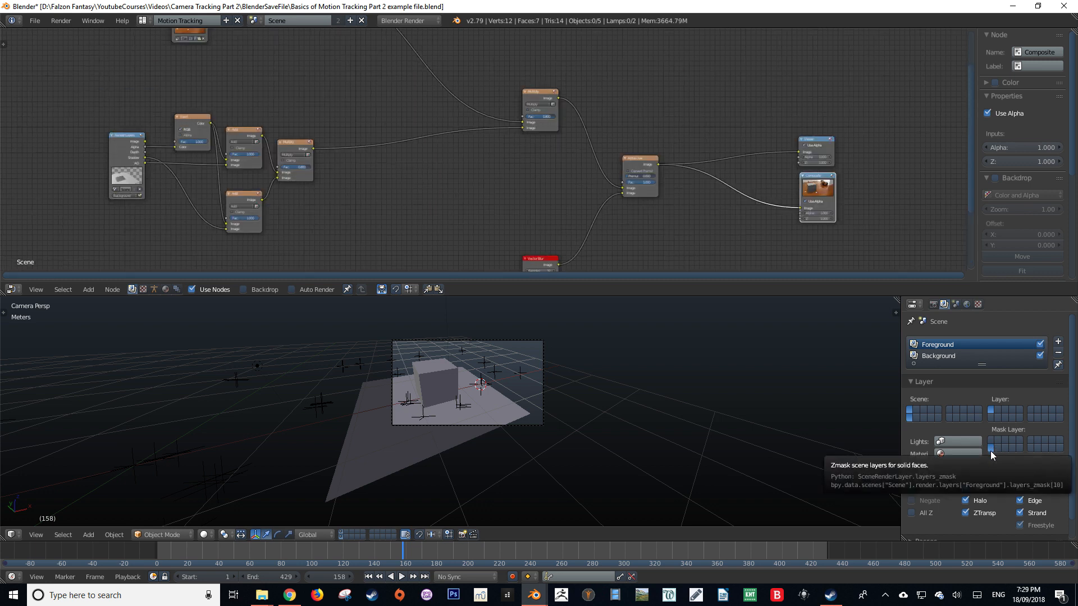
mouse_move(797, 419)
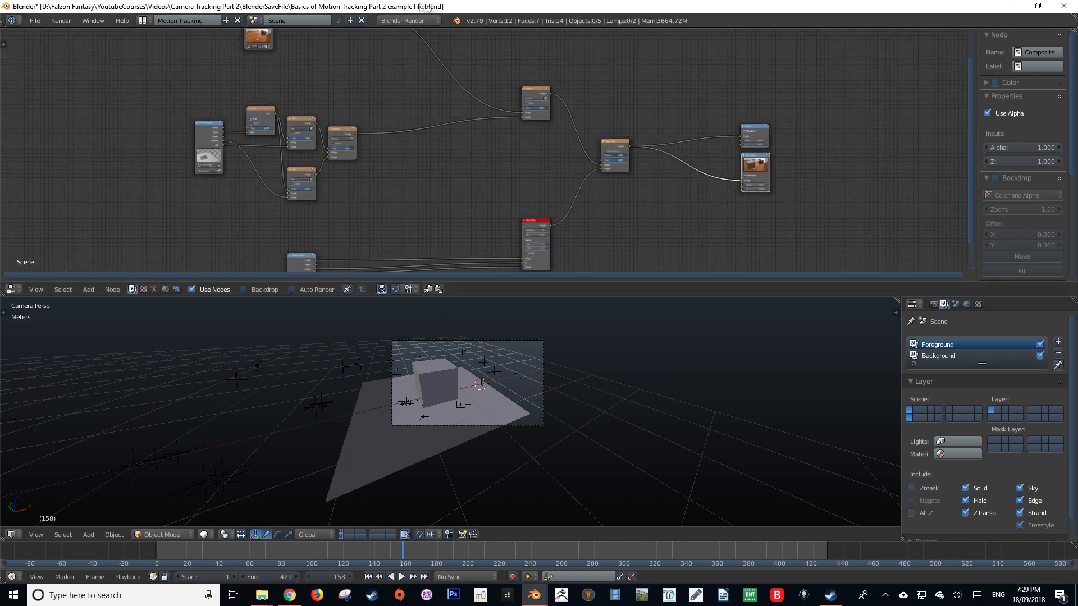
Change the render engine from Blender Render to Cycles Render.
left_click(405, 21)
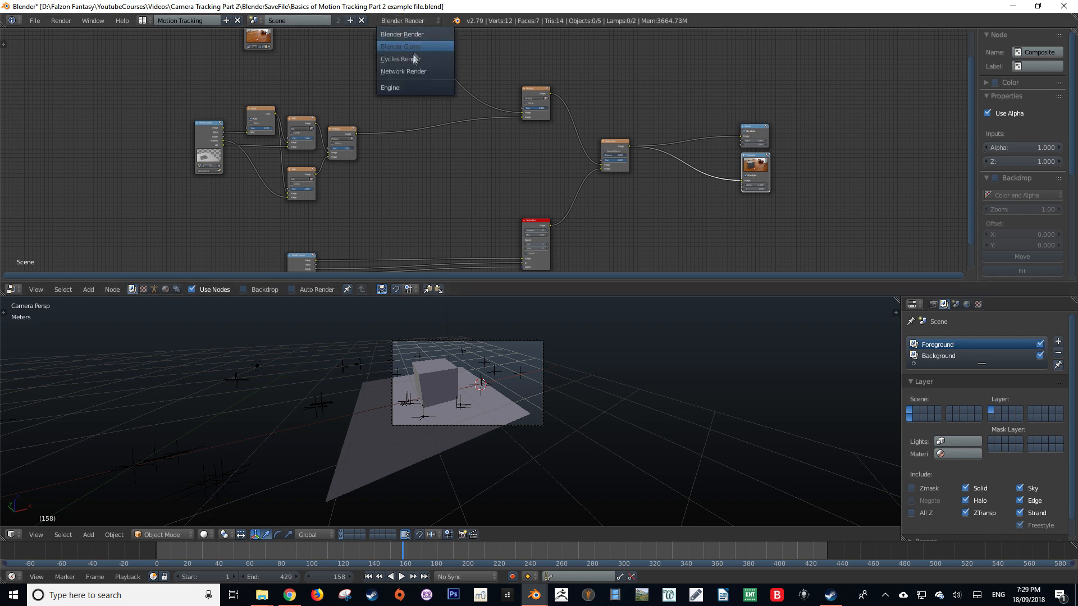
left_click(398, 58)
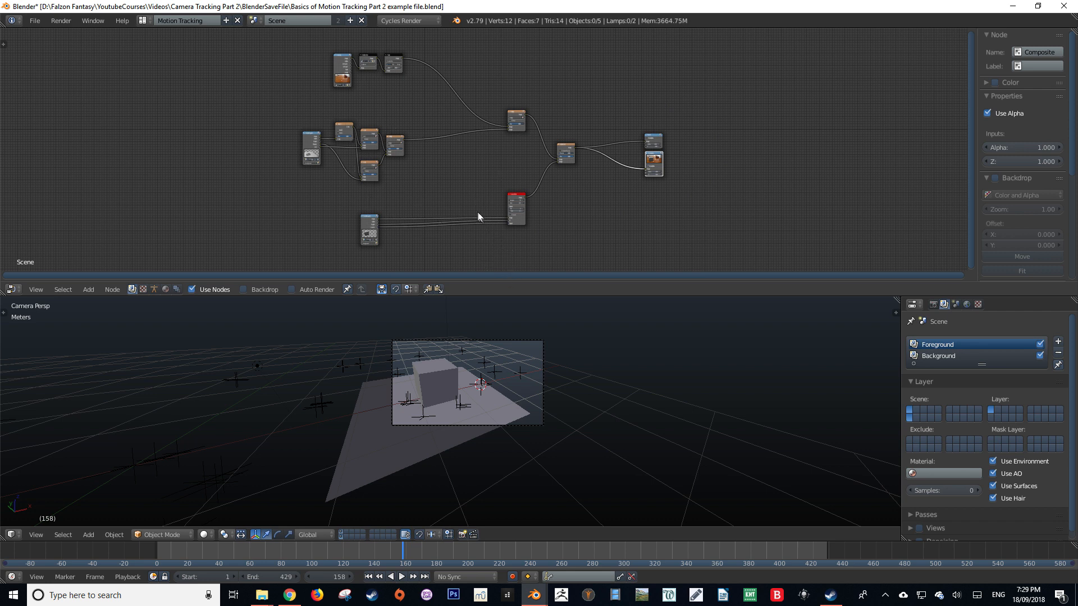
mouse_move(297, 50)
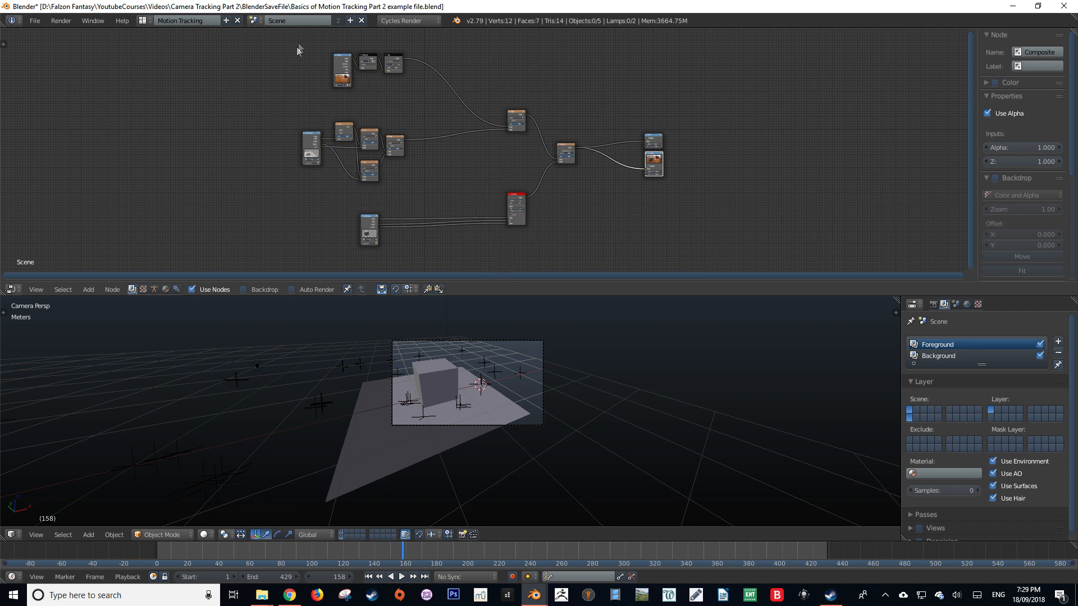
mouse_move(669, 159)
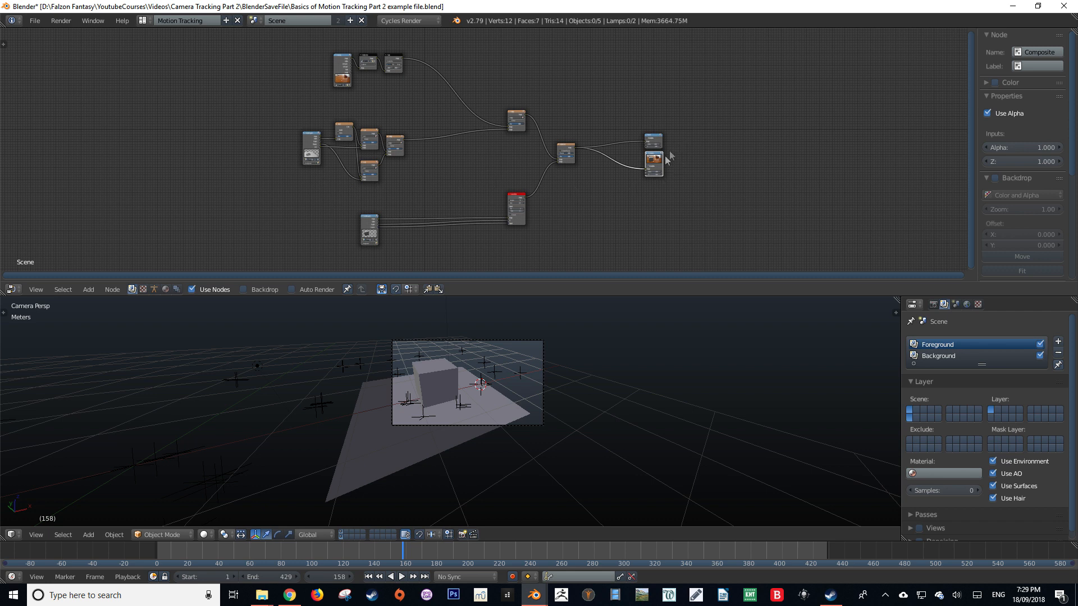
mouse_move(512, 340)
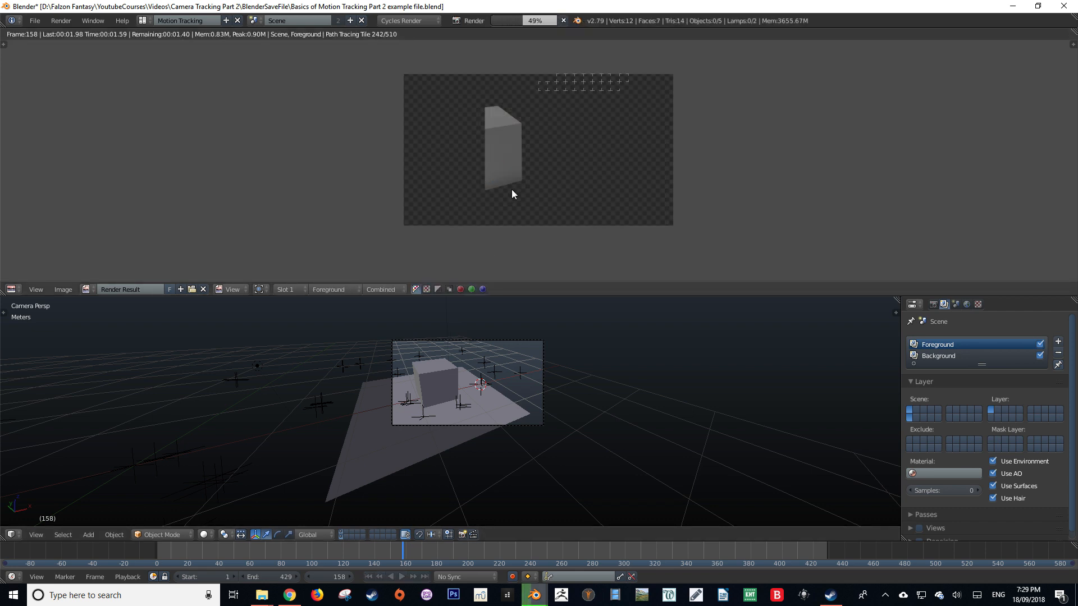
View the finished Cycles render of the grey cube on the wooden floor.
left_click(328, 288)
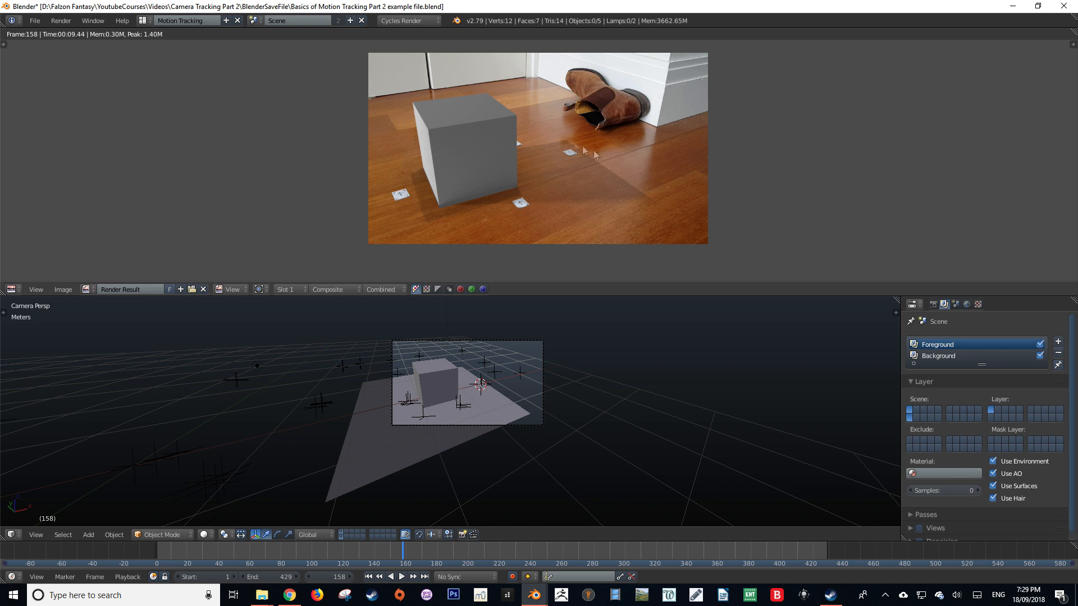
mouse_move(633, 196)
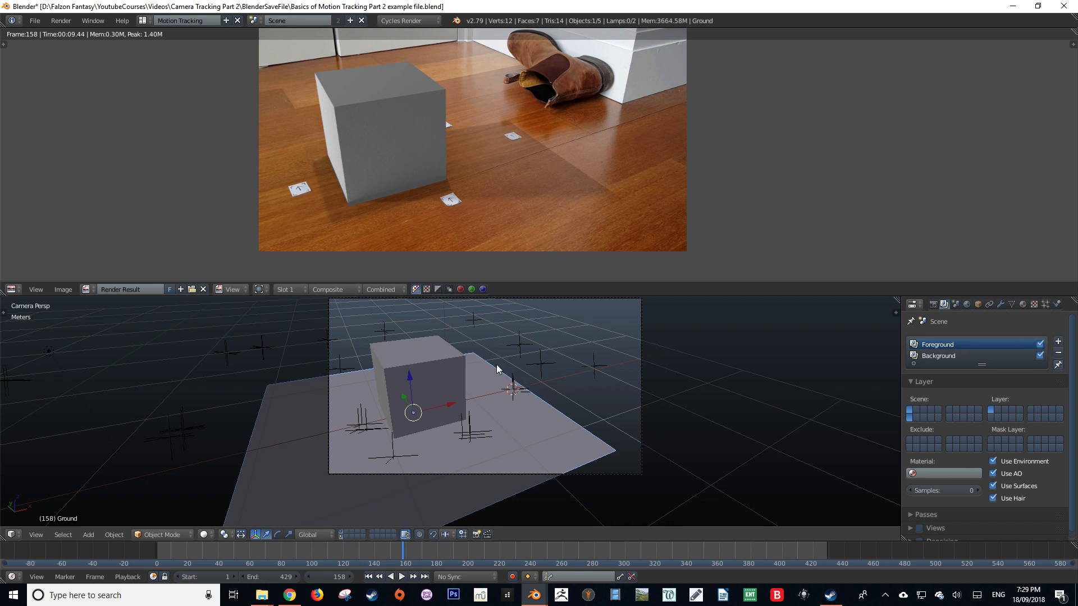
mouse_move(505, 144)
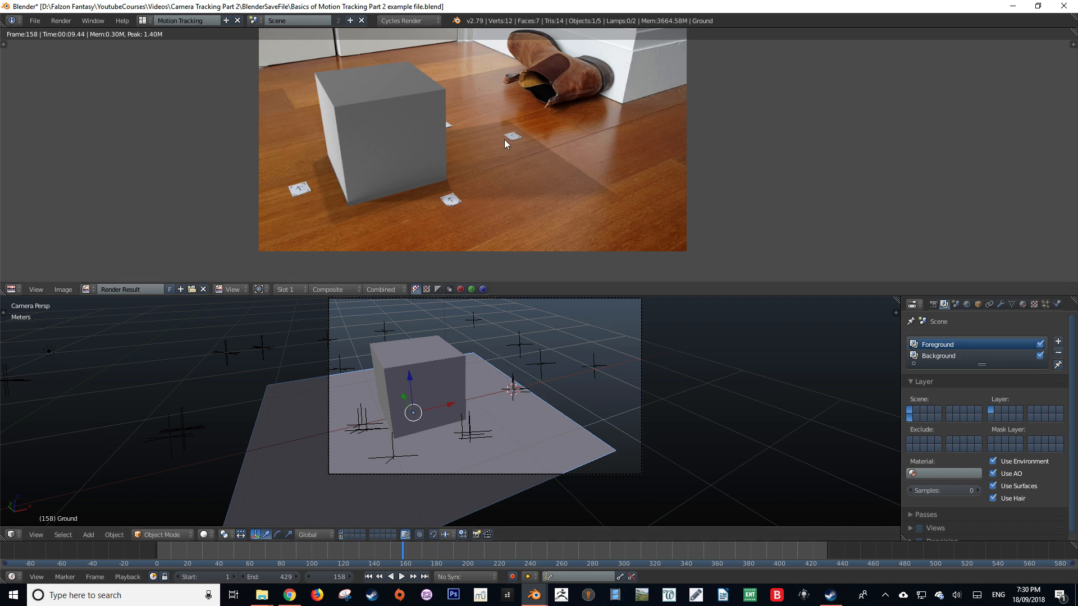
mouse_move(405, 169)
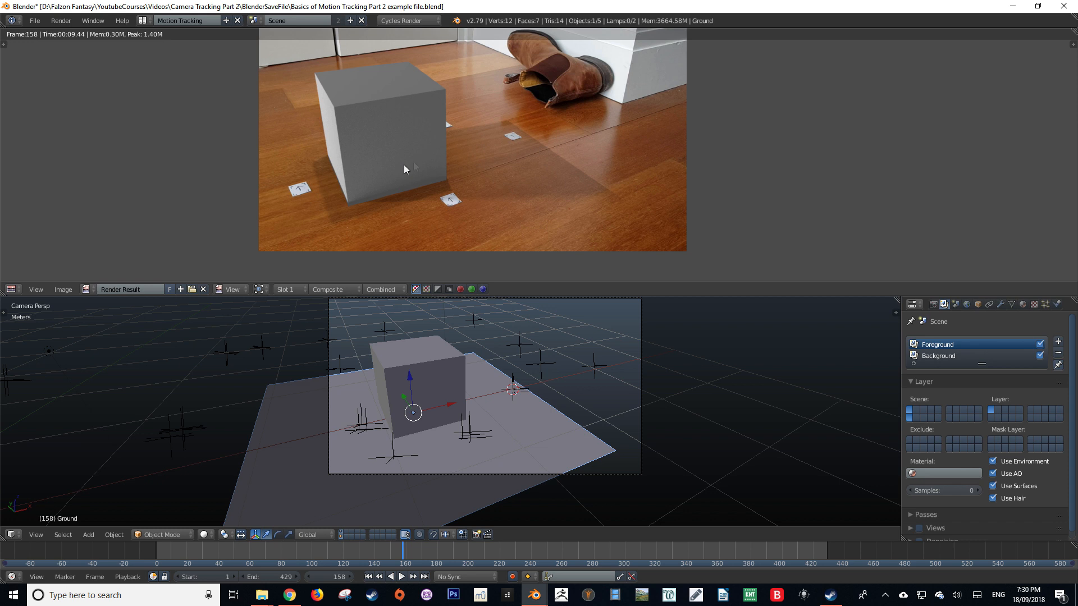
mouse_move(288, 447)
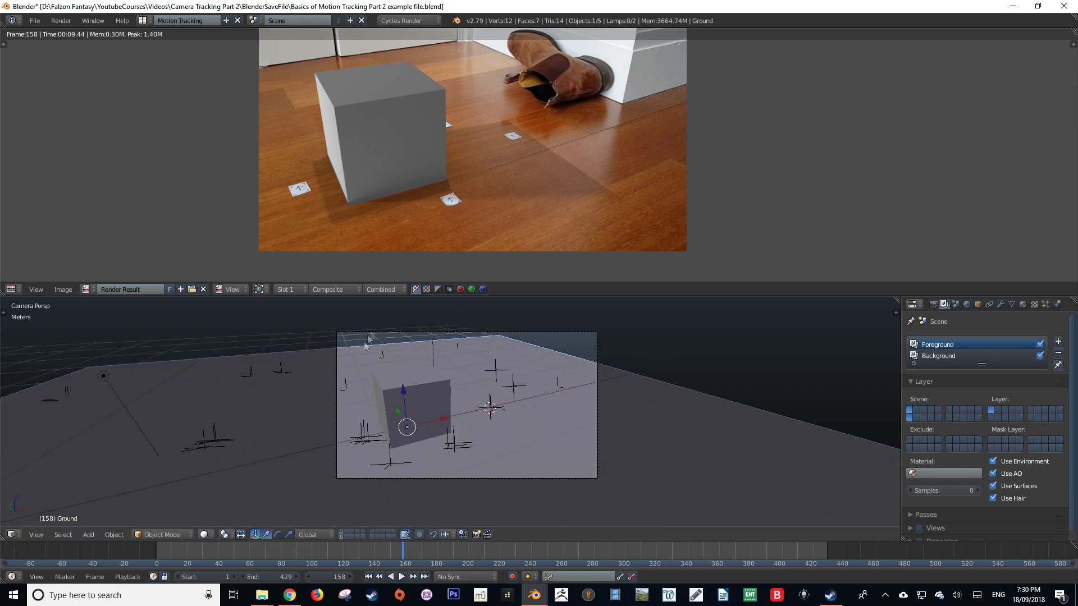
mouse_move(605, 437)
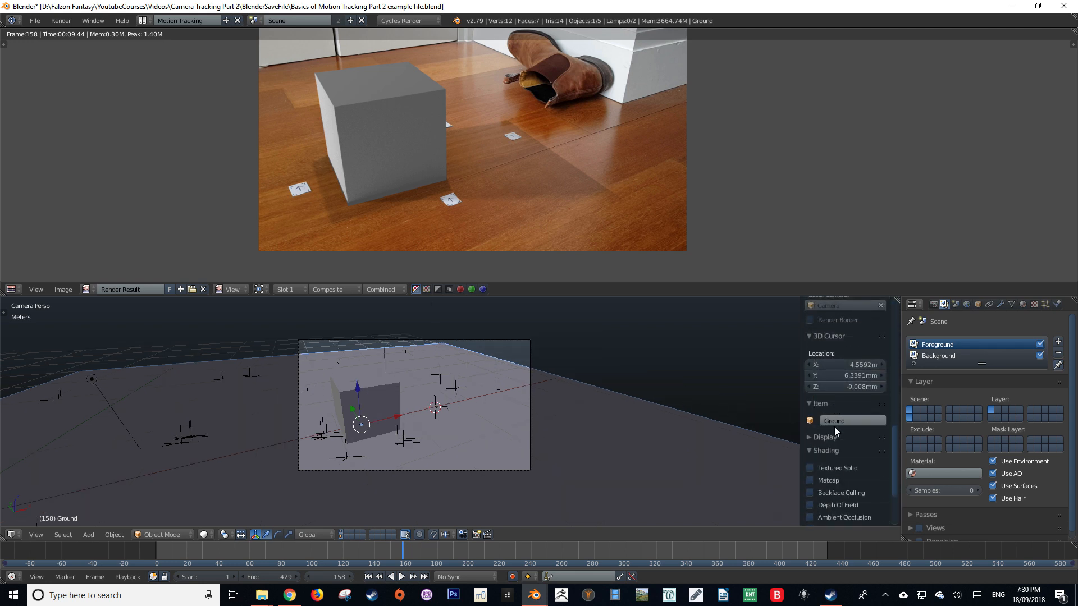
Enable viewport Background Images using the tracked movie clip.
scroll("down", 3)
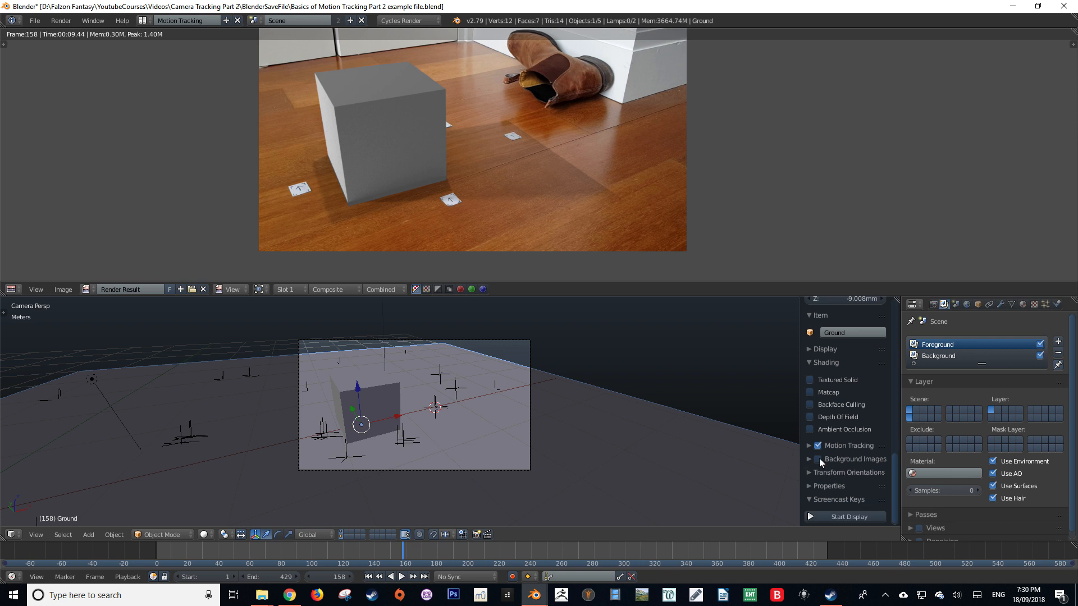
left_click(809, 459)
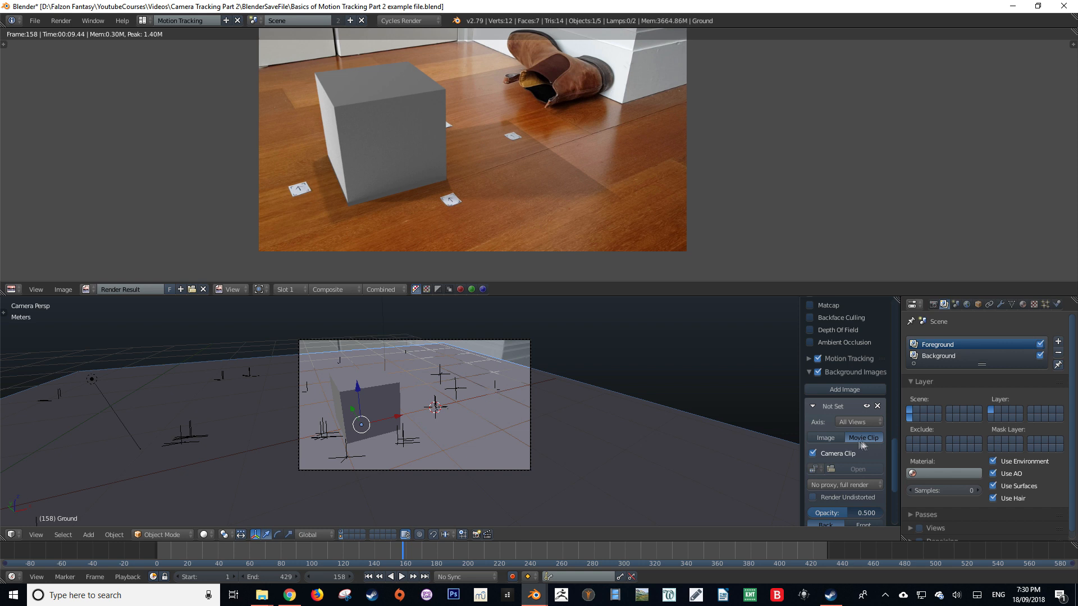
left_click(857, 469)
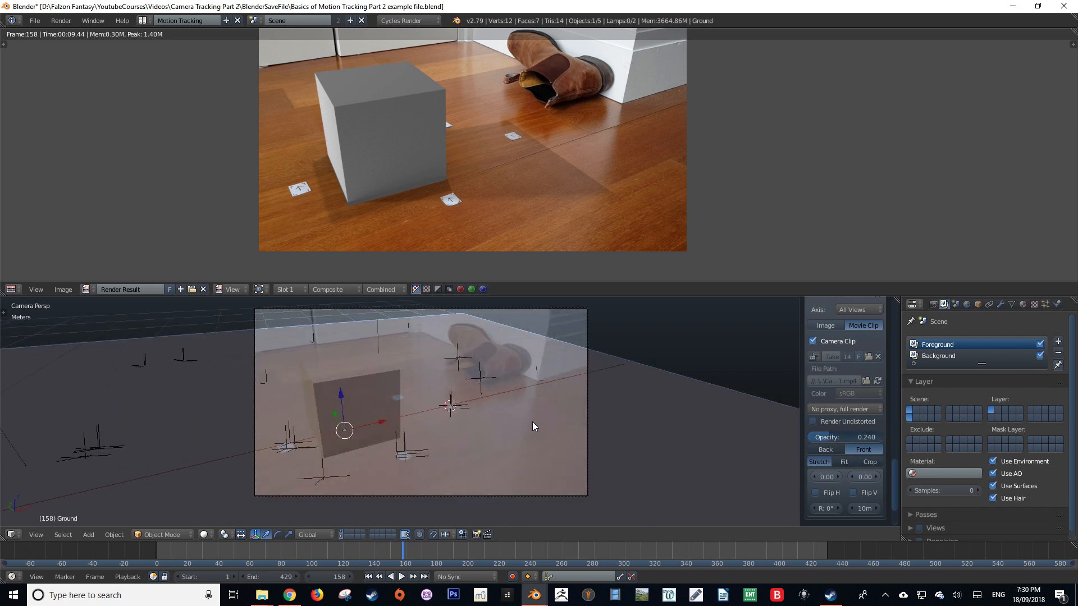
Play the animation to check the footage match, then return to frame 75.
left_click(402, 577)
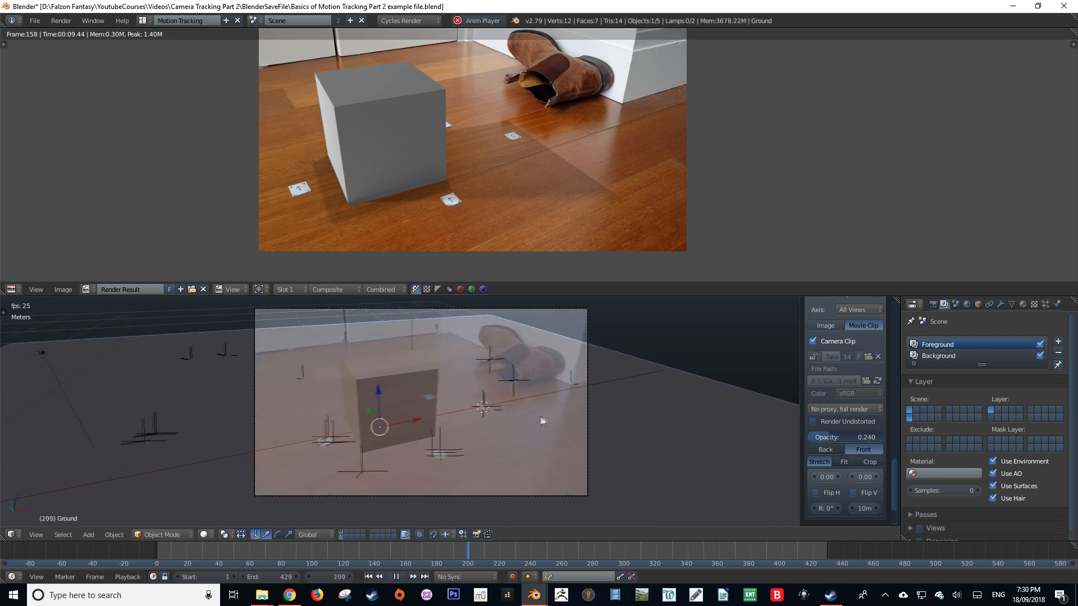
left_click(495, 546)
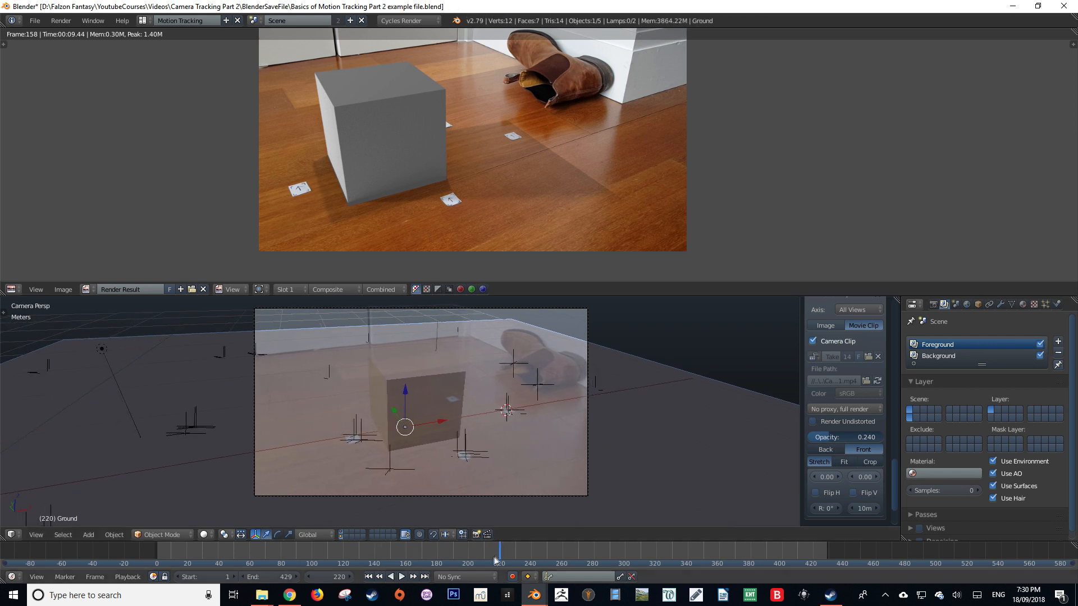
left_click(273, 550)
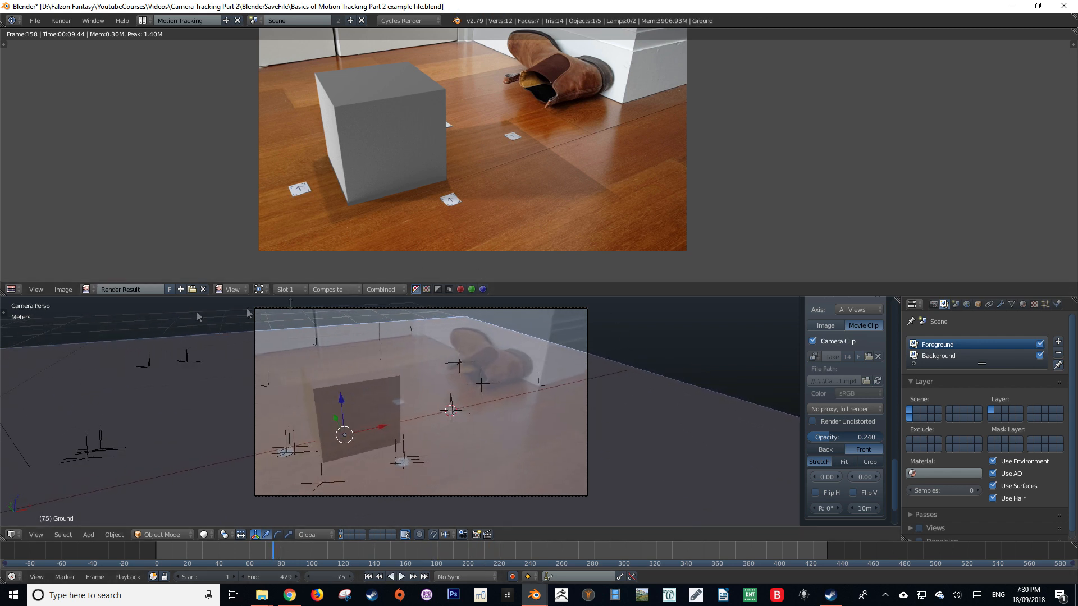
mouse_move(337, 416)
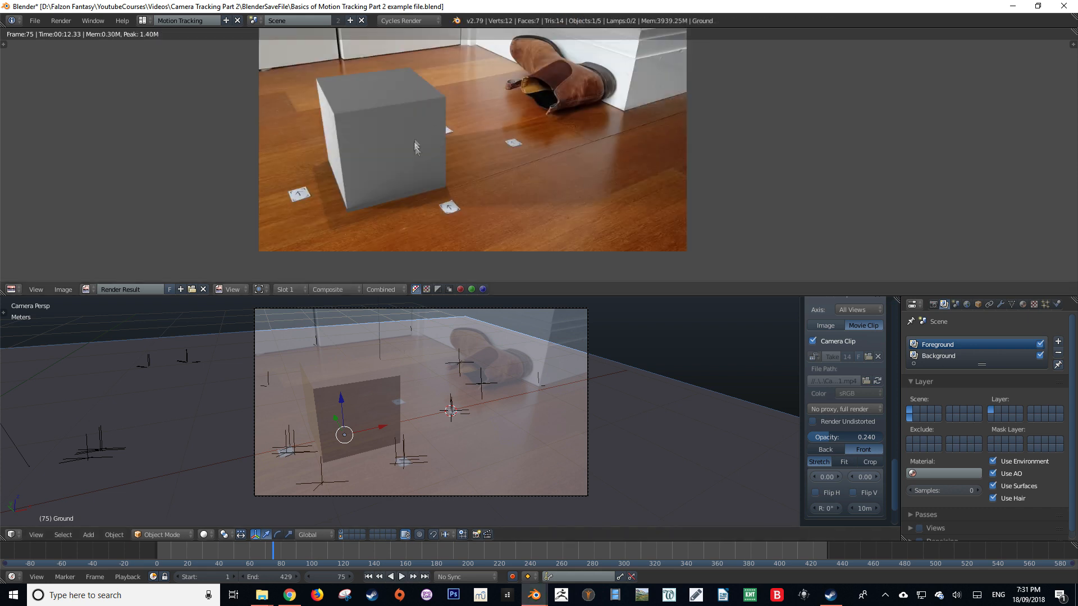
mouse_move(519, 135)
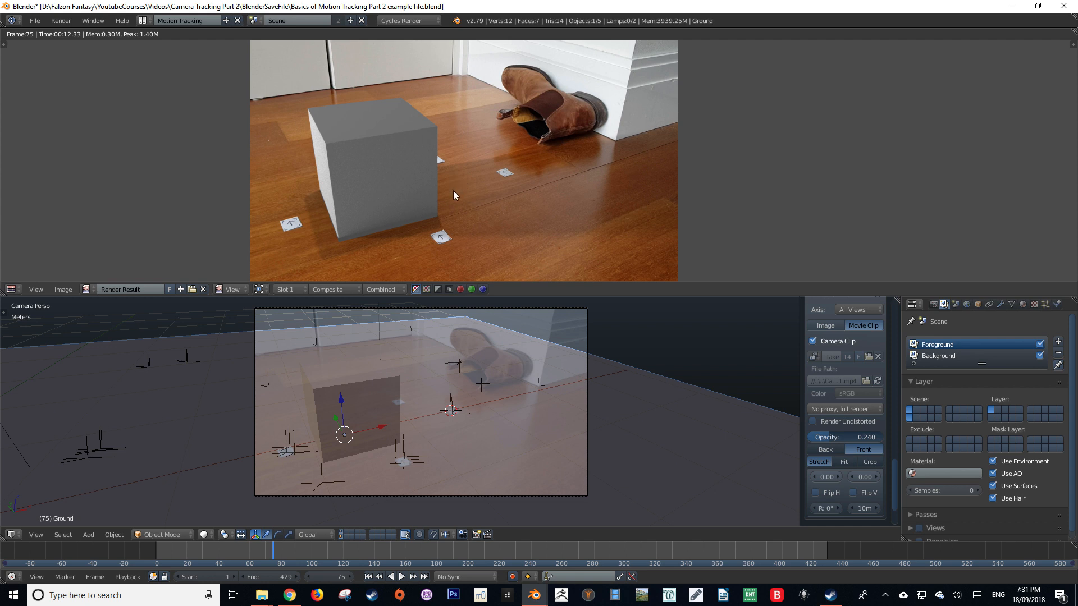
mouse_move(420, 180)
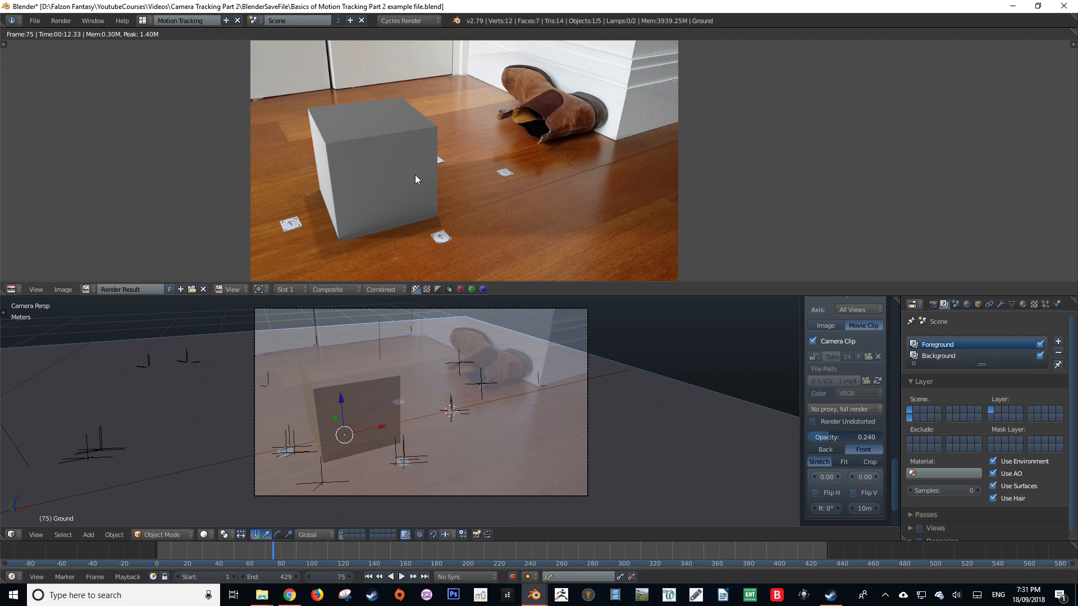
mouse_move(557, 132)
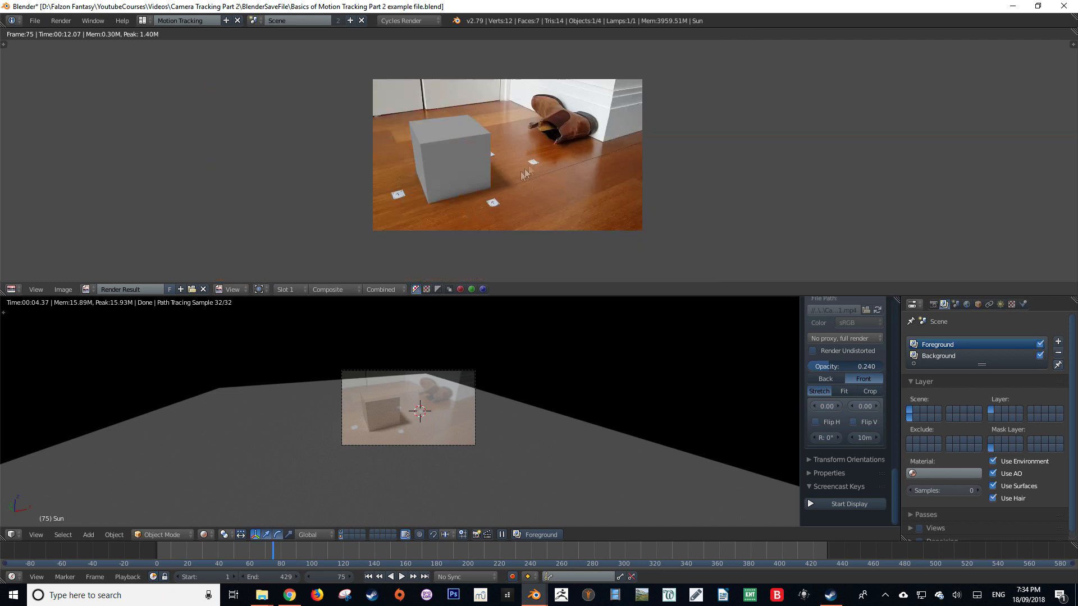
mouse_move(512, 153)
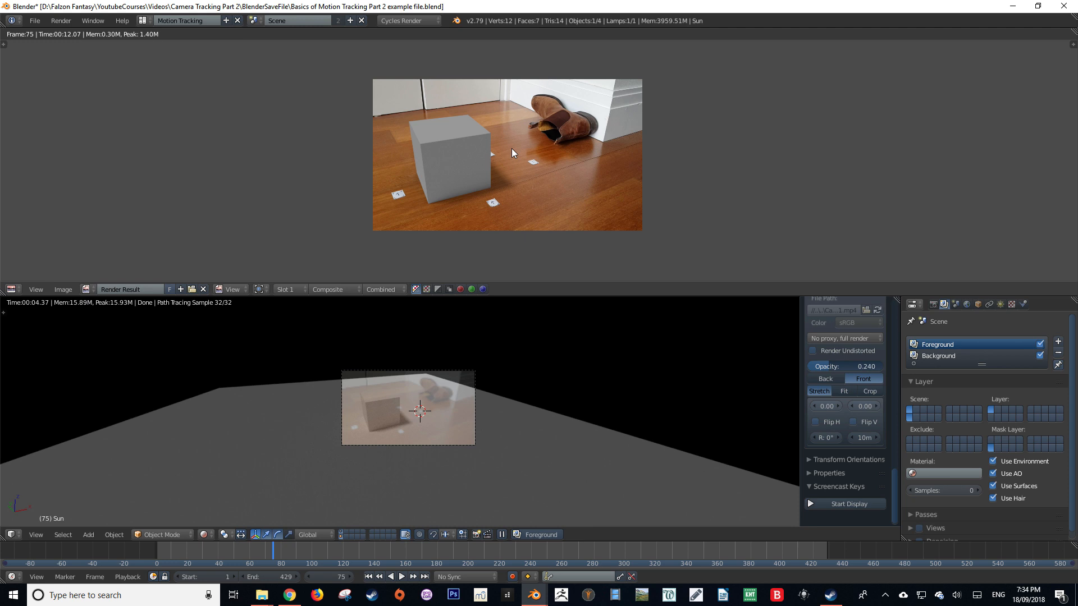
mouse_move(588, 137)
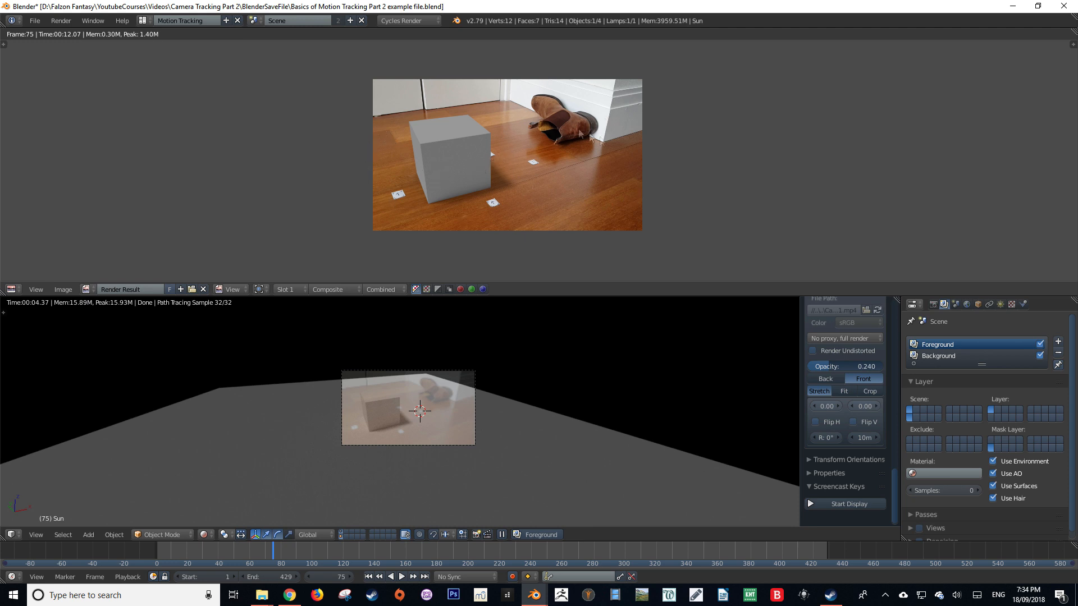
mouse_move(618, 200)
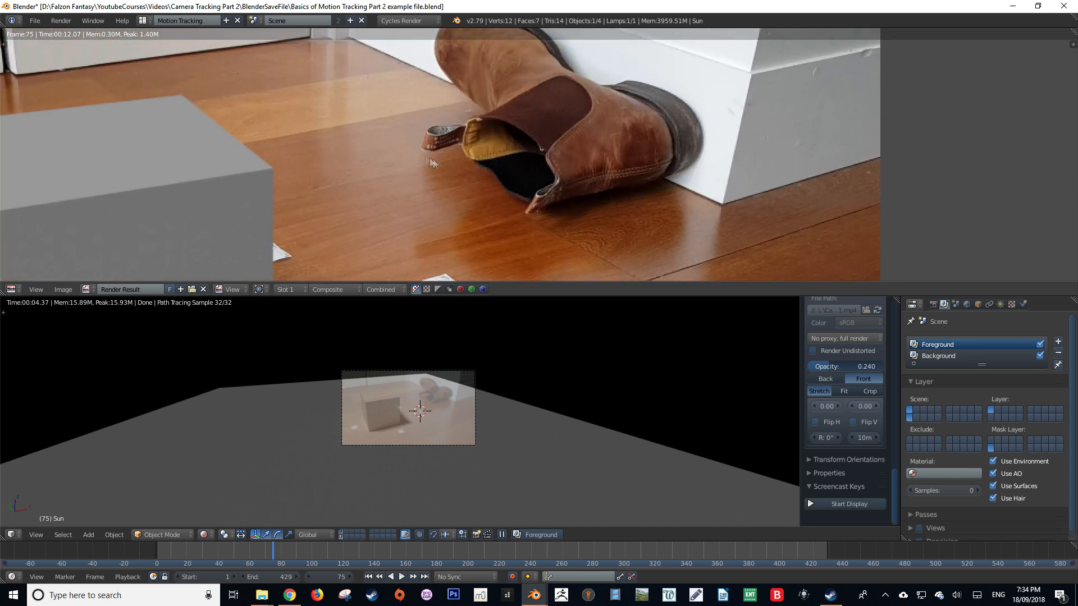
mouse_move(441, 147)
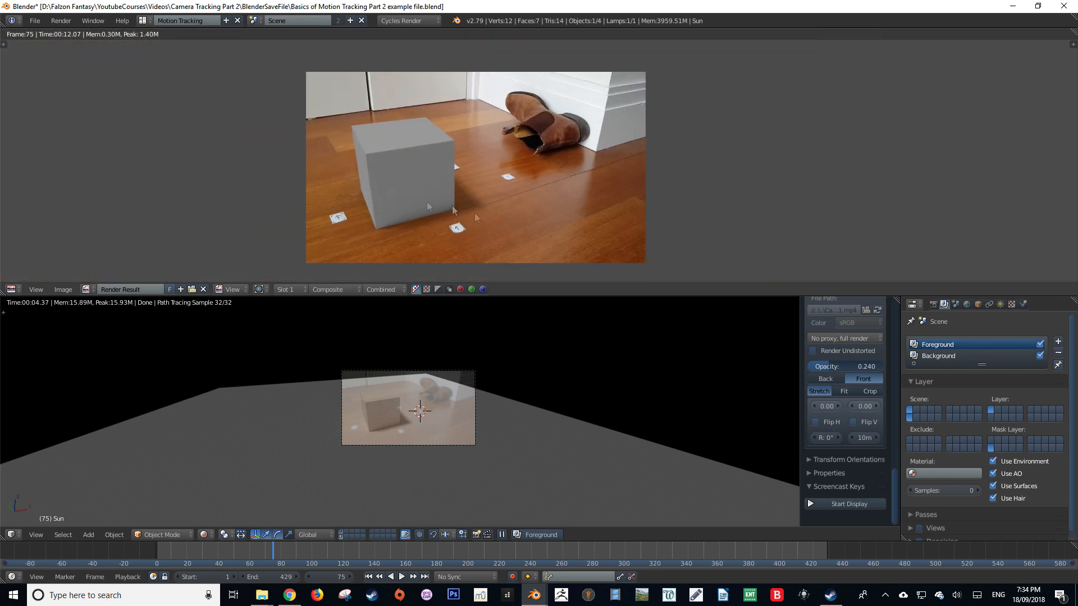
mouse_move(227, 407)
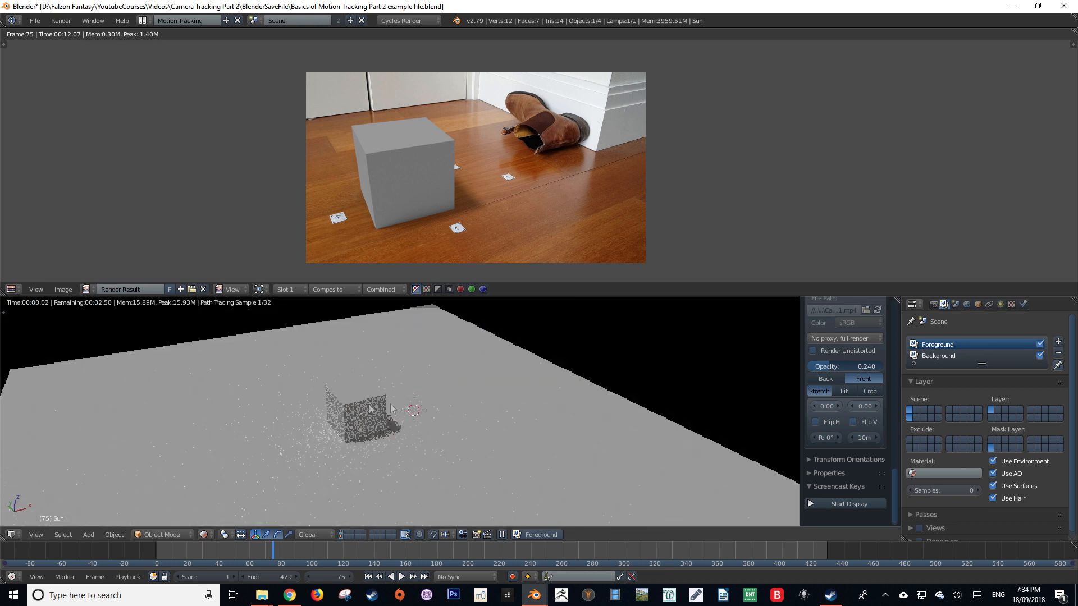
Show the Ground plane's Material tab in the Properties editor.
left_click(1022, 304)
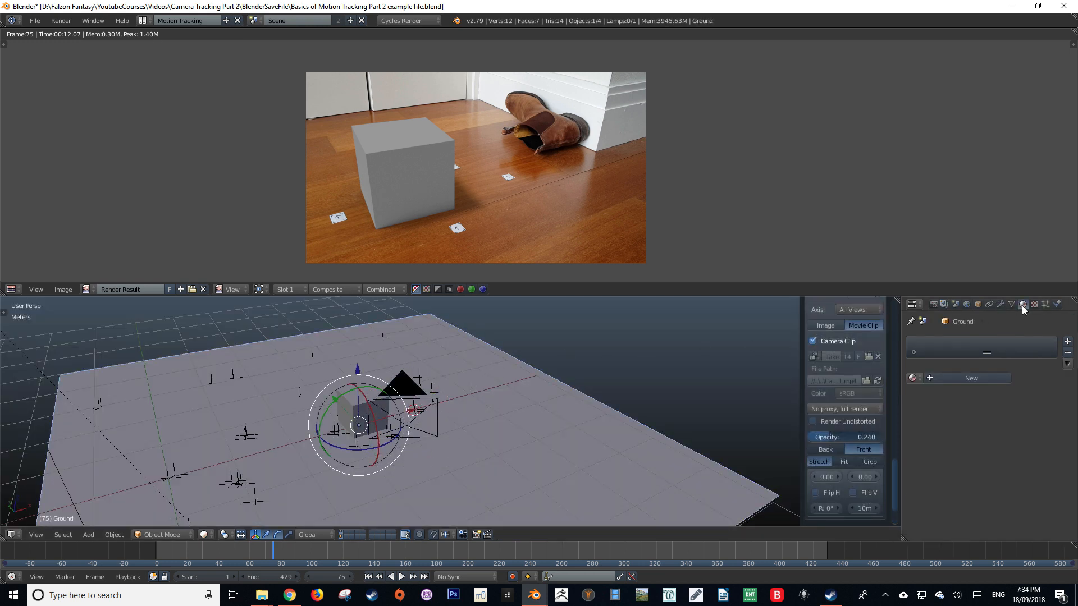
Create a new Ground material and show its shader nodes in the top area.
left_click(1022, 304)
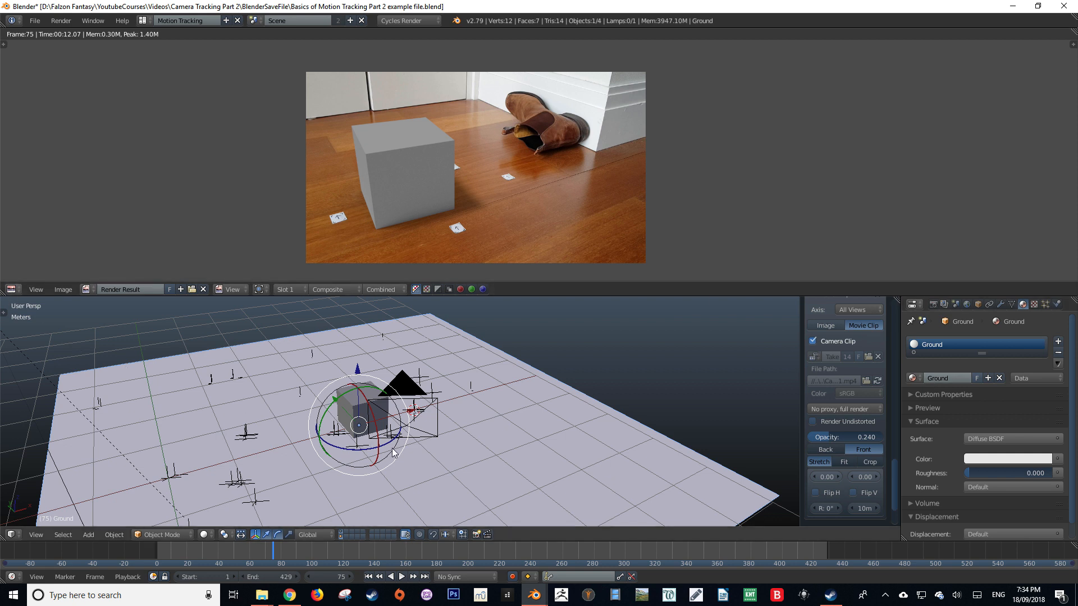
left_click(10, 289)
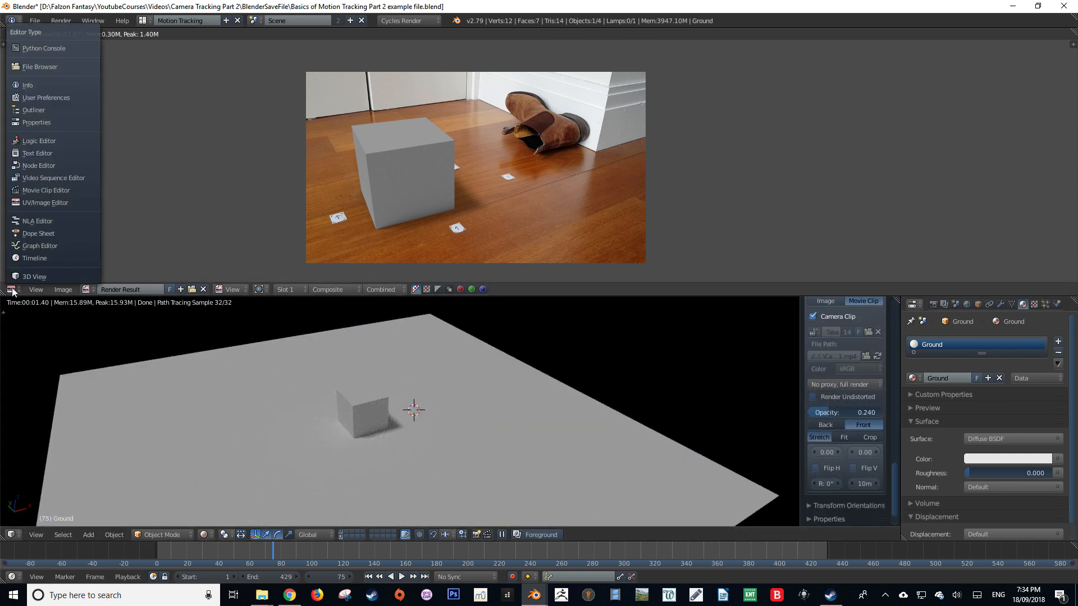
left_click(39, 165)
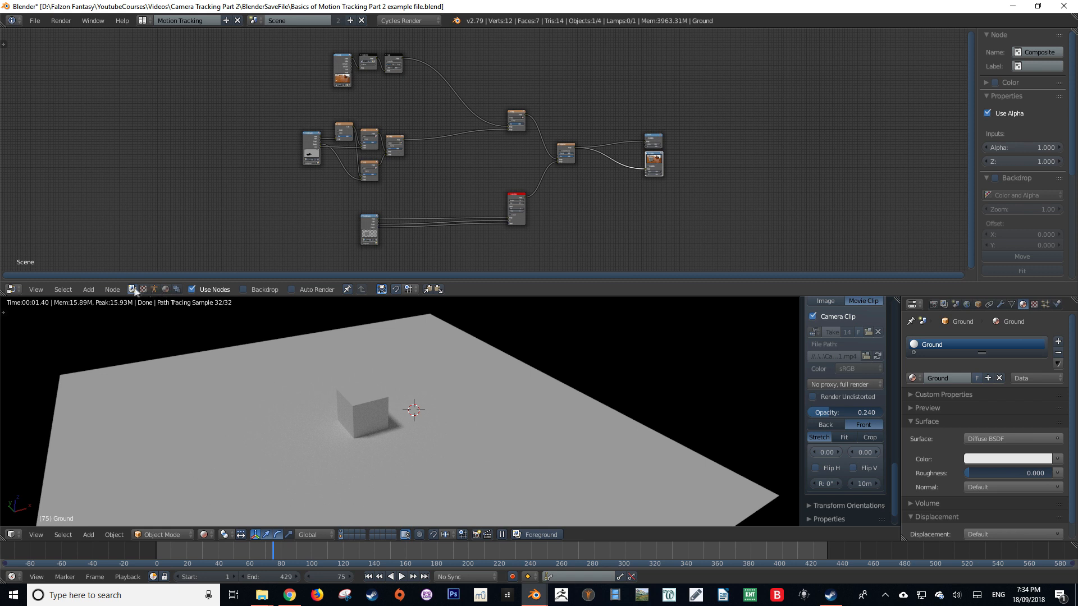
mouse_move(165, 288)
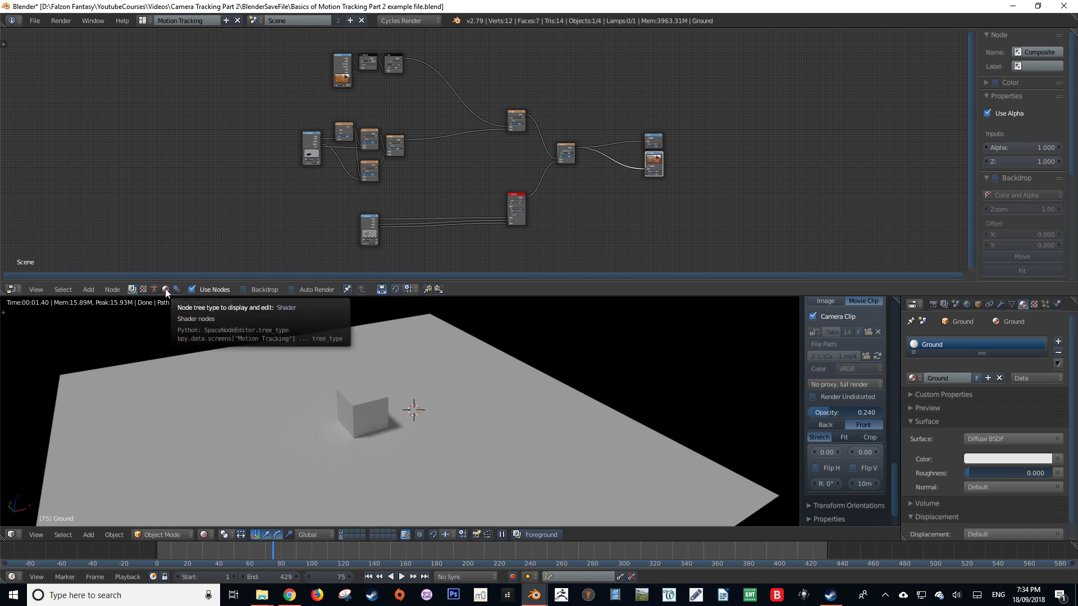
left_click(165, 288)
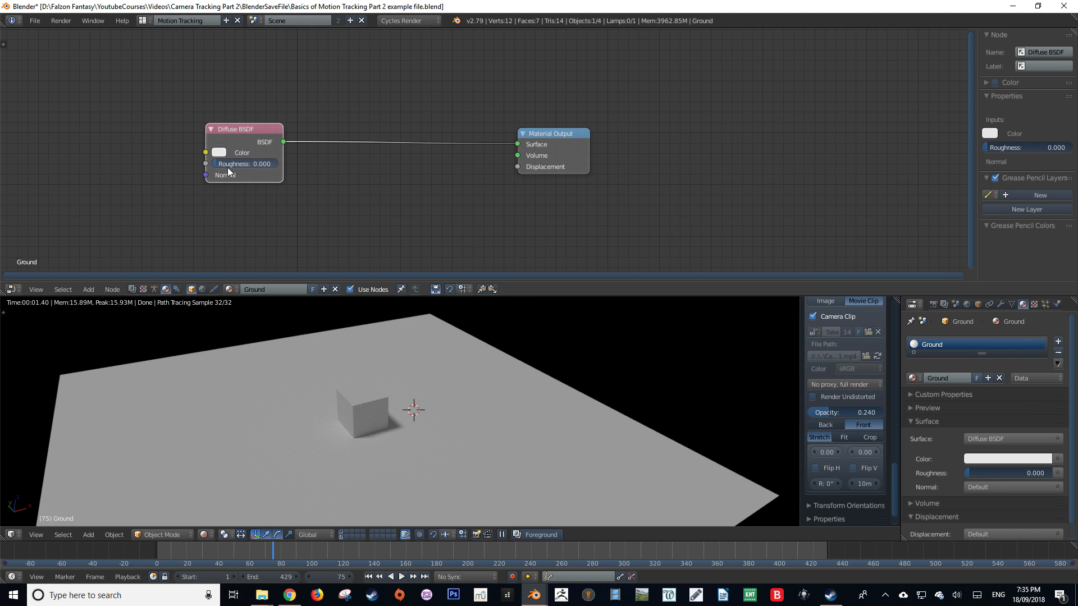
Add a Mix Shader, lower the Glossy roughness and connect Glossy into the mix.
left_click(206, 164)
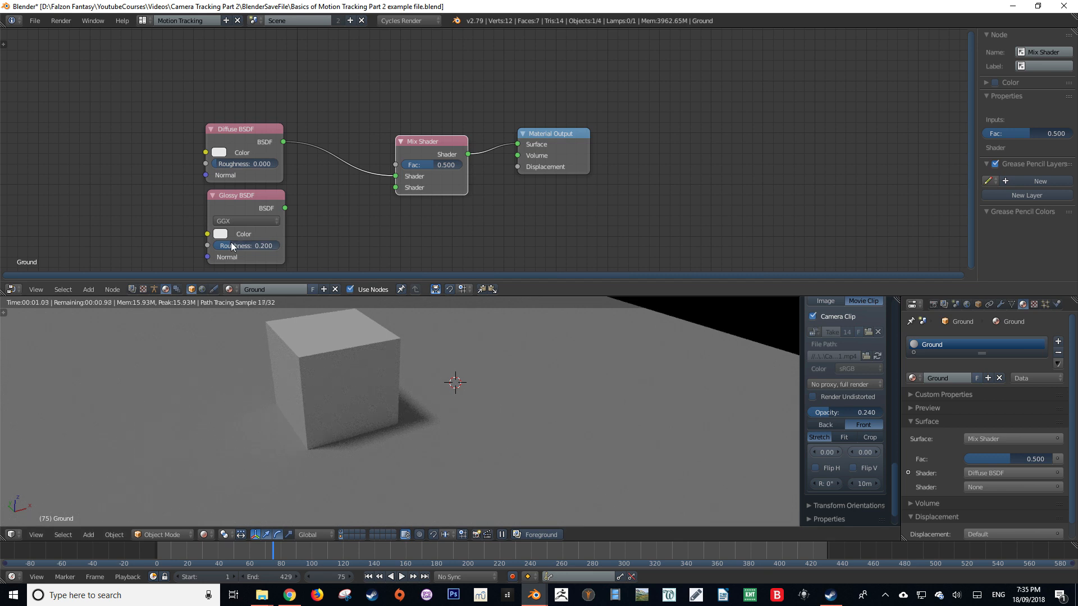
left_click_drag(227, 245, 254, 245)
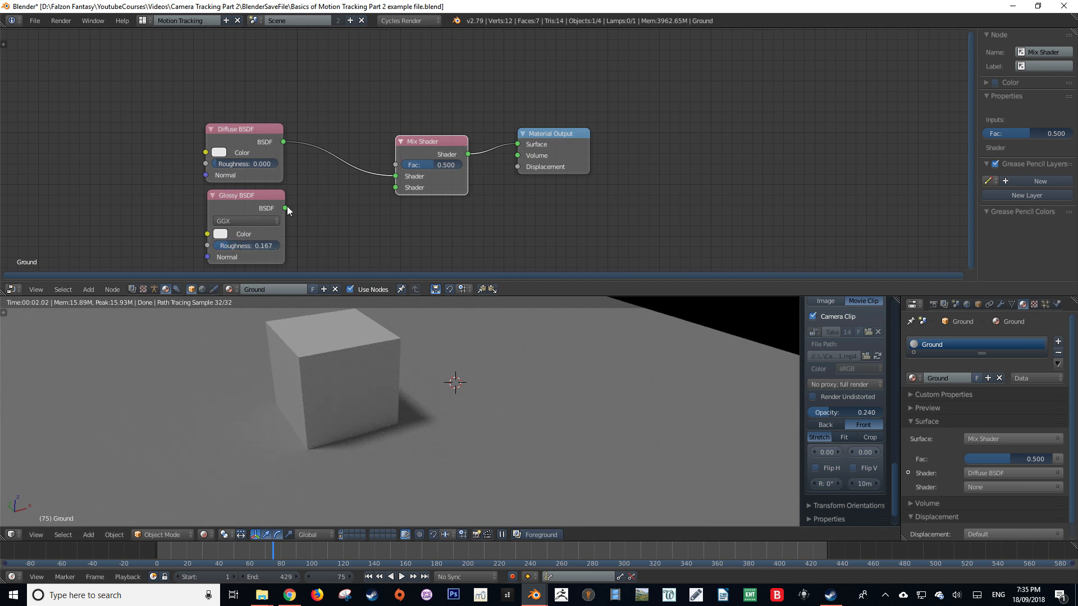
left_click_drag(284, 208, 395, 187)
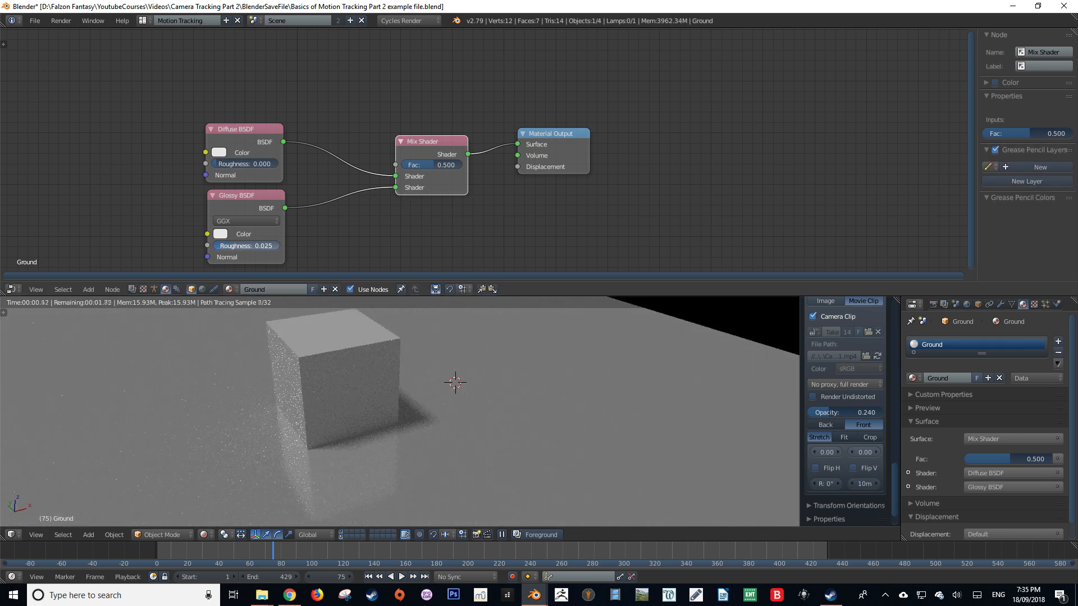
left_click(246, 245)
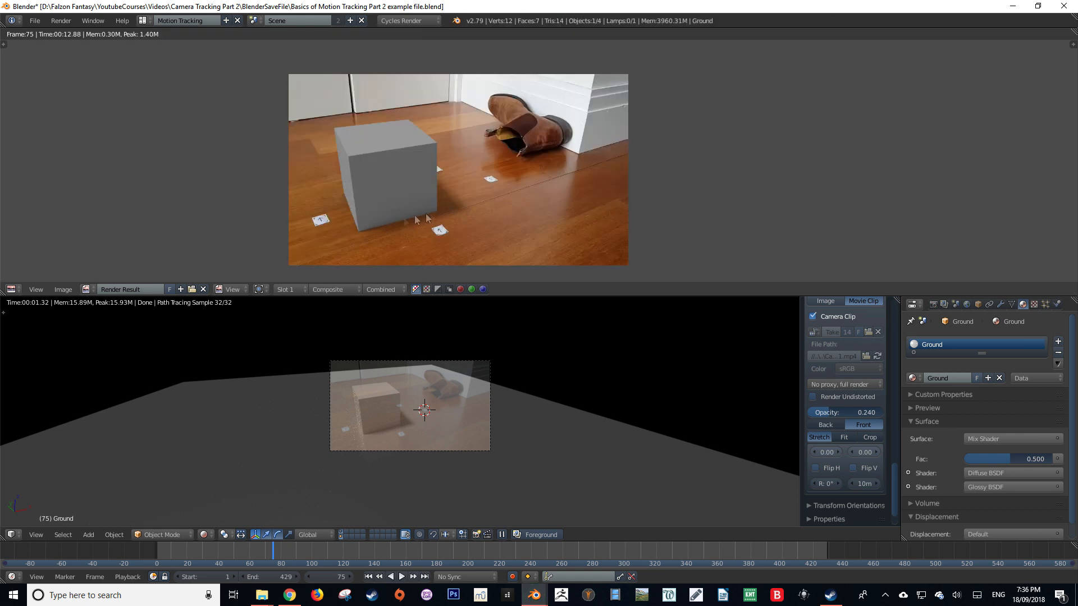
mouse_move(270, 244)
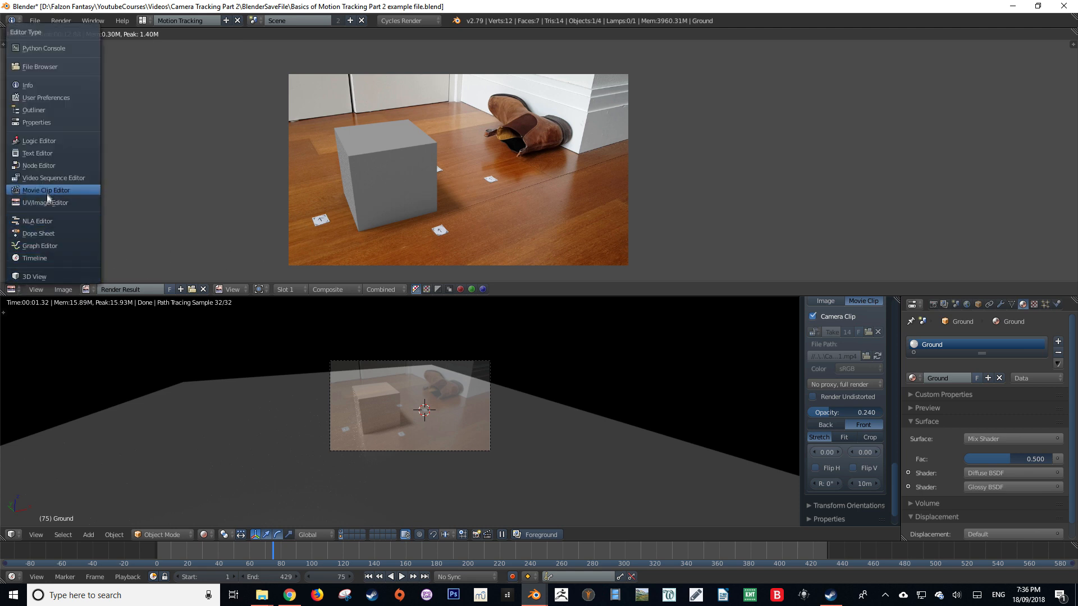
Switch the top area to the Node Editor showing the compositing node tree.
left_click(38, 166)
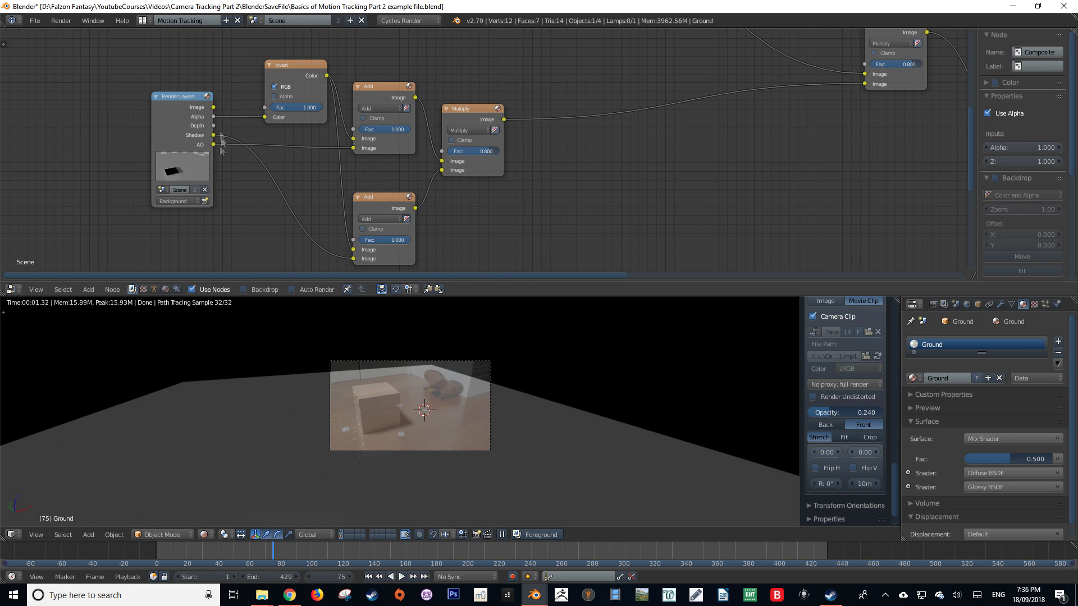
mouse_move(363, 429)
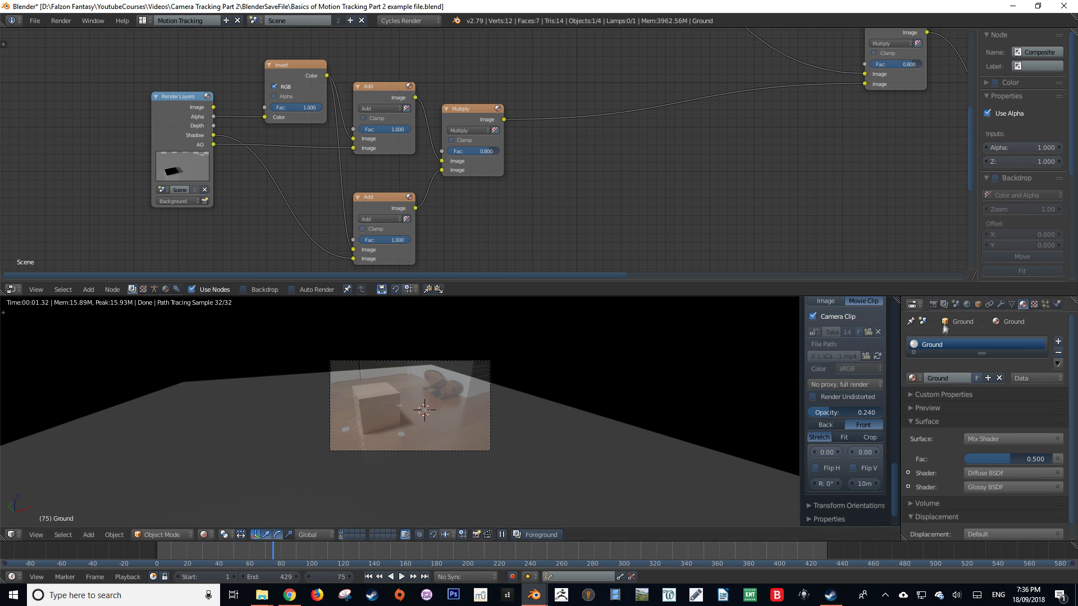
Select the Background render layer and scroll down to its Passes settings.
left_click(943, 304)
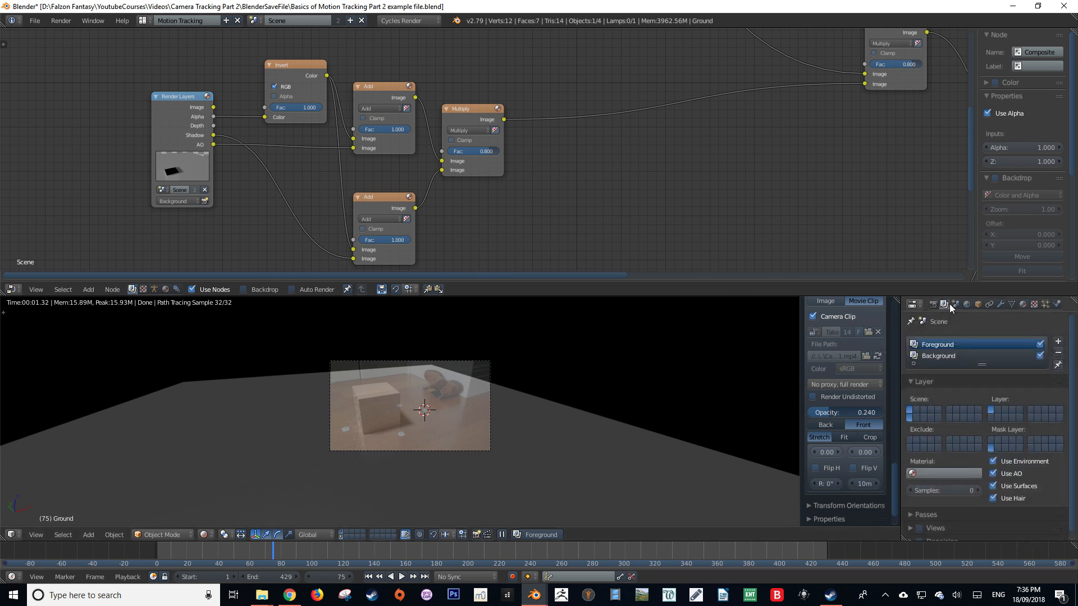
mouse_move(937, 356)
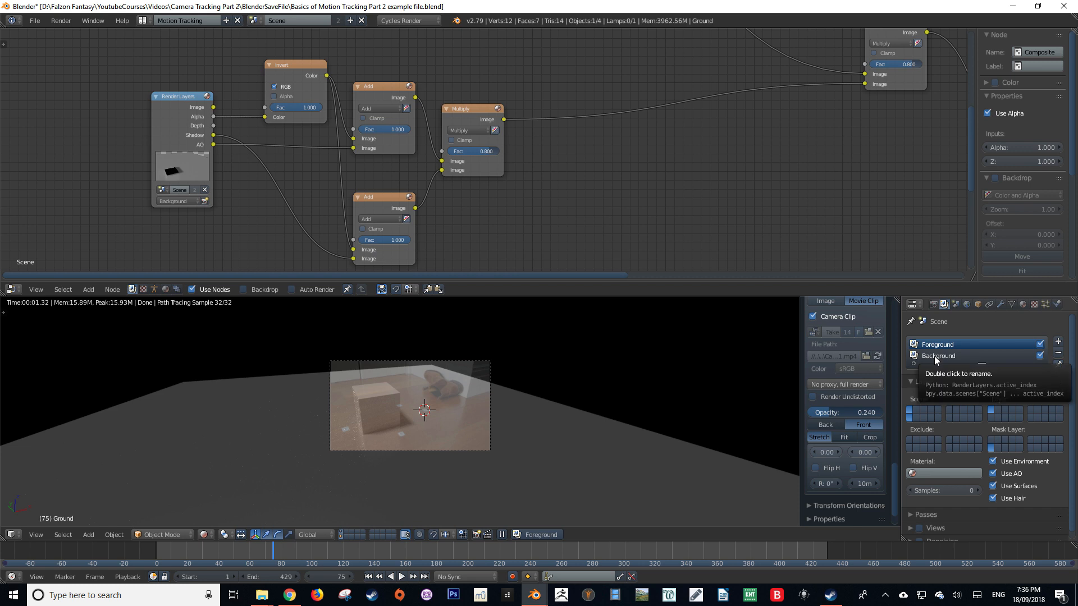
left_click(938, 356)
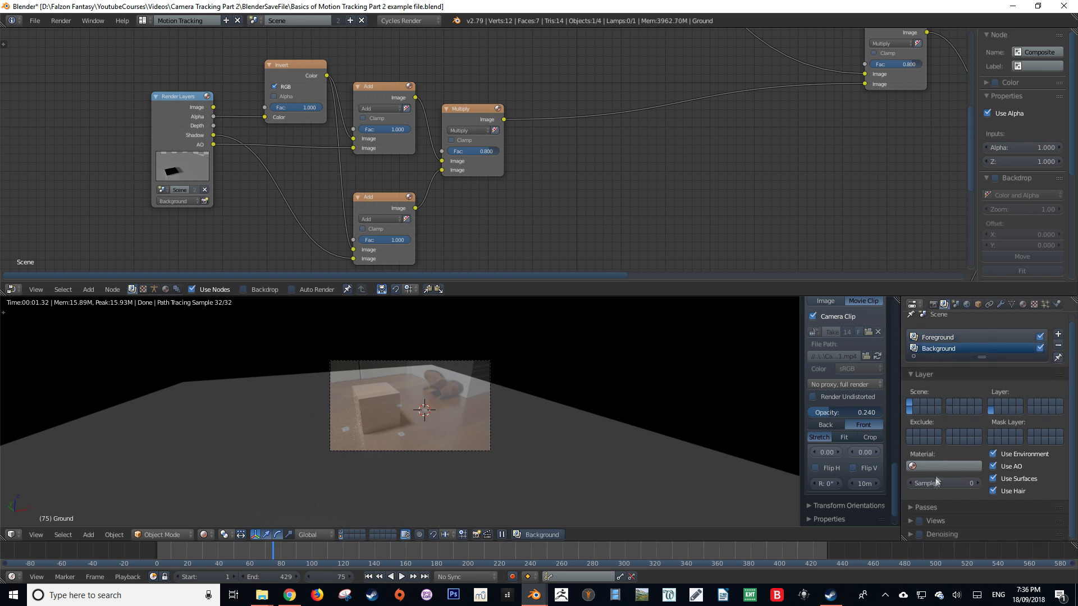
scroll("down", 3)
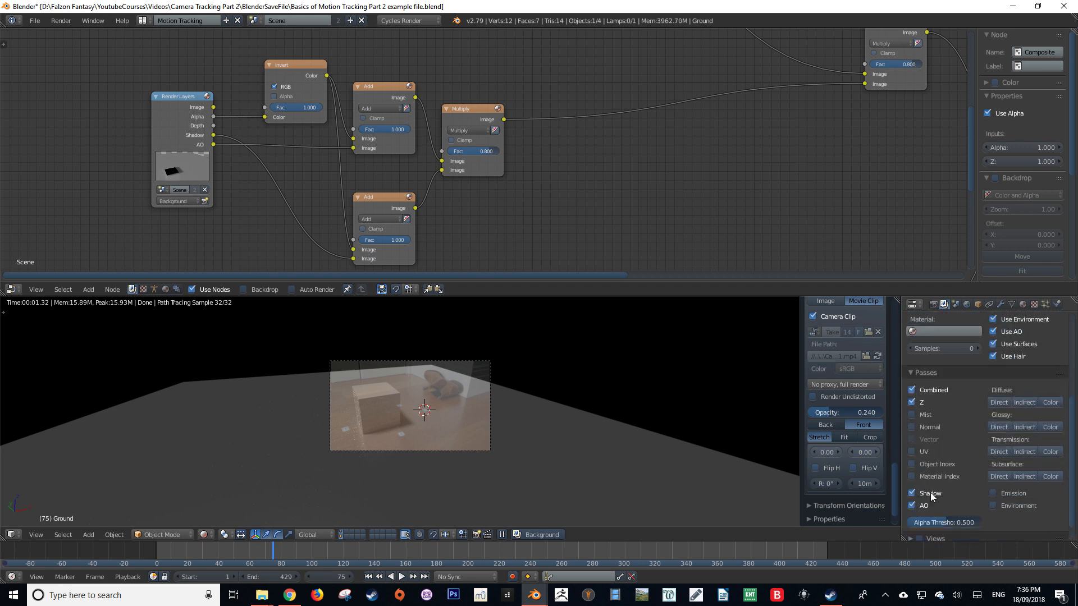
scroll("down", 3)
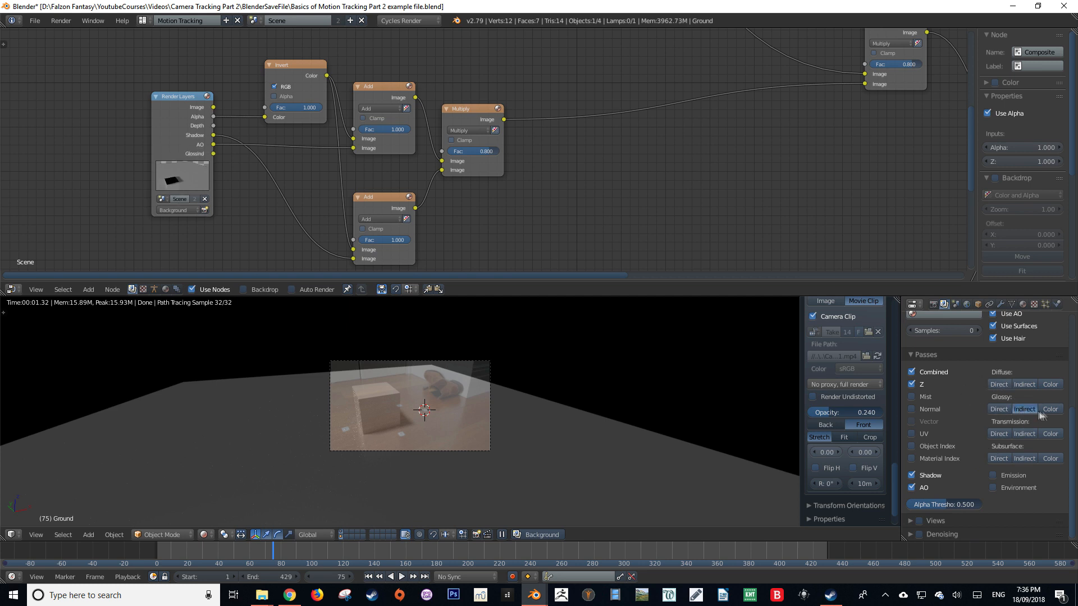
mouse_move(608, 420)
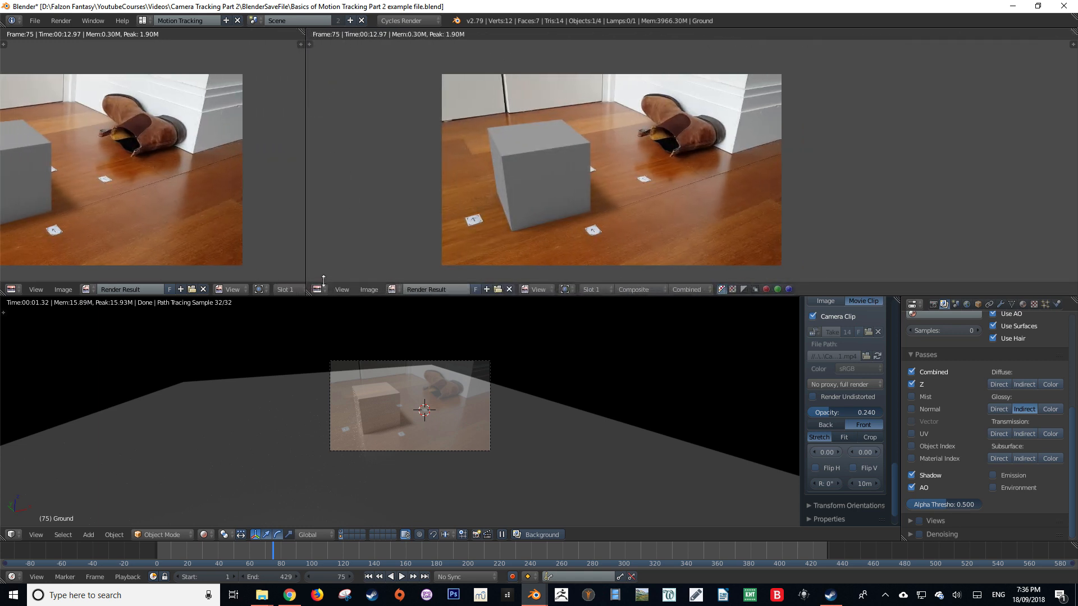
Turn the right image editor into the compositing Node Editor with the render as backdrop.
left_click(316, 34)
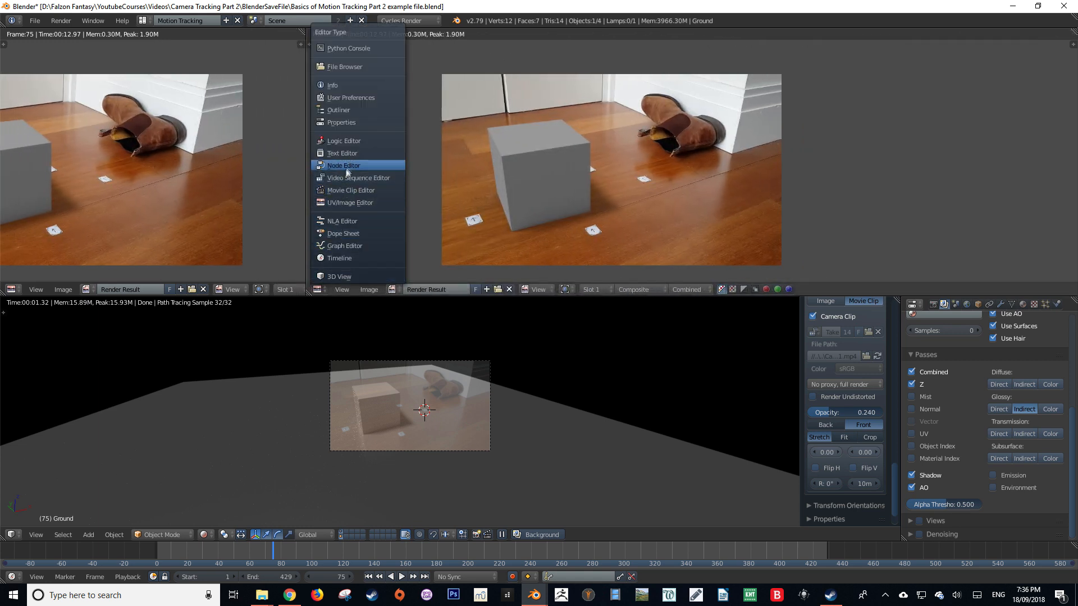
left_click(343, 165)
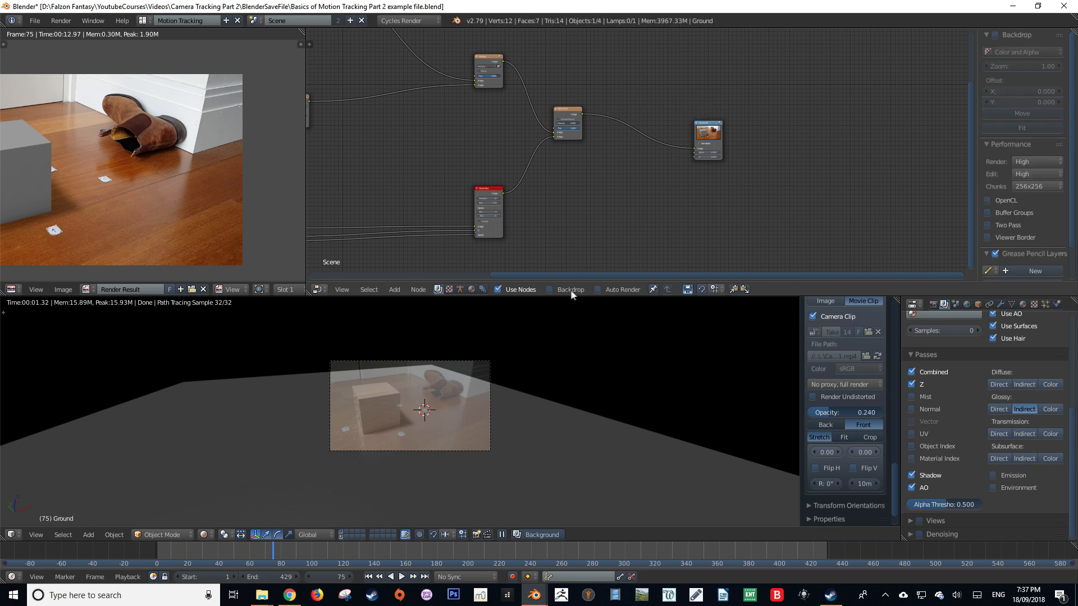
left_click(552, 290)
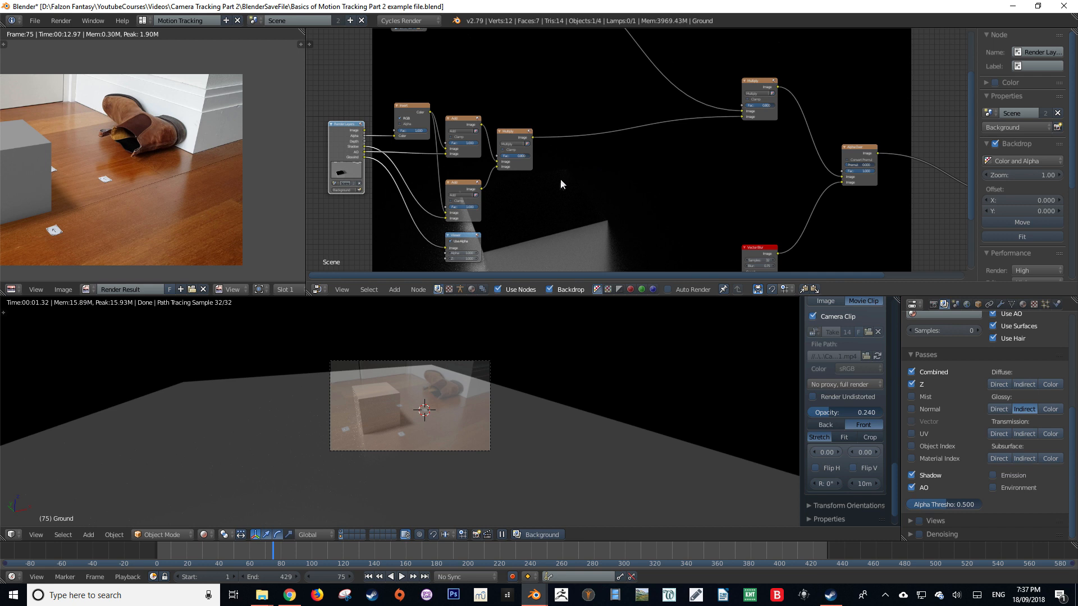
mouse_move(445, 208)
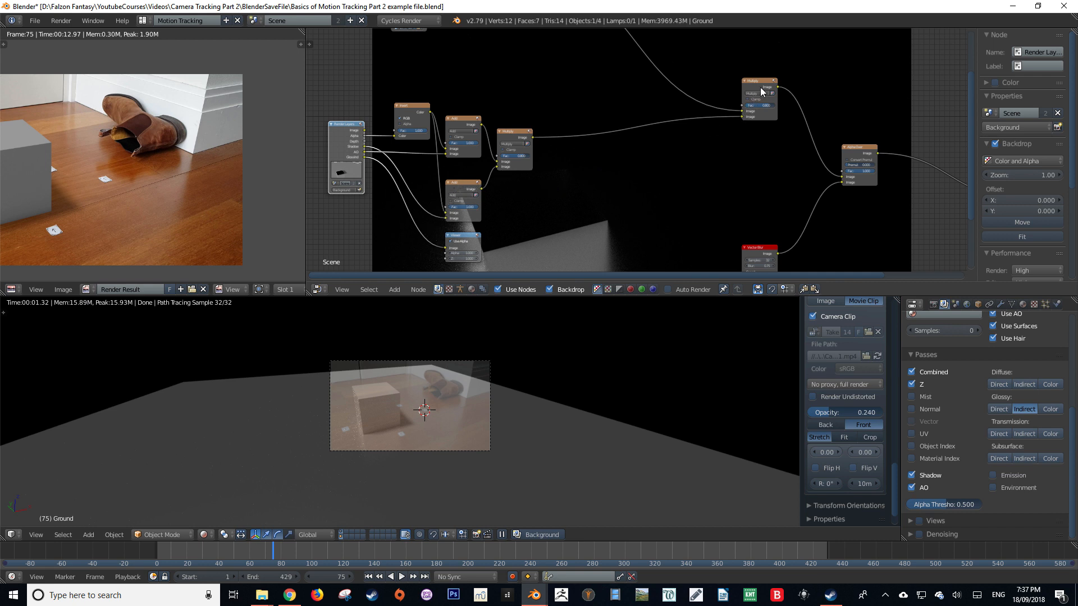
mouse_move(481, 232)
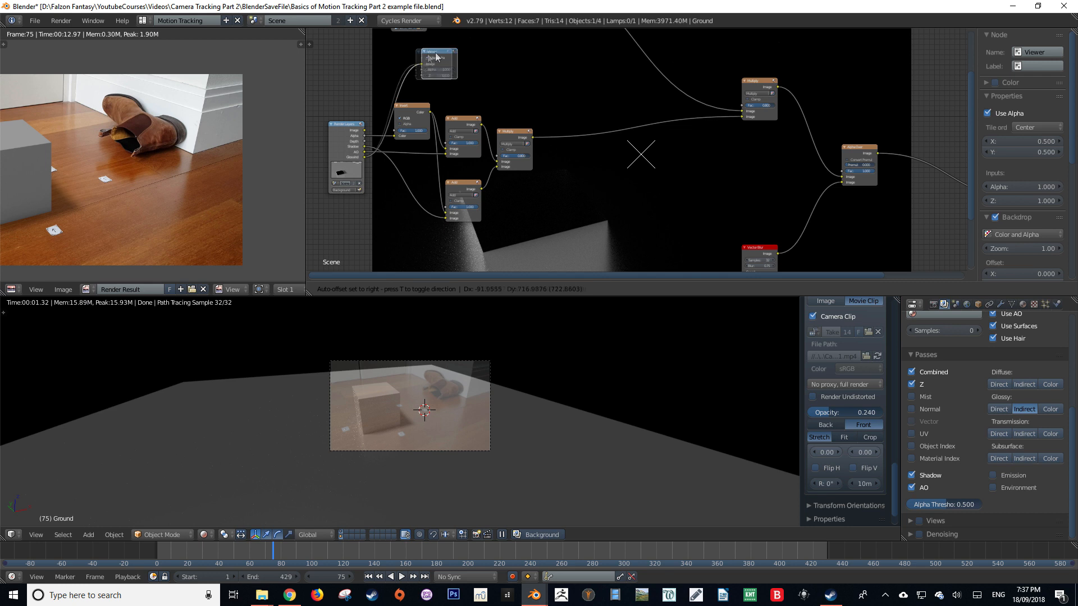
Place the Viewer node above the tree, add a Mix node, and select the Viewer.
left_click_drag(437, 56, 407, 62)
type("m")
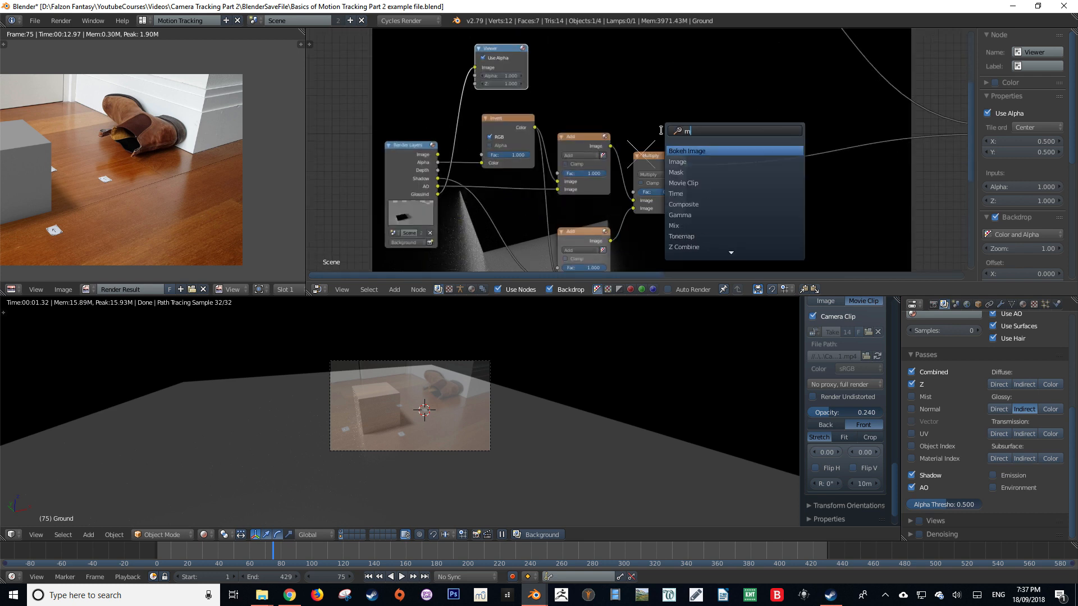
left_click(673, 226)
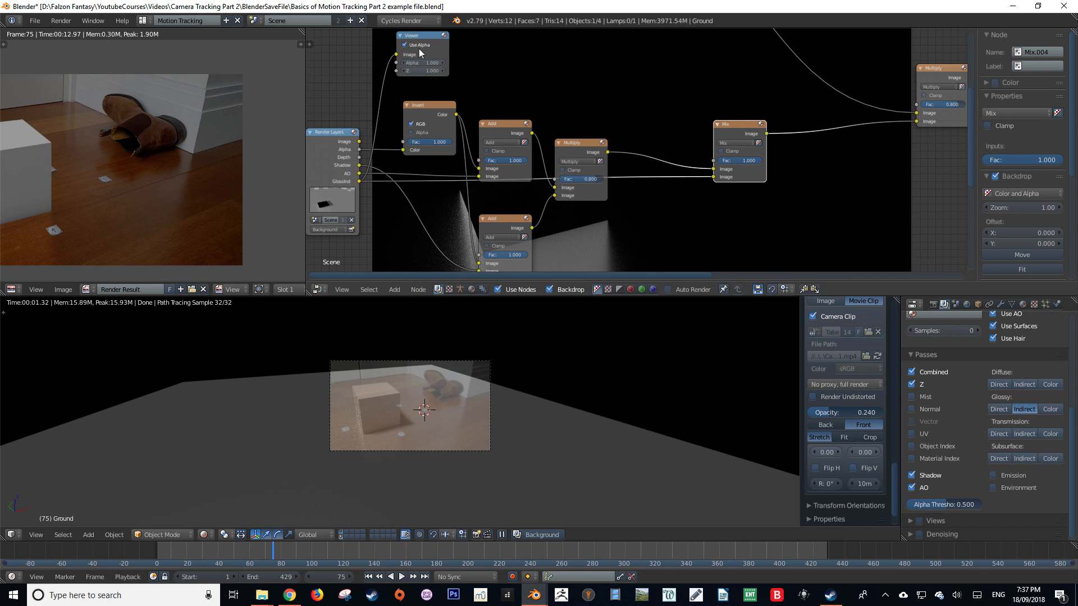
left_click(422, 36)
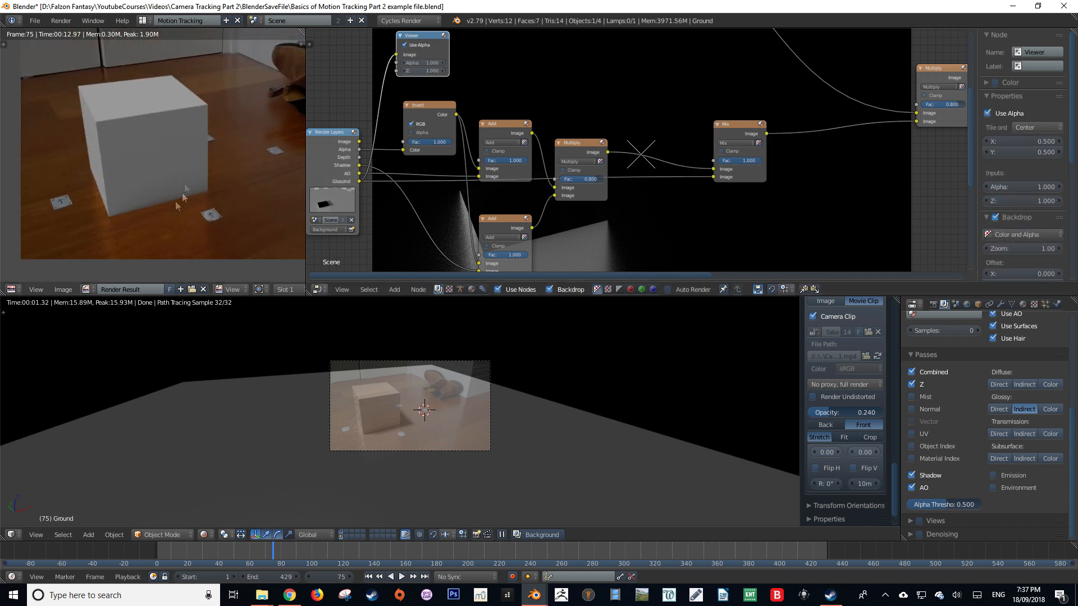
mouse_move(215, 193)
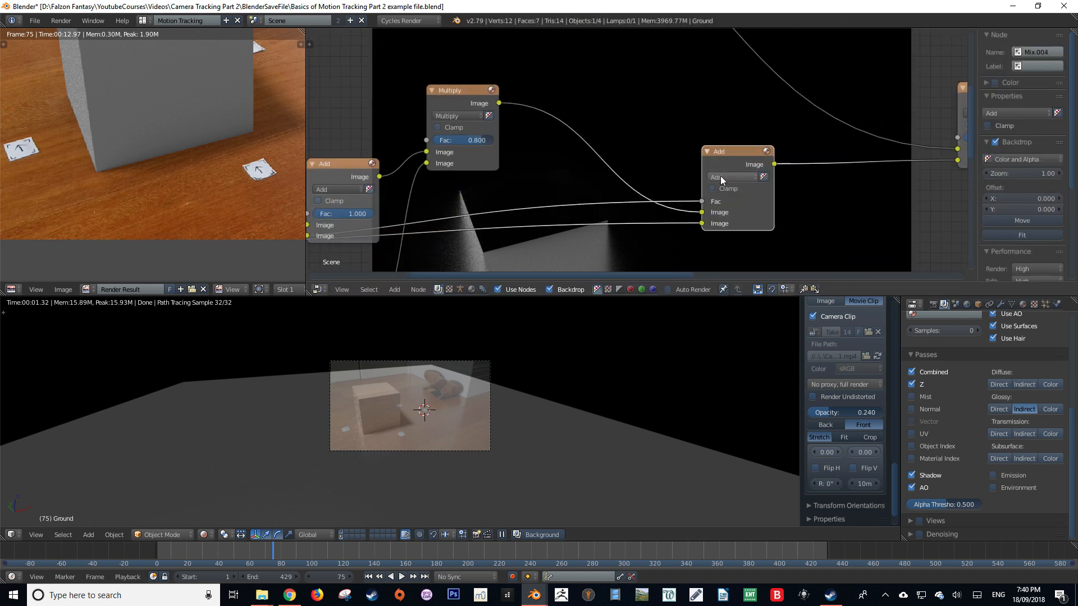
Insert a ColorRamp into the Mix factor link and set the Mix blend type to Add.
left_click(732, 177)
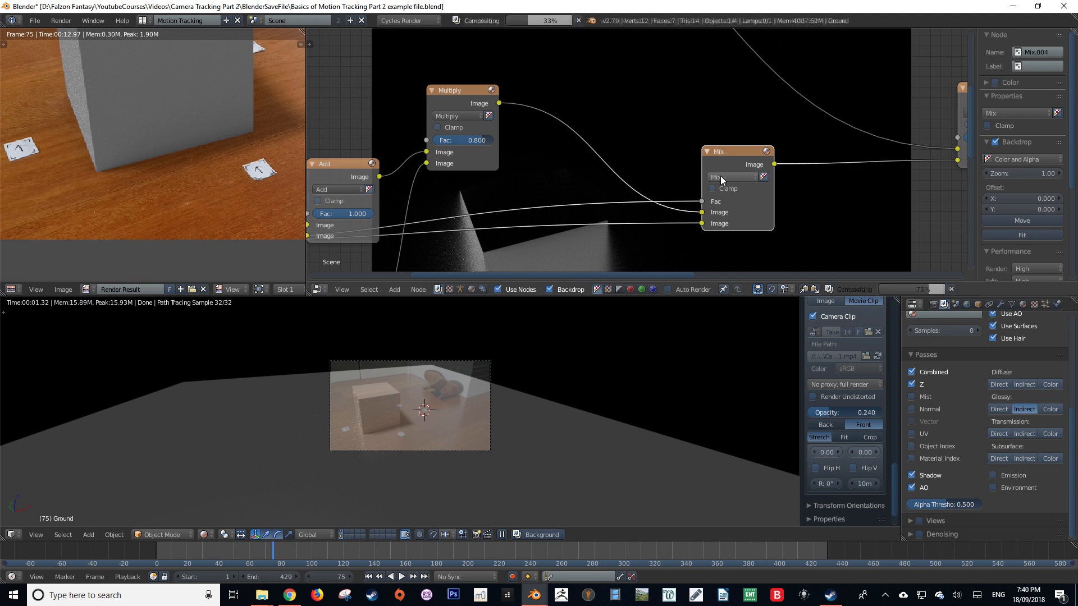
type("color")
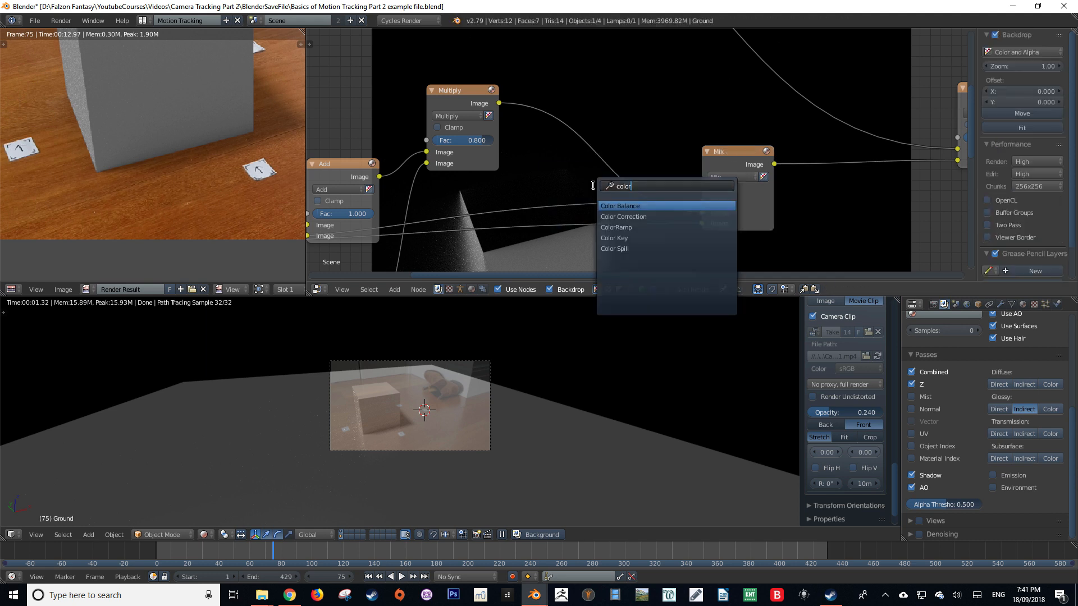
left_click(616, 226)
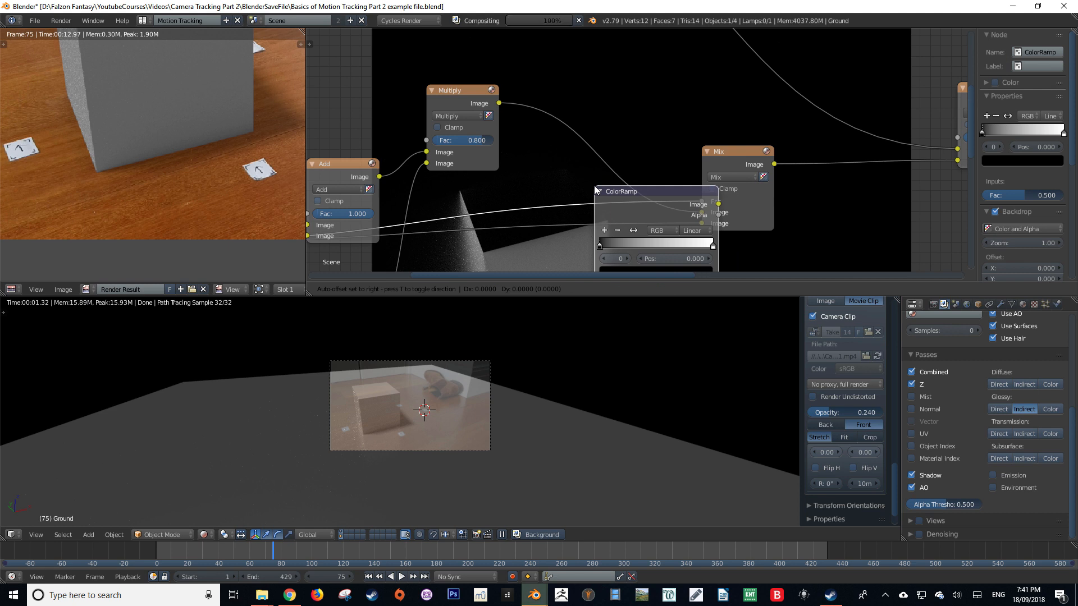
left_click_drag(620, 190, 496, 142)
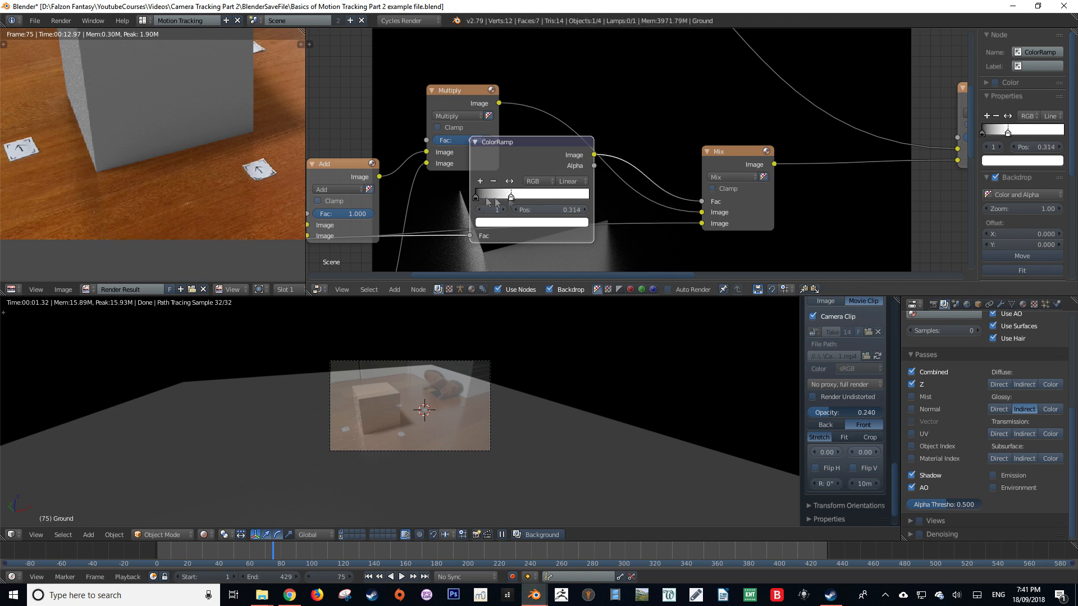
left_click(732, 177)
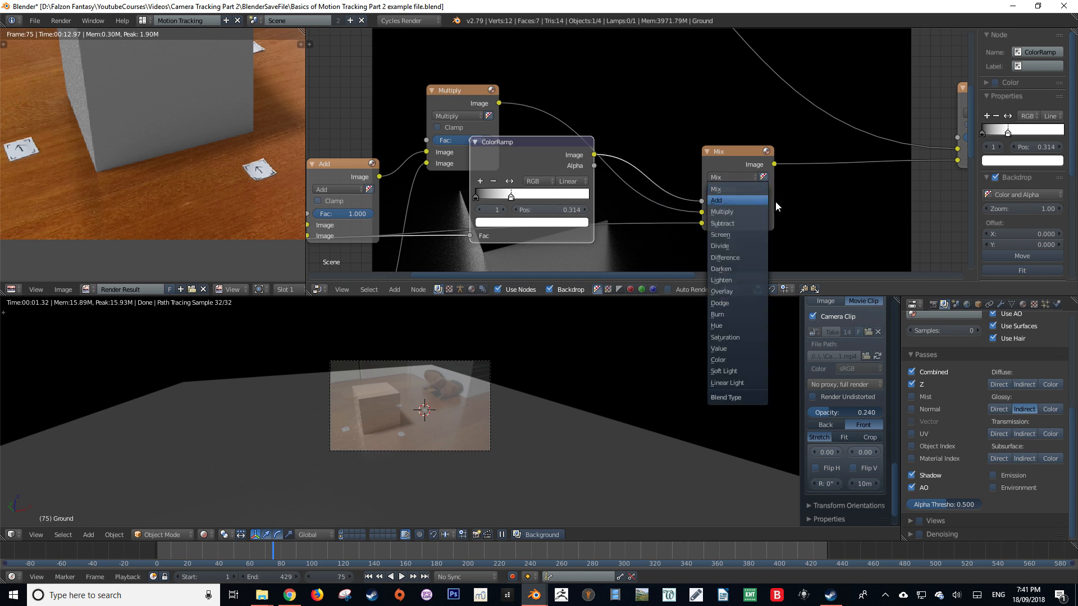
left_click(717, 189)
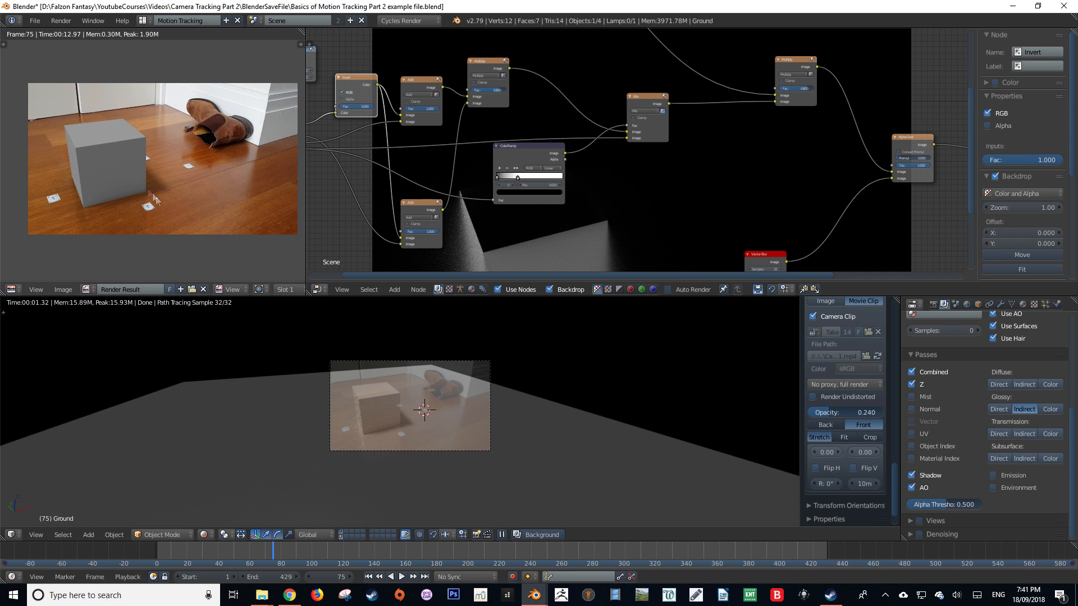
mouse_move(131, 190)
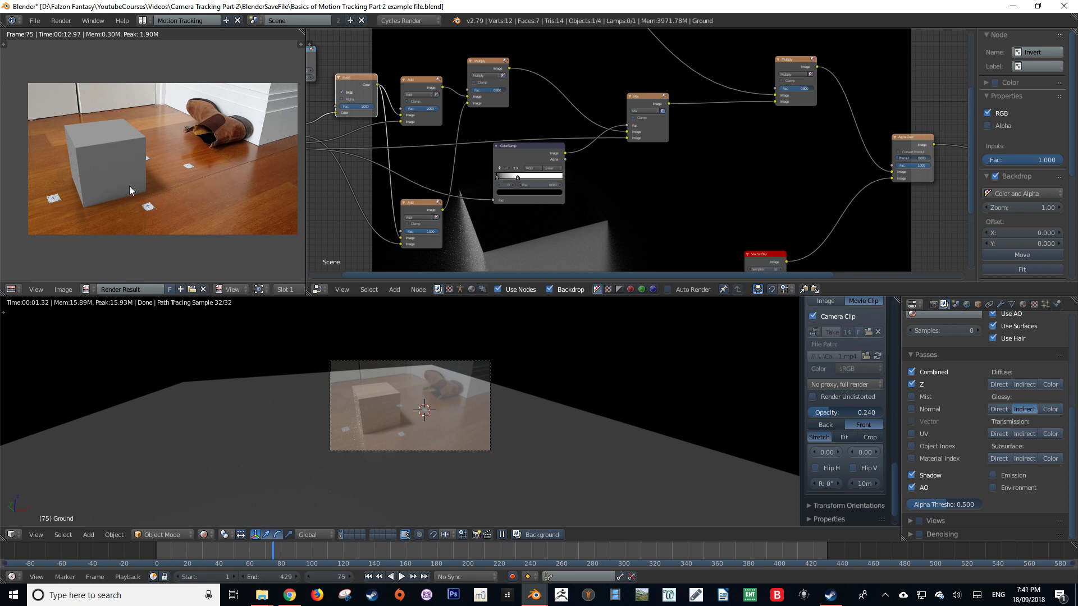
mouse_move(230, 152)
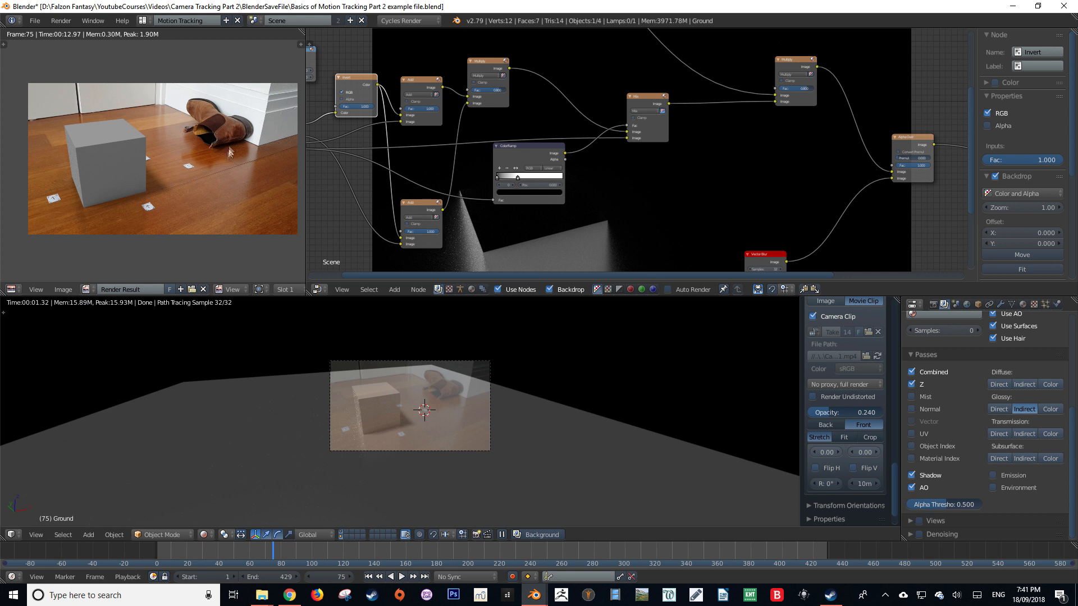
mouse_move(107, 160)
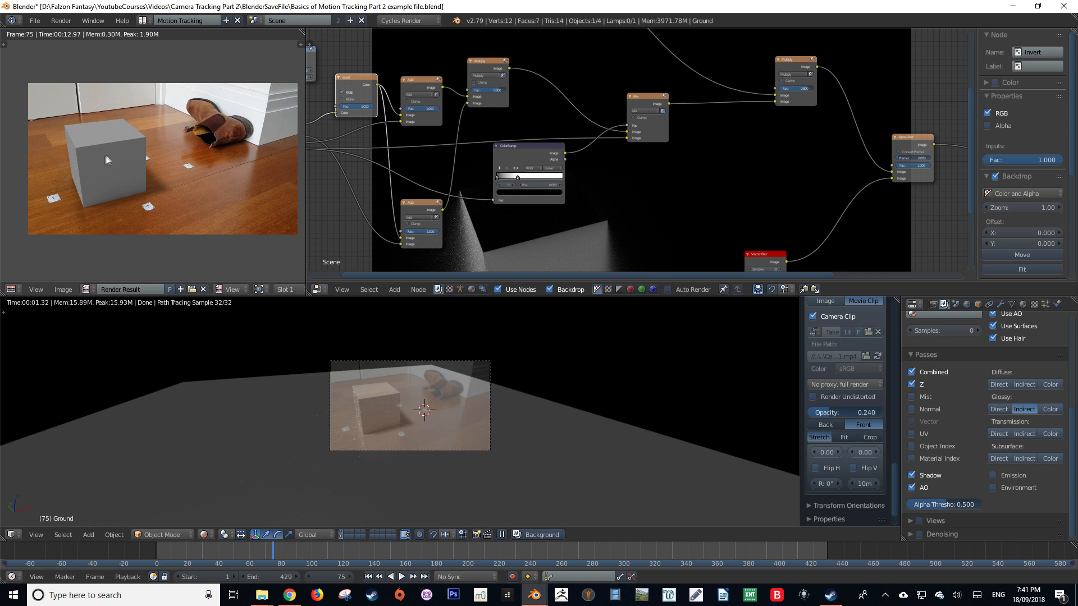
mouse_move(218, 200)
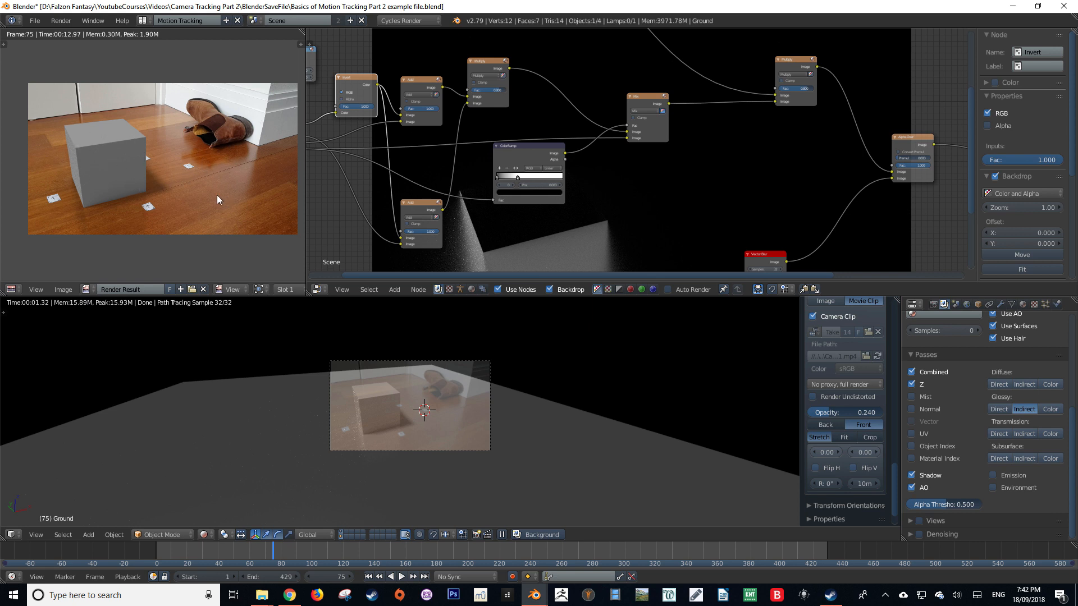
mouse_move(126, 126)
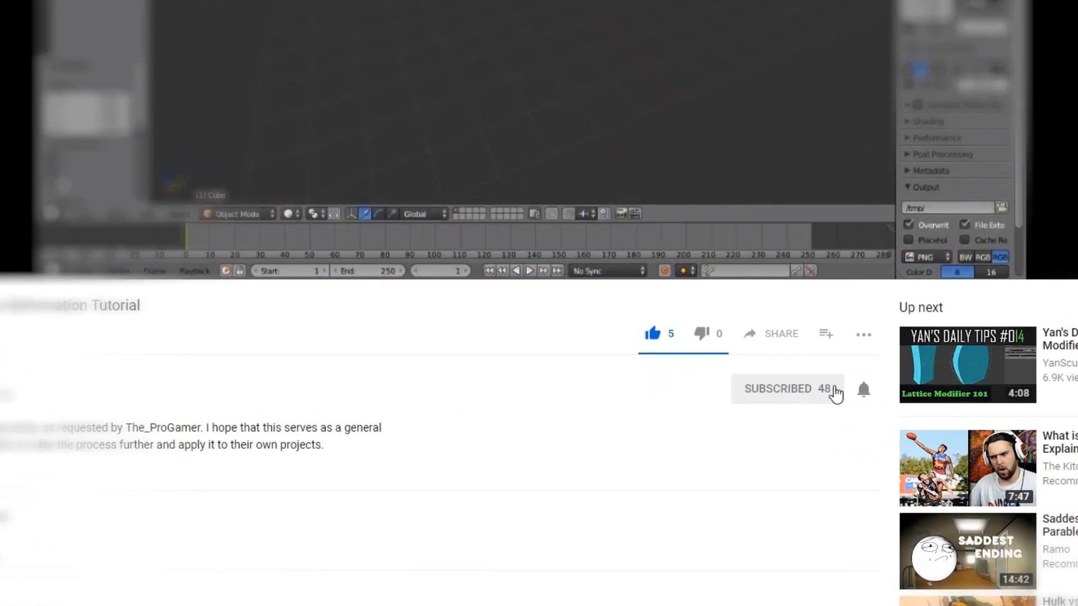
mouse_move(865, 391)
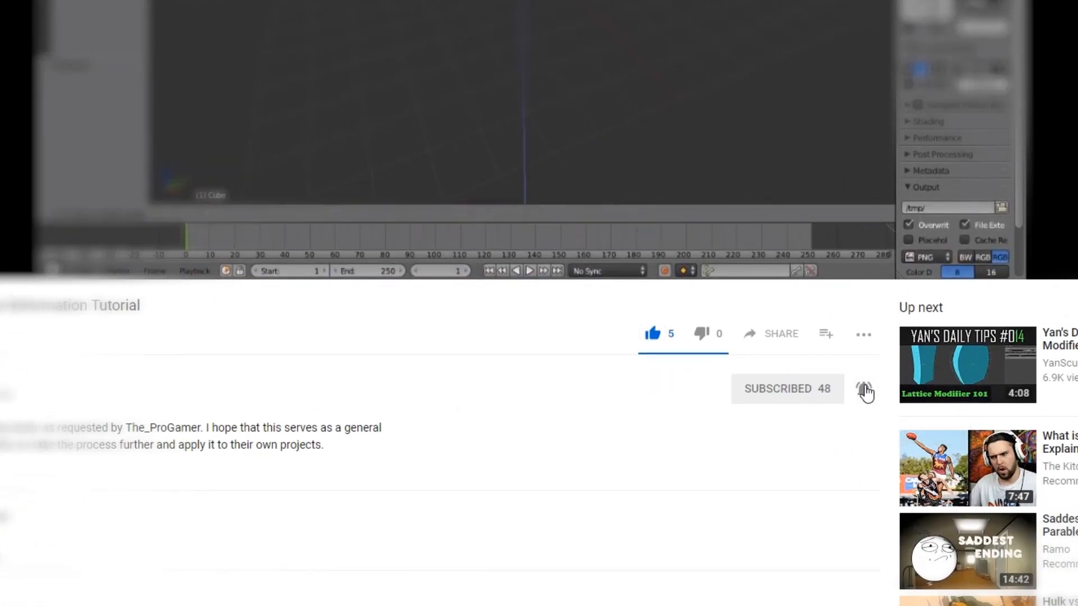